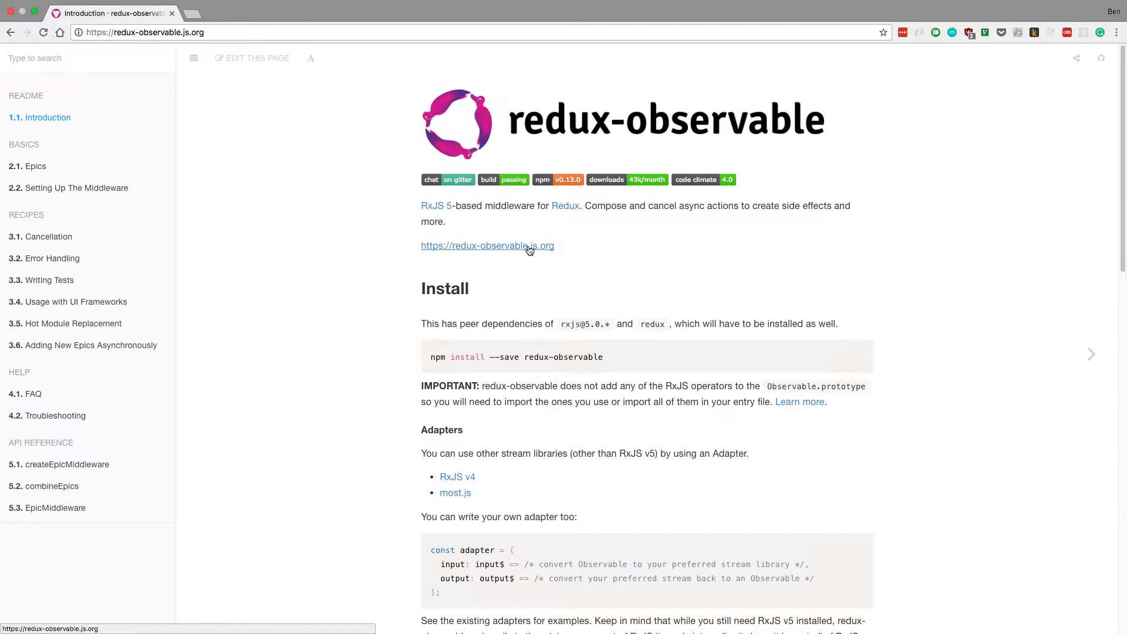
pyautogui.moveTo(516, 230)
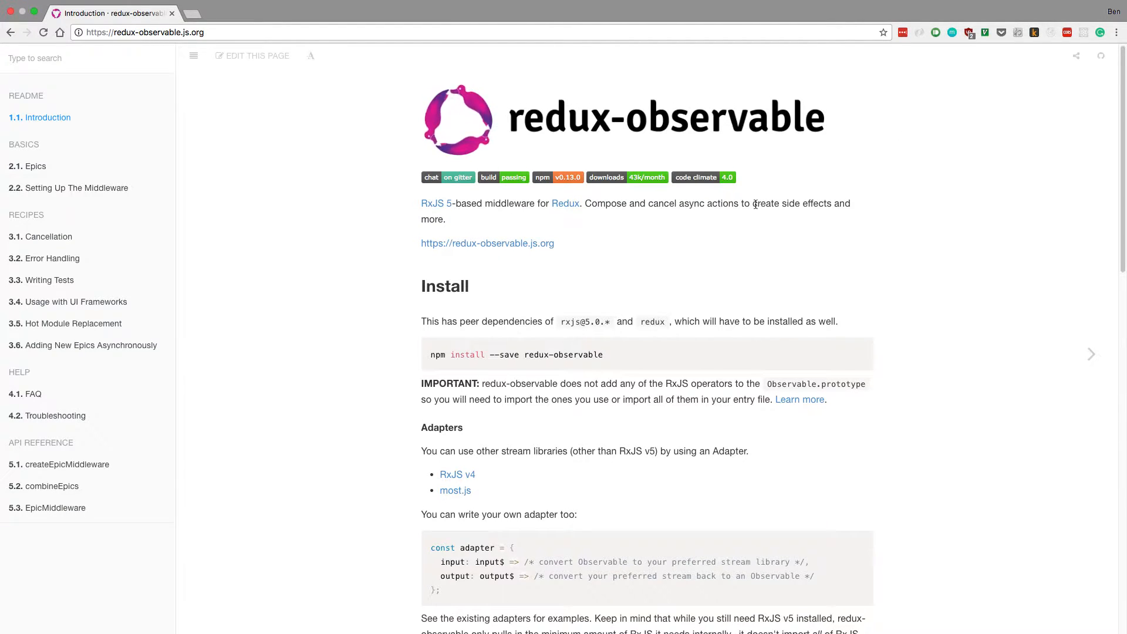
# Step: Scroll to the docs' JSBin Examples section and open the 'Using React' example in a new tab
pyautogui.scroll(-3)
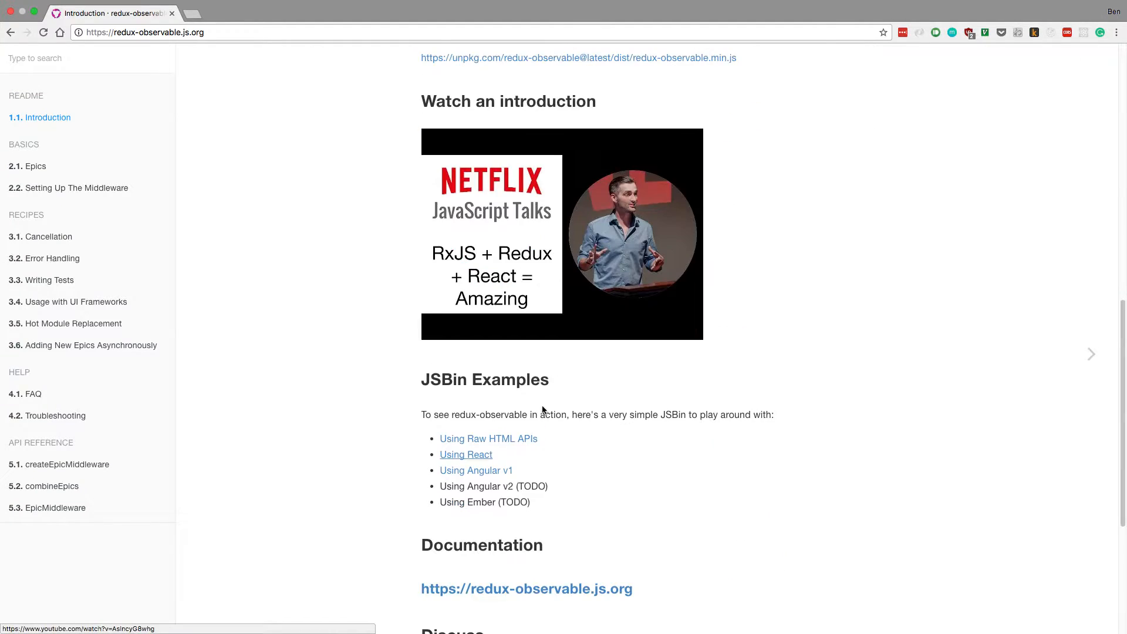
pyautogui.click(487, 438)
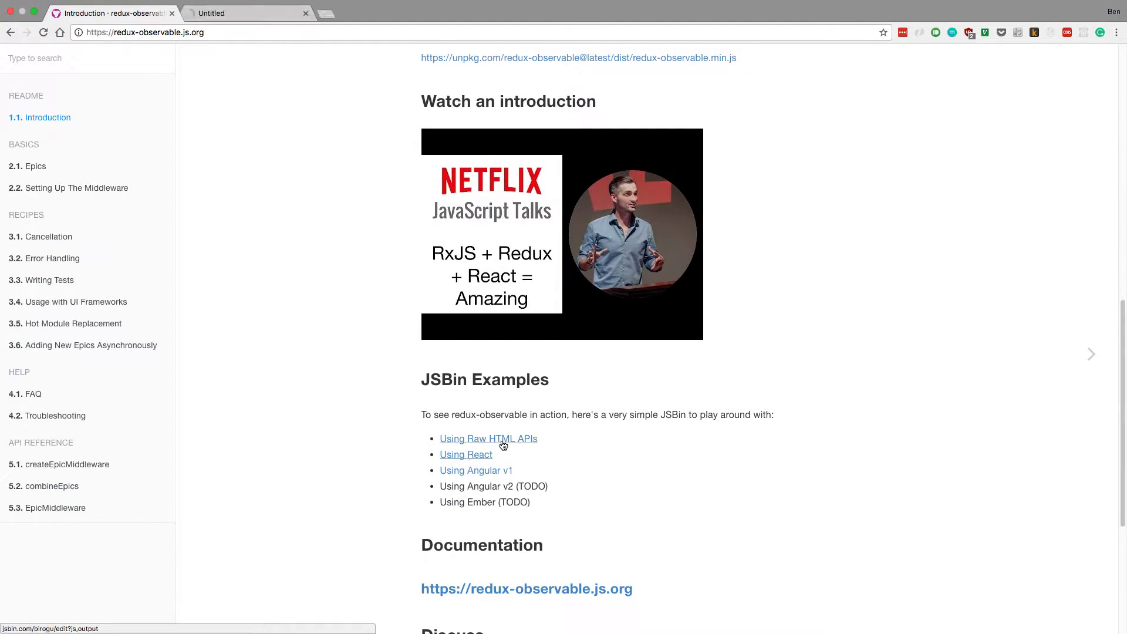
# Step: Switch to the JS Bin tab and review the ping-pong code and its 'is pinging: false' output
pyautogui.click(465, 454)
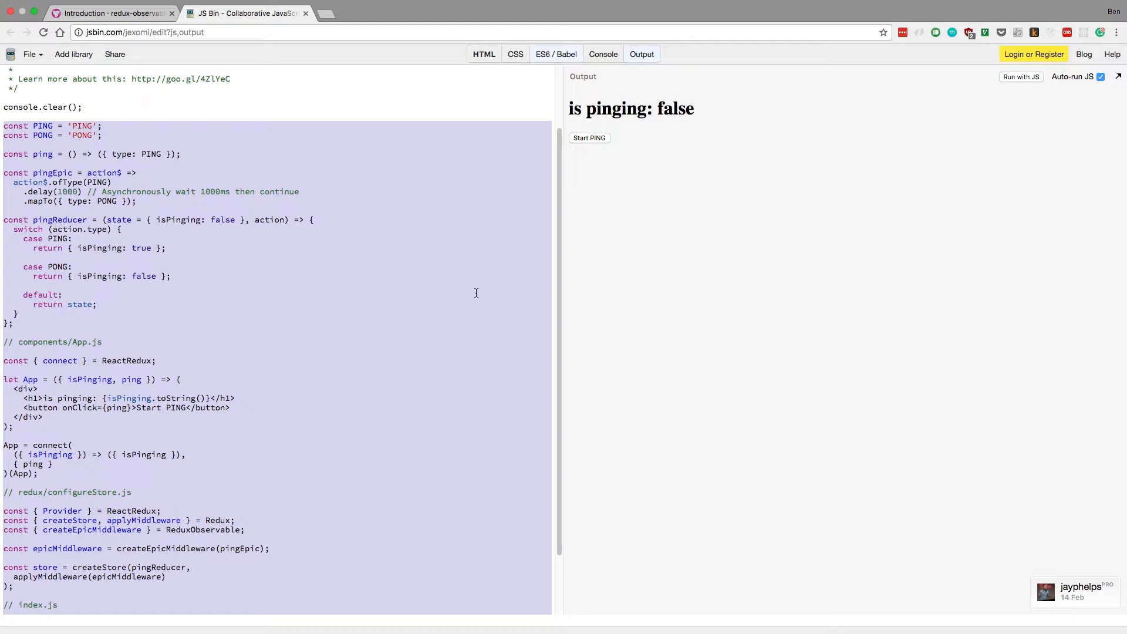
pyautogui.scroll(-3)
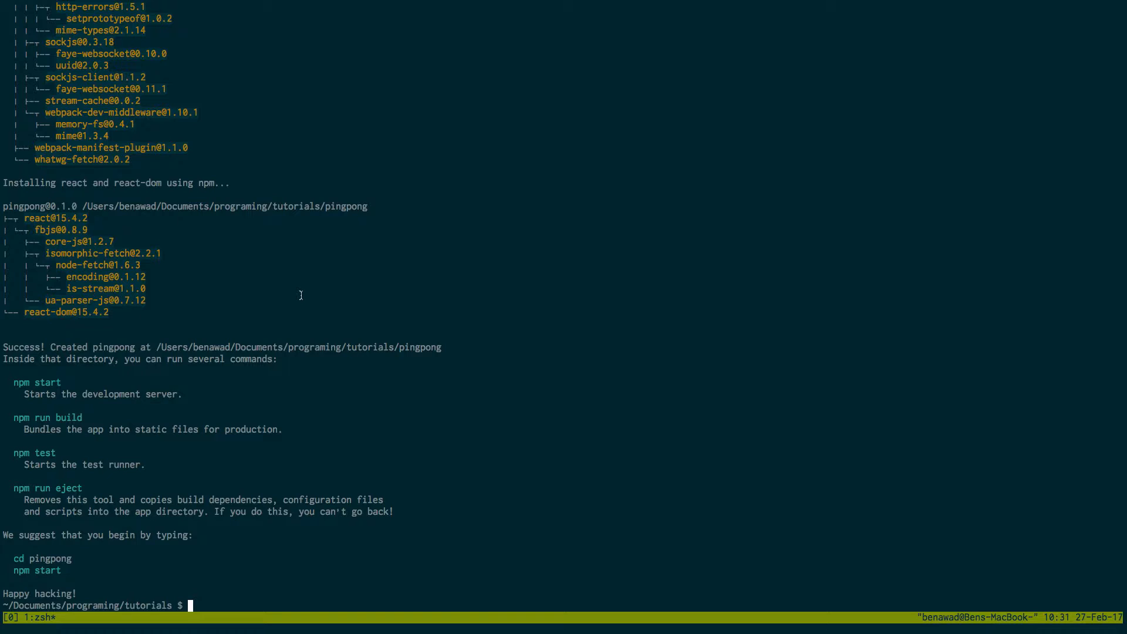
# Step: Run create-react-app pingpong, then type and clear 'npm i -g create-react-app'
pyautogui.write('create-react-app pingpong')
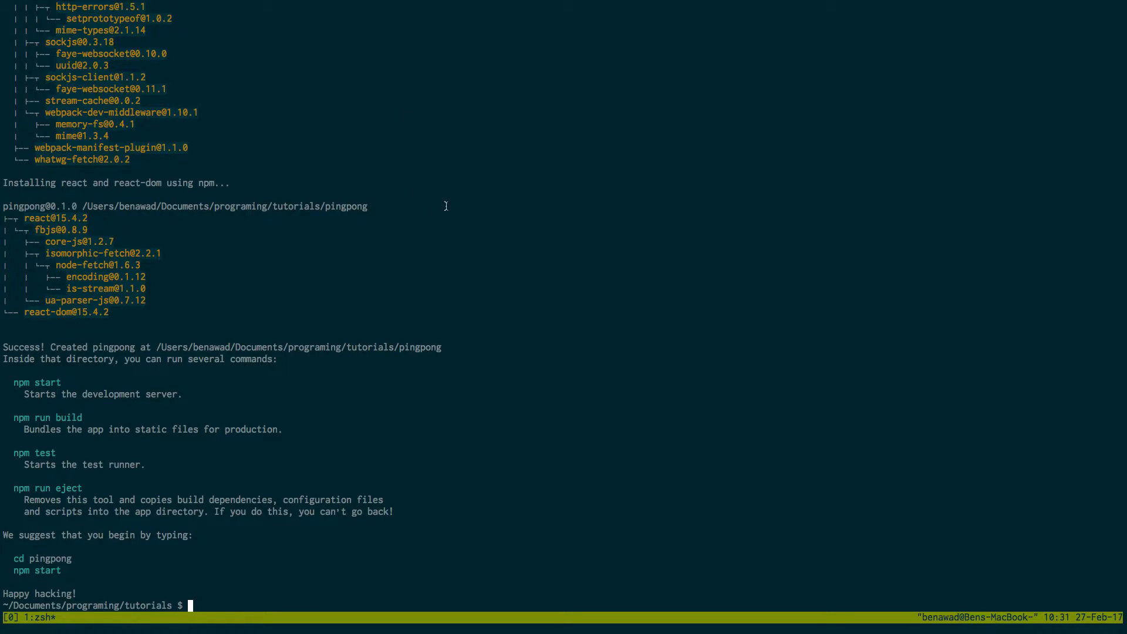
pyautogui.write('npm i')
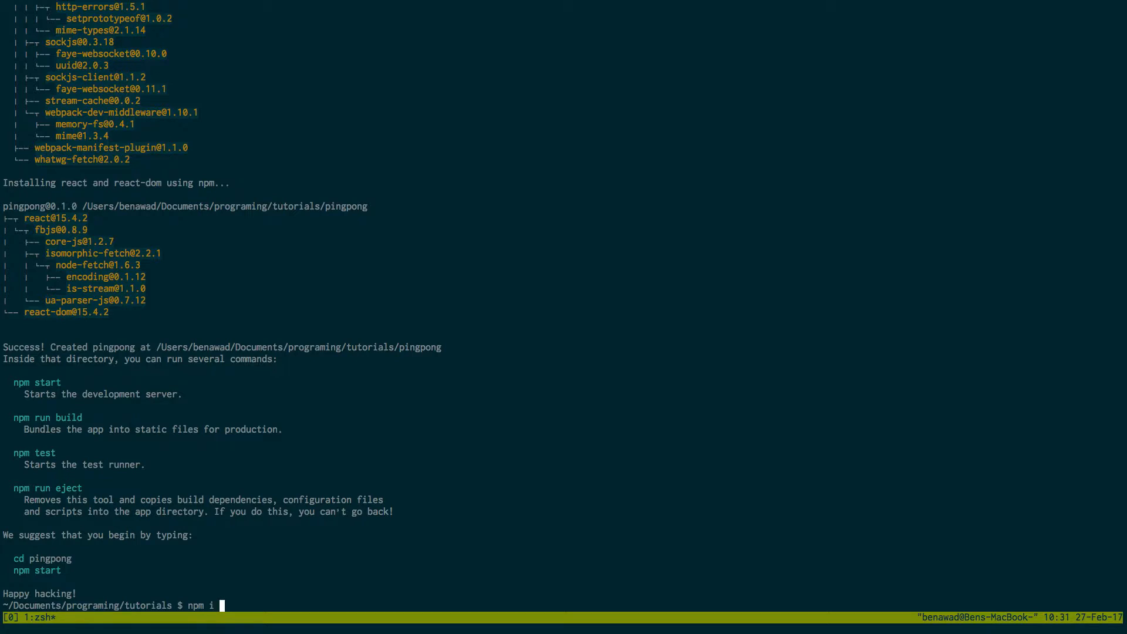
pyautogui.write('-g creat')
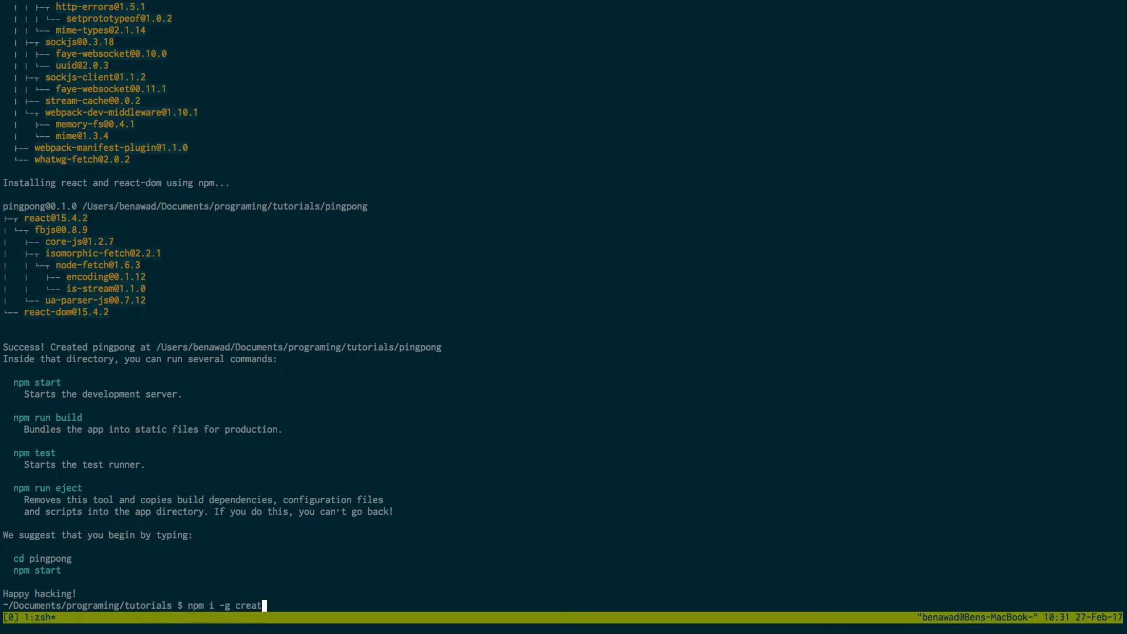
pyautogui.write('e-react-app')
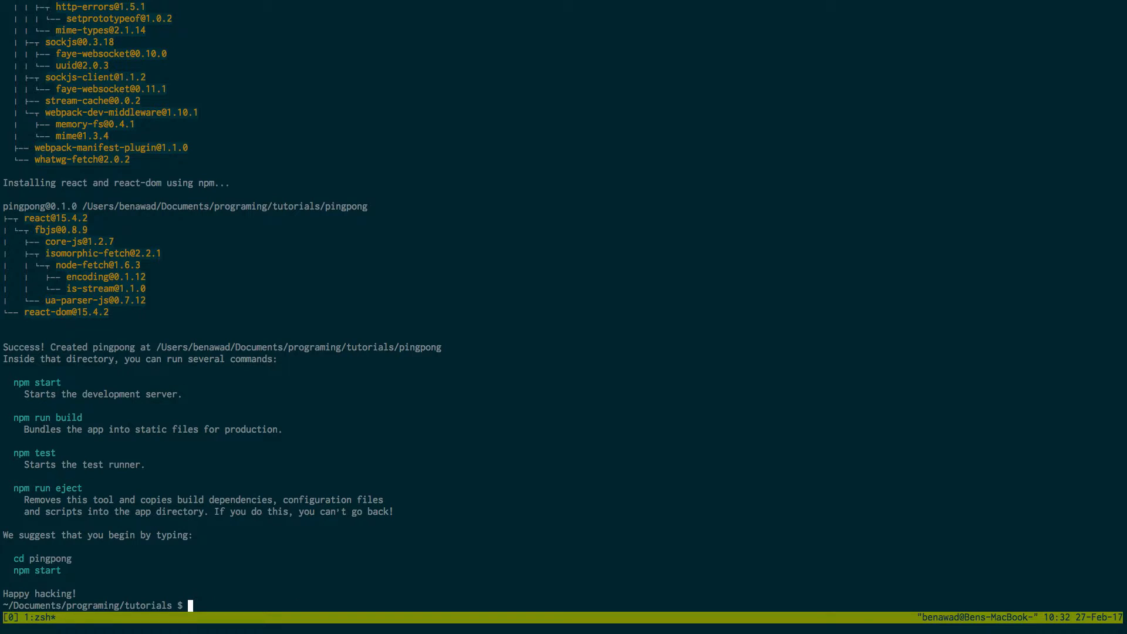
# Step: Enter the pingpong folder, run yarn init to save package.json, and start a yarn add
pyautogui.write('cd pingpong/')
pyautogui.write('ls')
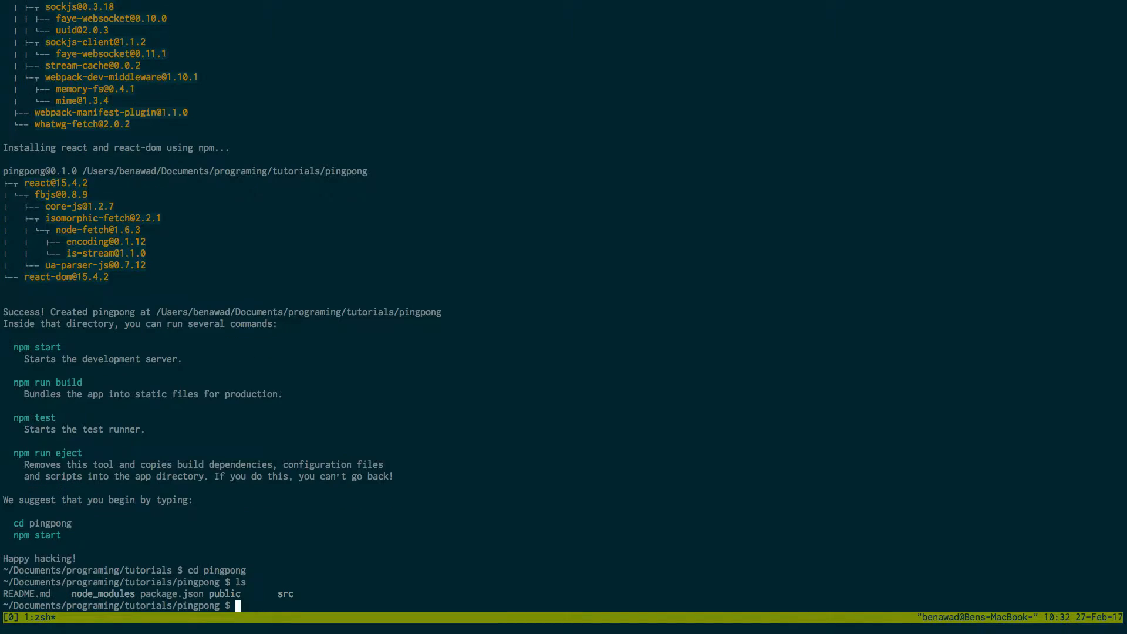
pyautogui.moveTo(372, 574)
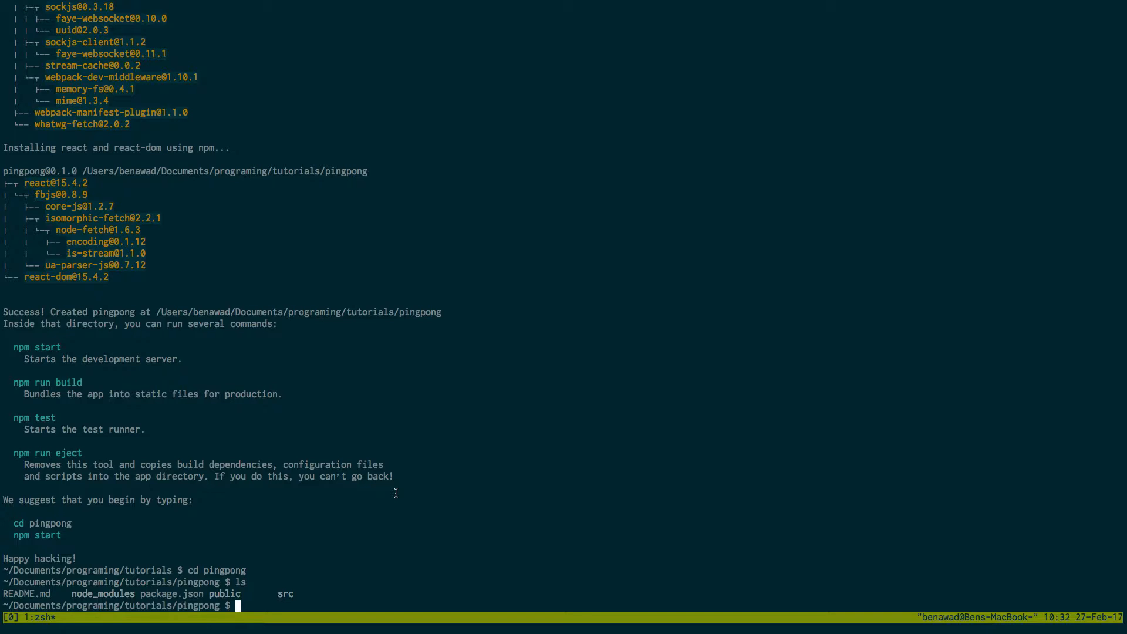
pyautogui.write('yarn')
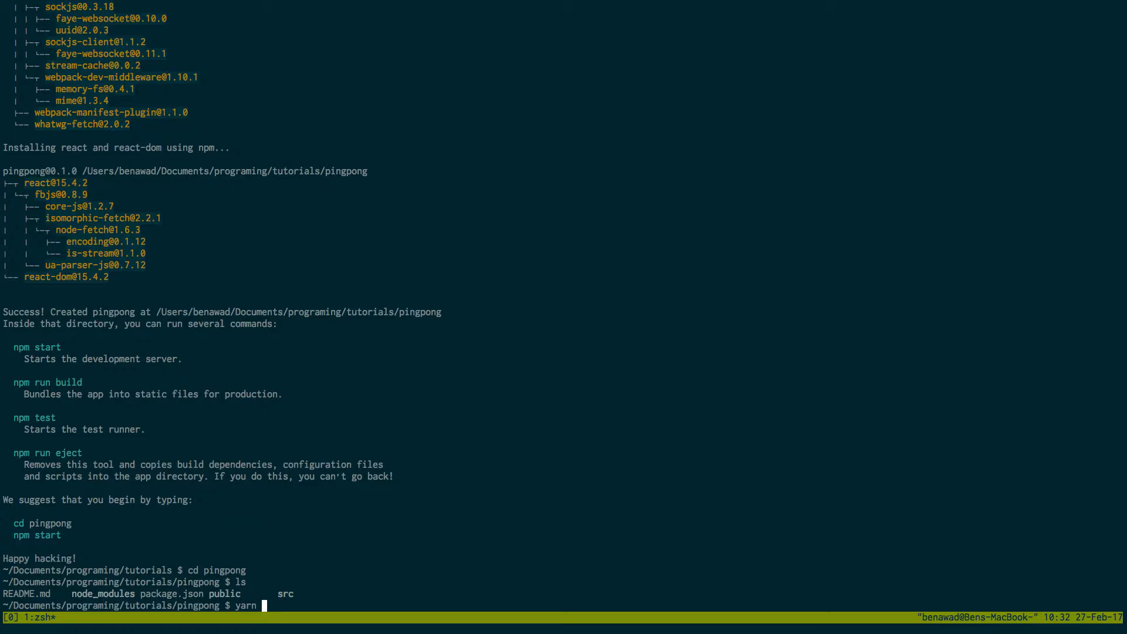
pyautogui.press('backspace')
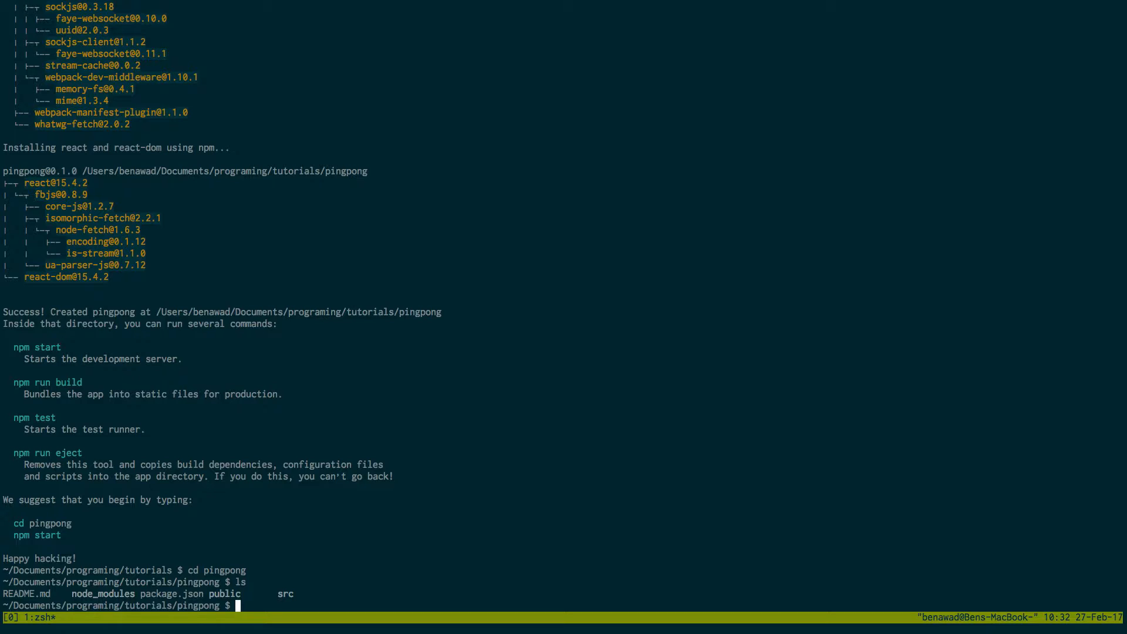
pyautogui.write('npm i -g')
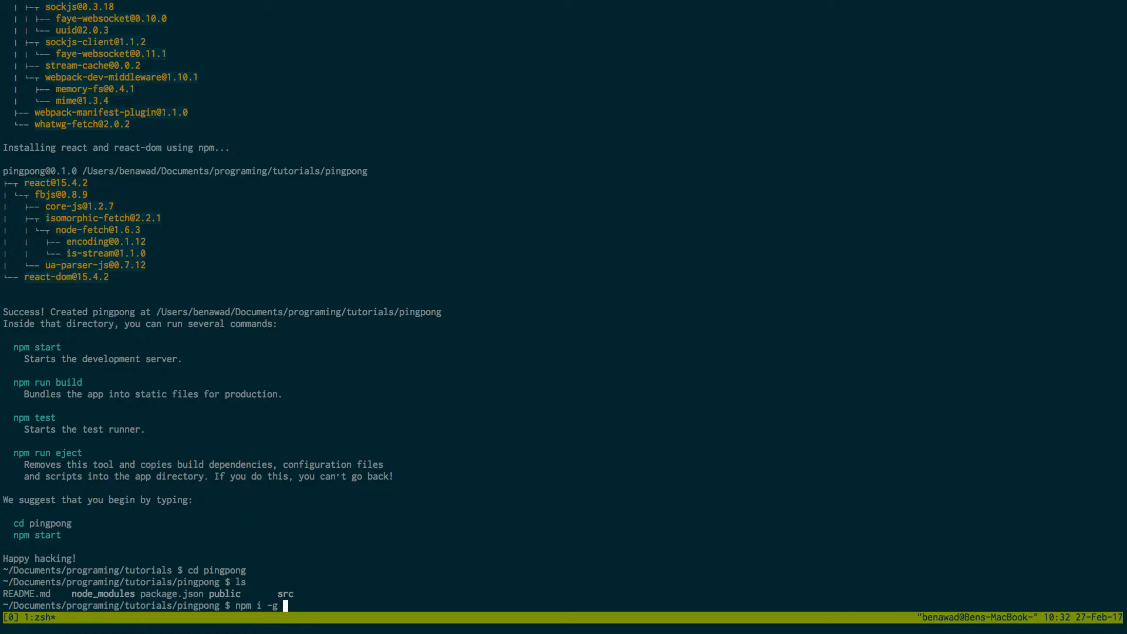
pyautogui.write('yarn')
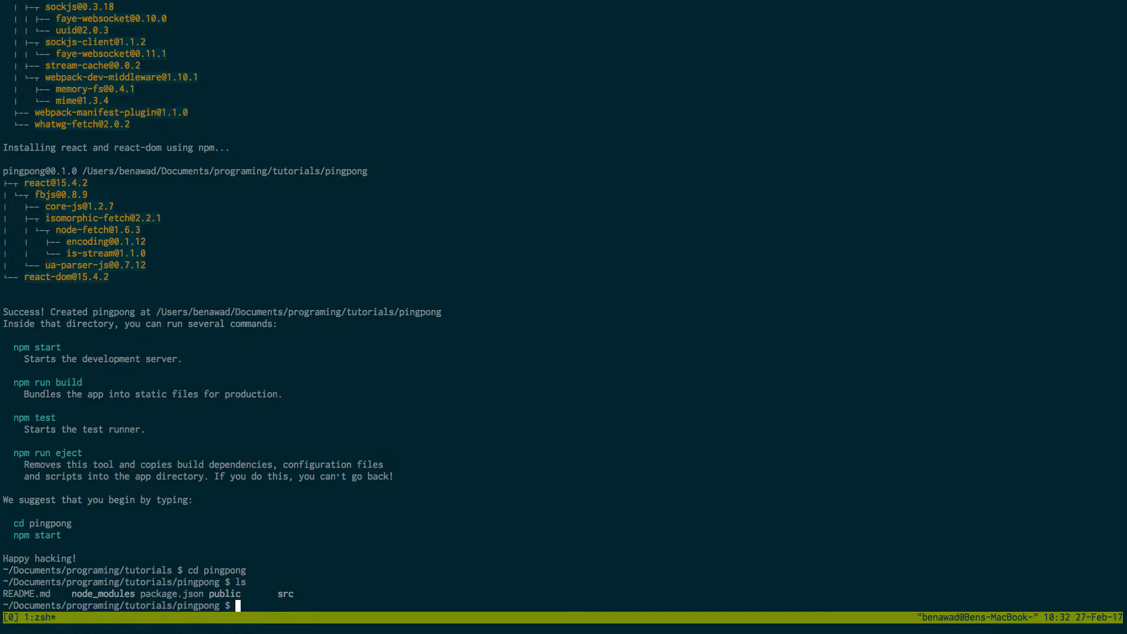
pyautogui.write('yarn init')
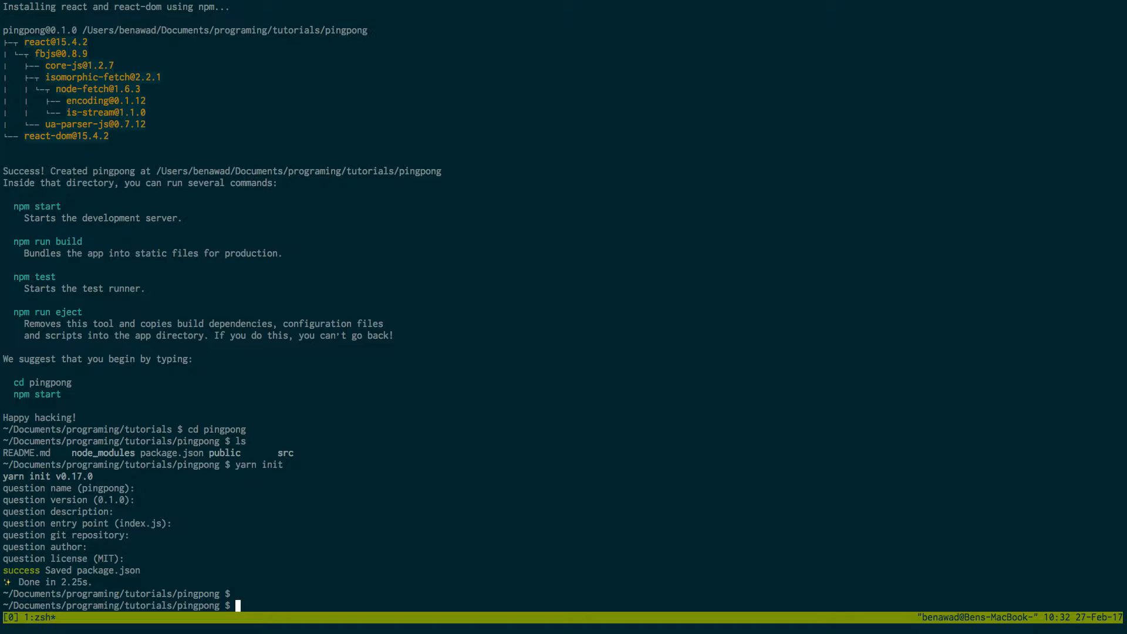
pyautogui.write('yarn add')
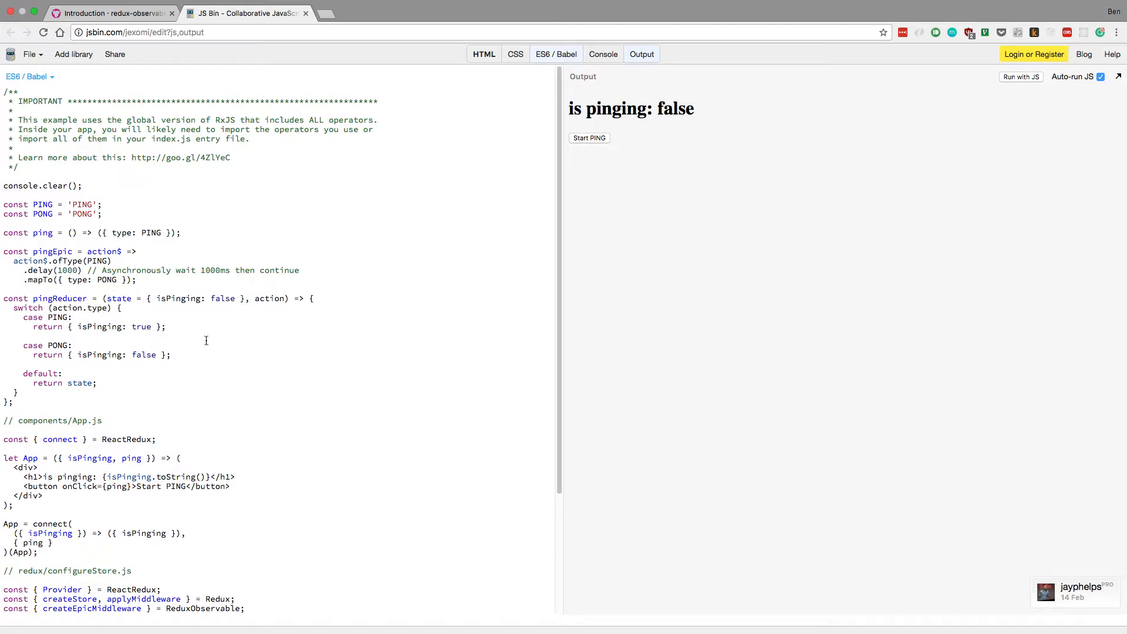
# Step: Compare JS Bin's pingReducer code with the docs, then scroll the docs to Install
pyautogui.click(108, 13)
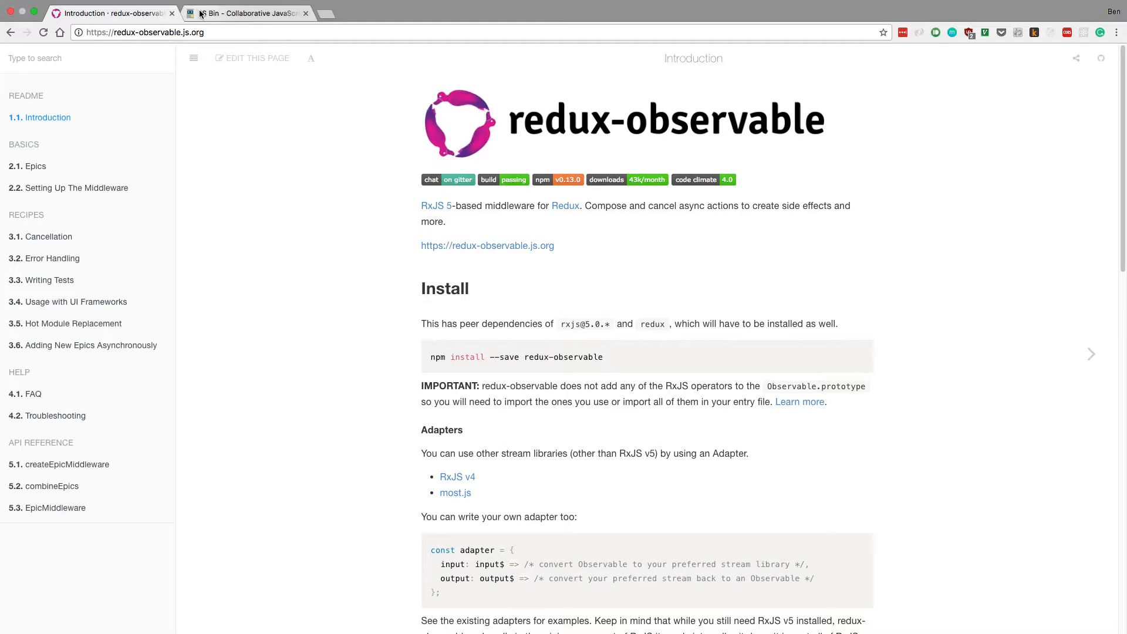
pyautogui.click(248, 13)
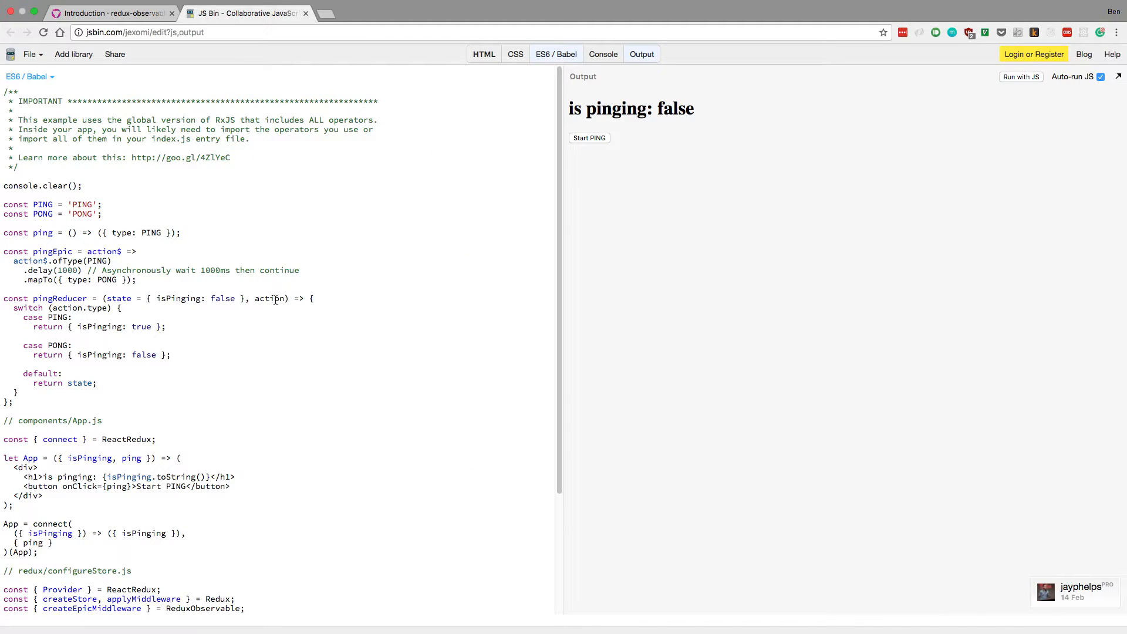
pyautogui.scroll(-3)
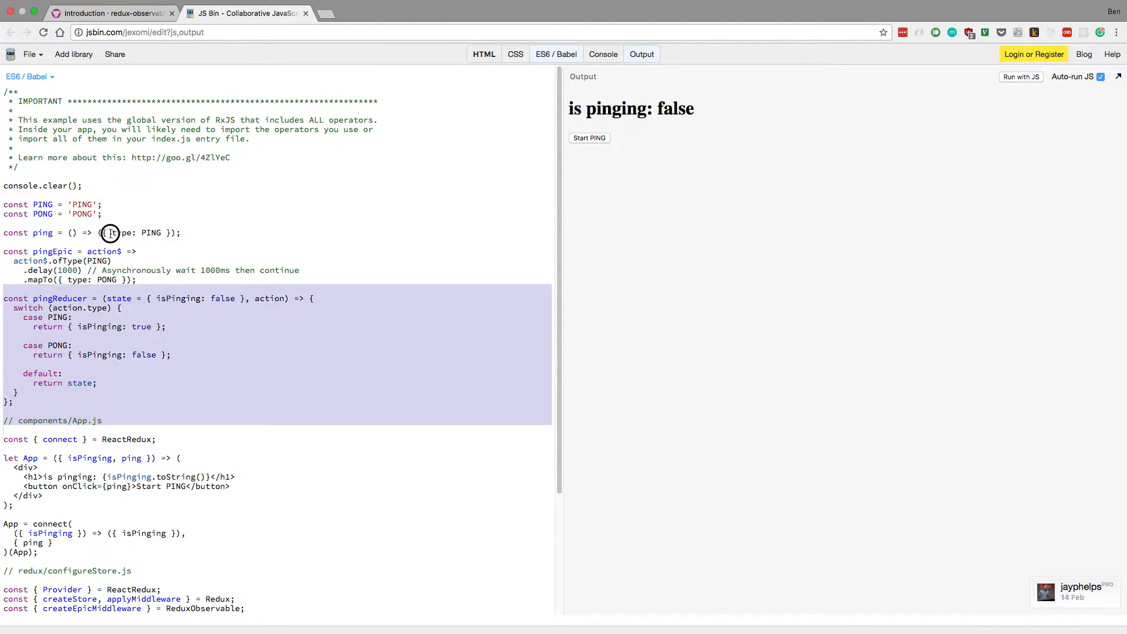
pyautogui.click(108, 13)
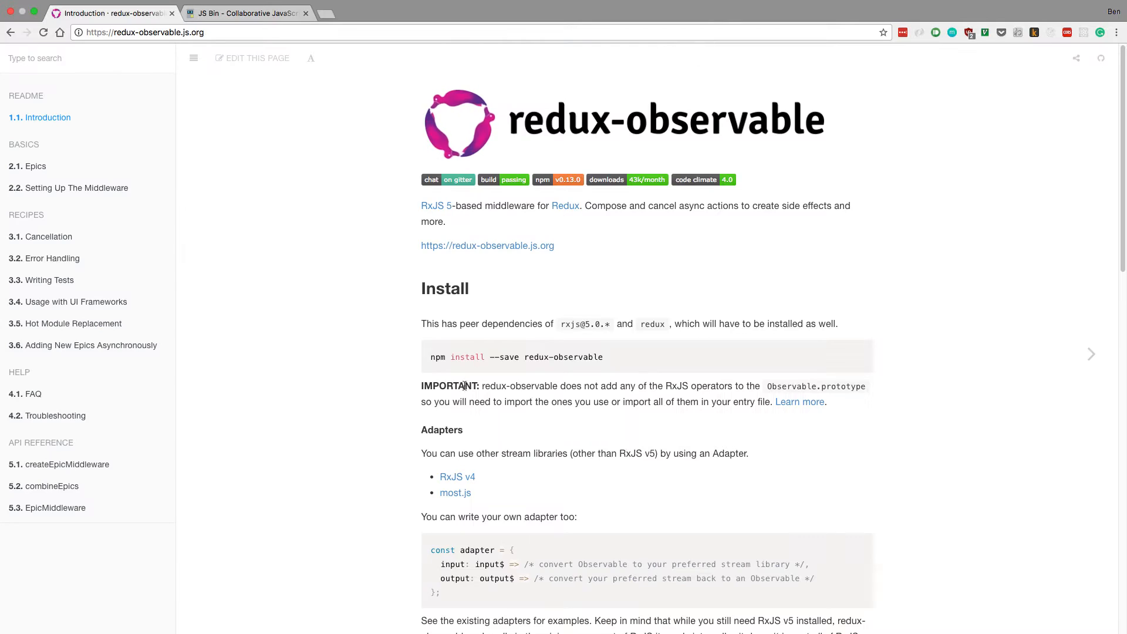
pyautogui.scroll(-3)
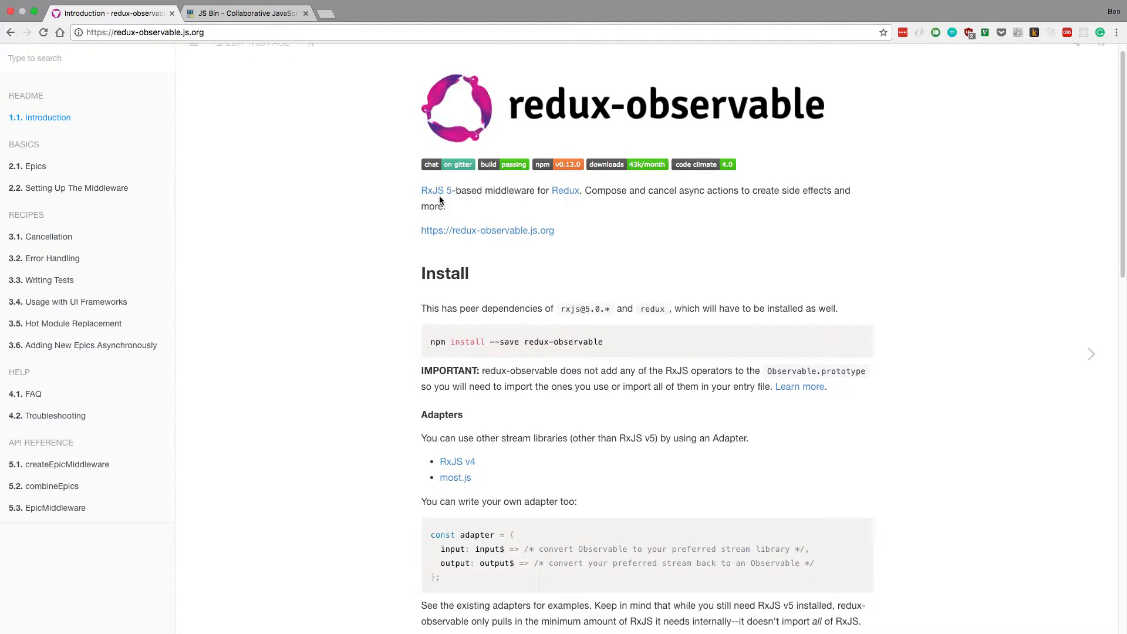
pyautogui.moveTo(326, 305)
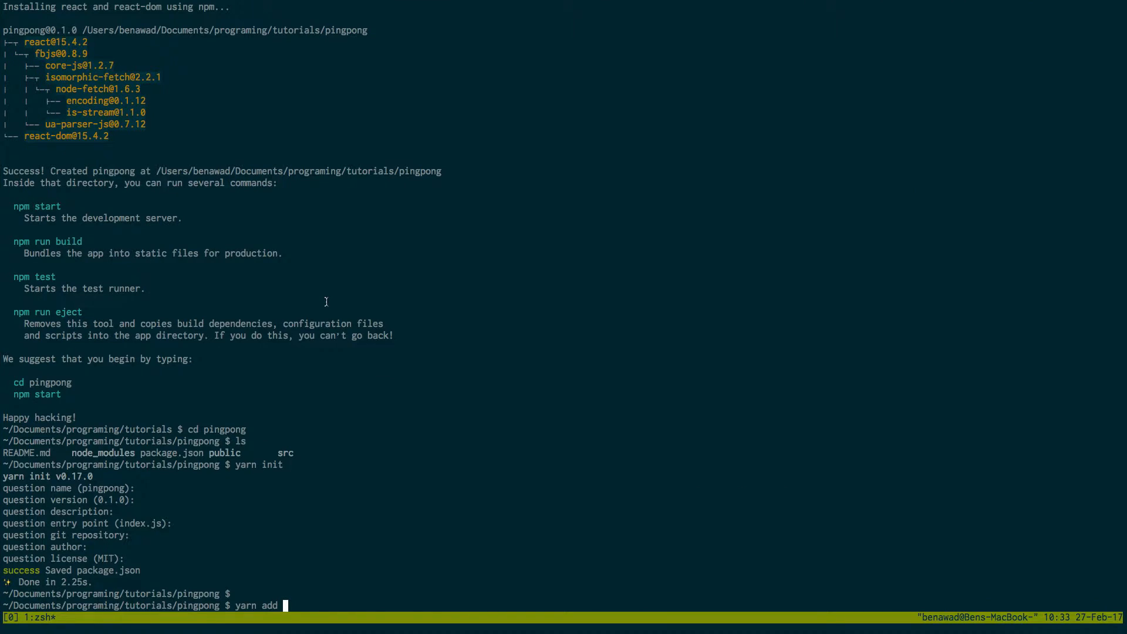
# Step: Add rxjs, redux-observable and redux packages with yarn, then move into src
pyautogui.write('rxjs redux-observable')
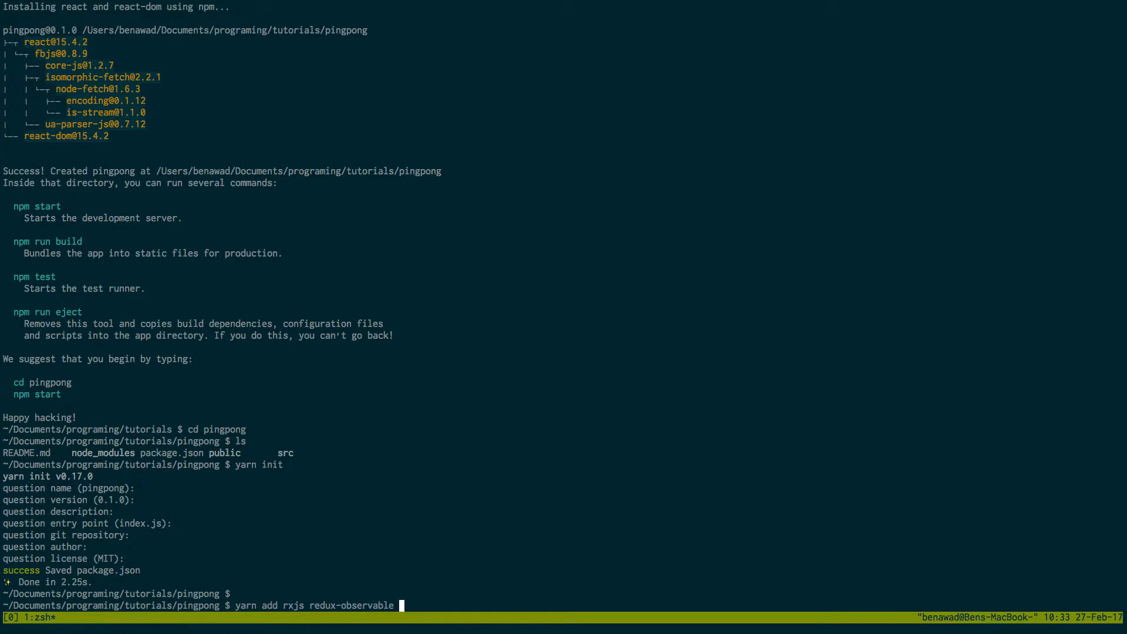
pyautogui.write('redu')
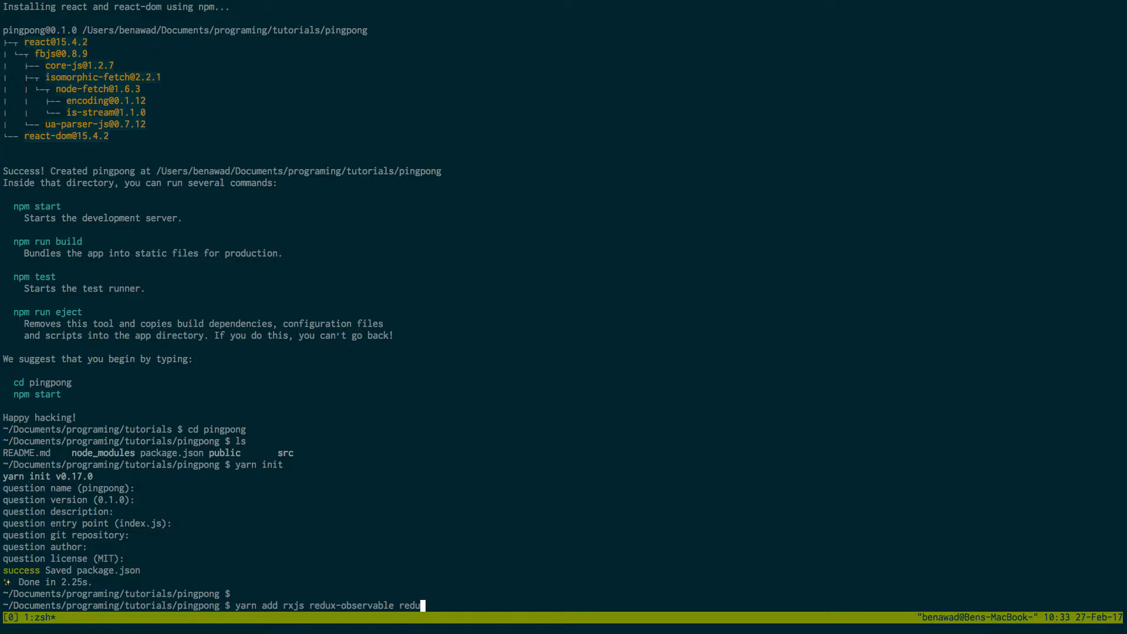
pyautogui.write('rea')
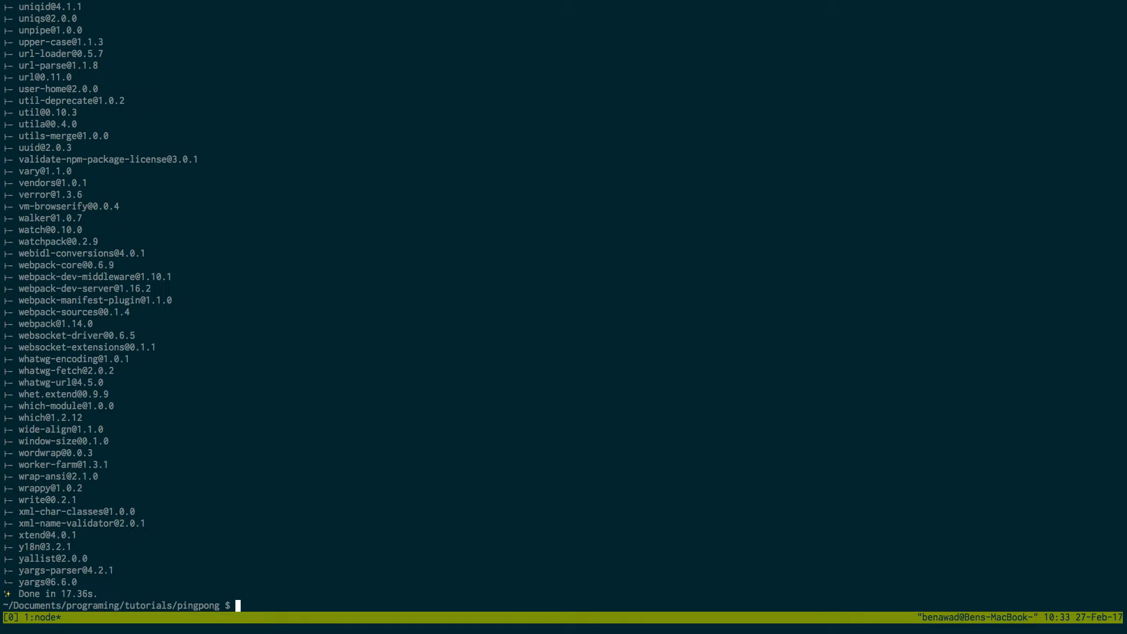
pyautogui.write('cd sr')
pyautogui.write('ls')
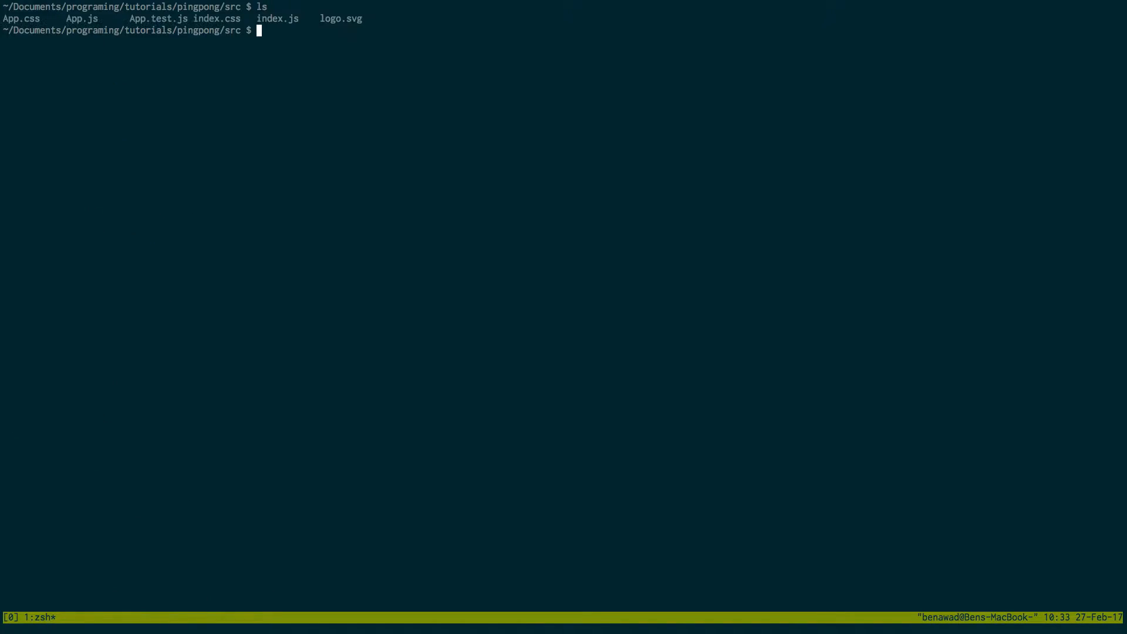
# Step: Remove App.css, App.test.js, index.css and logo.svg from src, then open index.js in vim
pyautogui.write('rm')
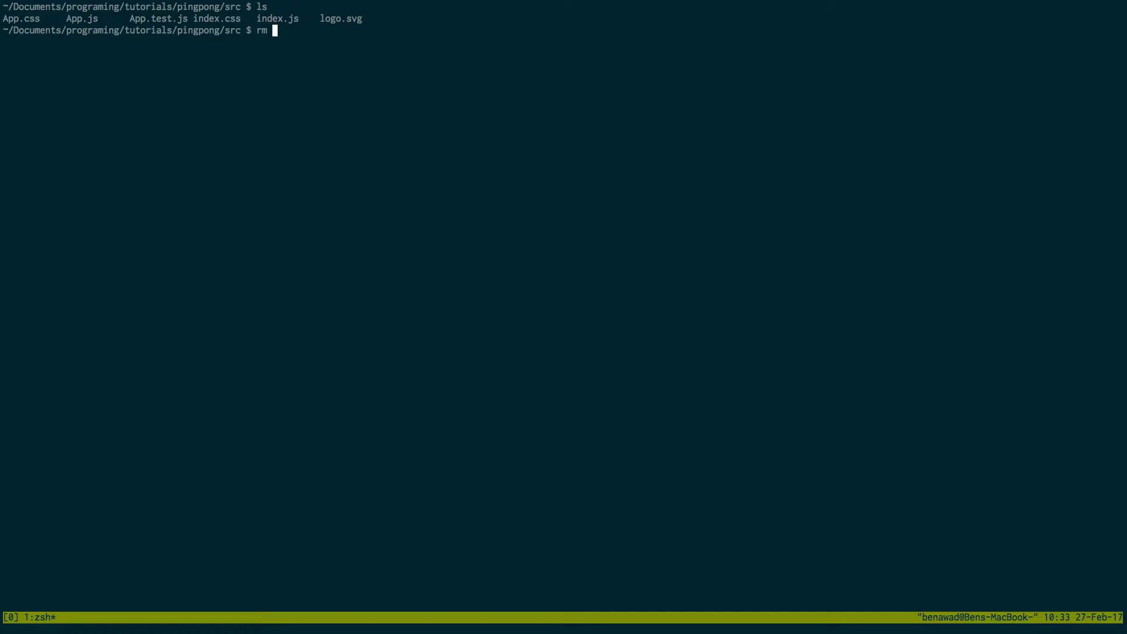
pyautogui.write('App.css')
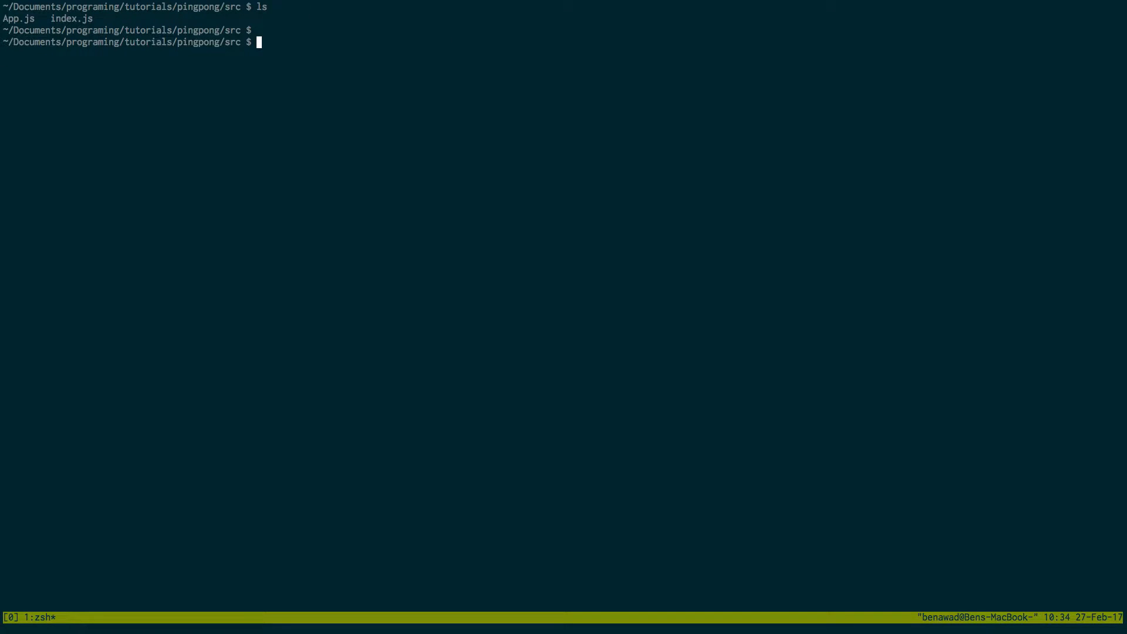
pyautogui.write('vim')
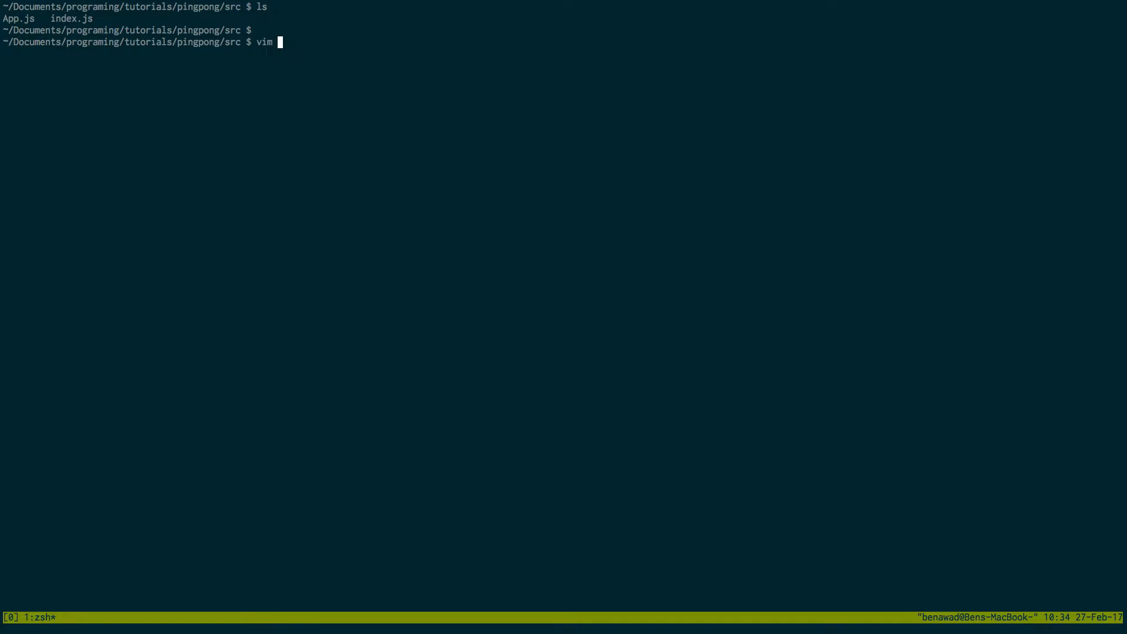
pyautogui.write('index.js')
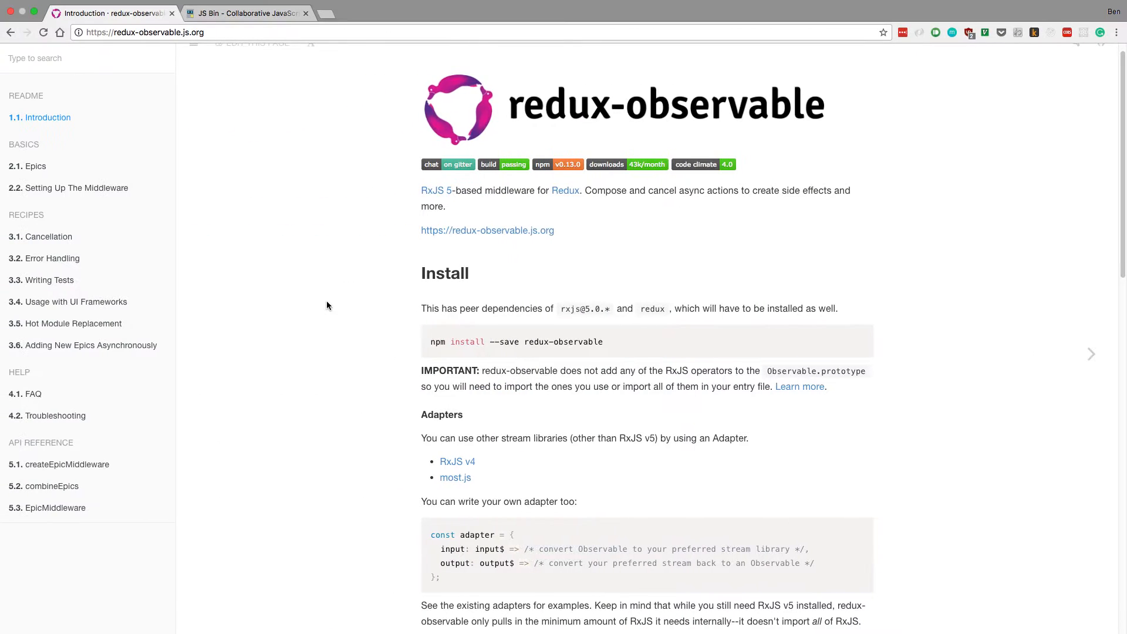
pyautogui.click(246, 13)
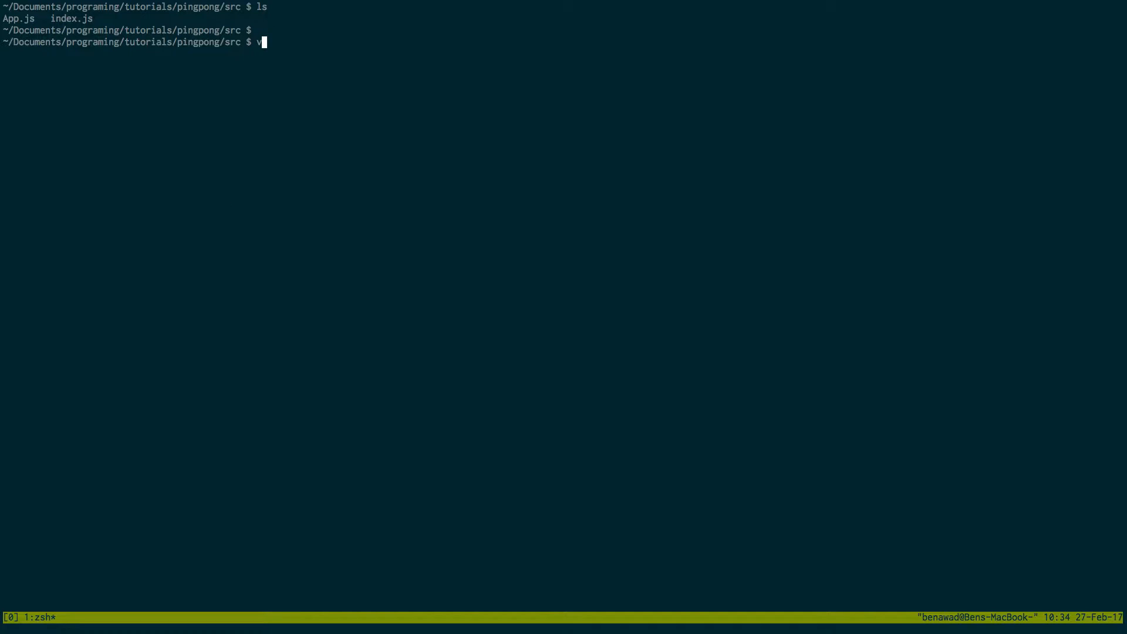
# Step: Create actions/index.js exporting ping = () => ({ type: PING }) and save it
pyautogui.write('mkdir action')
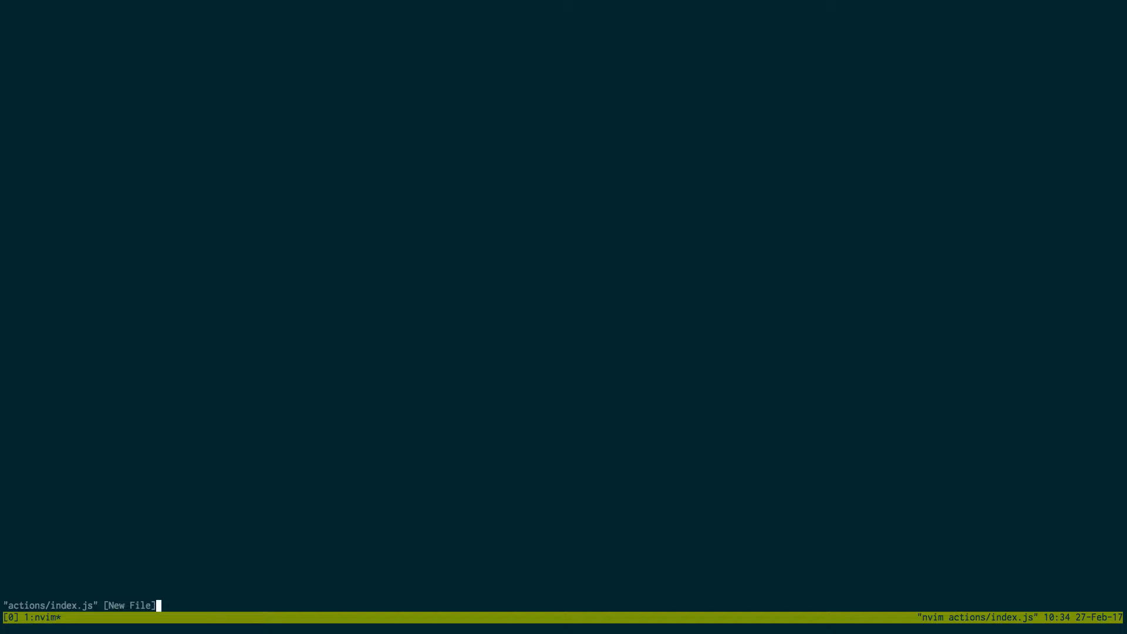
pyautogui.press('i')
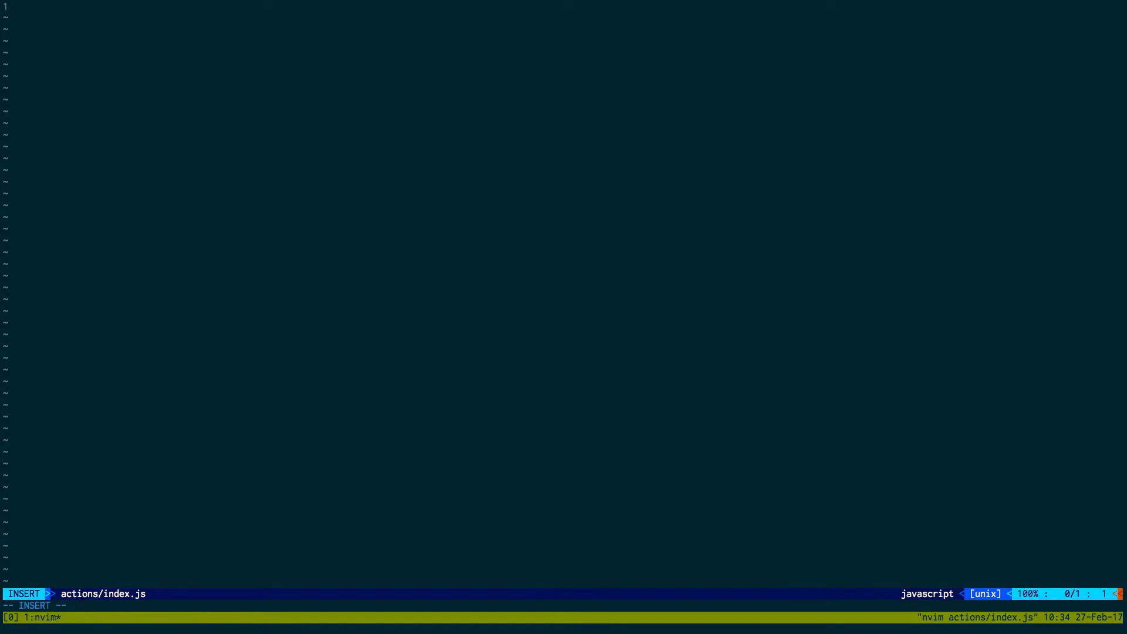
pyautogui.write('export const ping = () => ({ type: PING });')
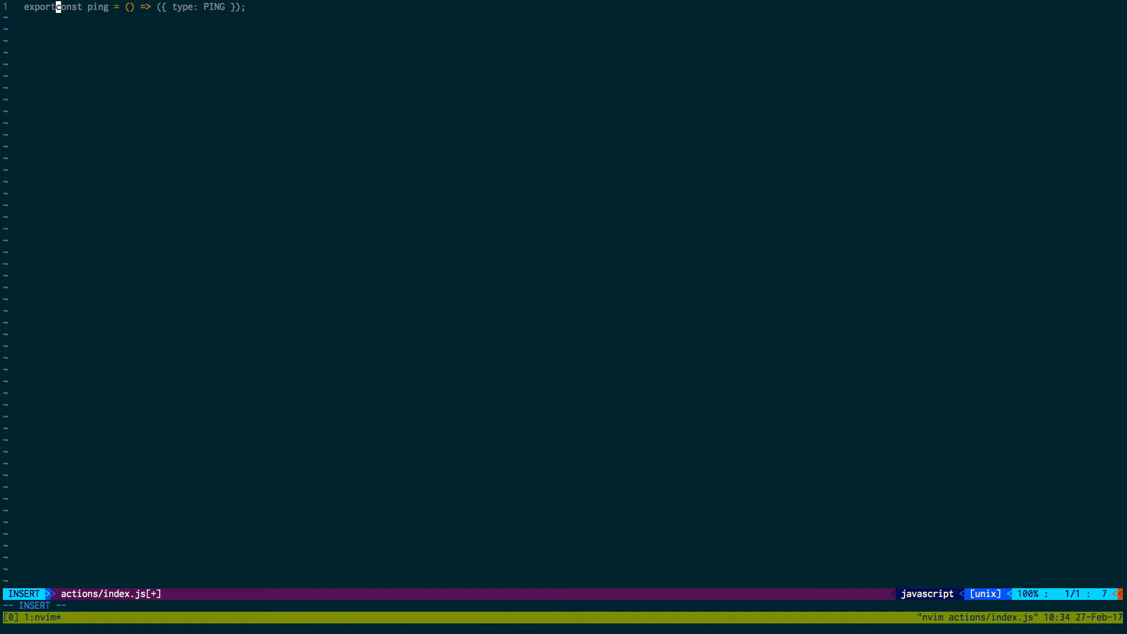
pyautogui.press('Escape')
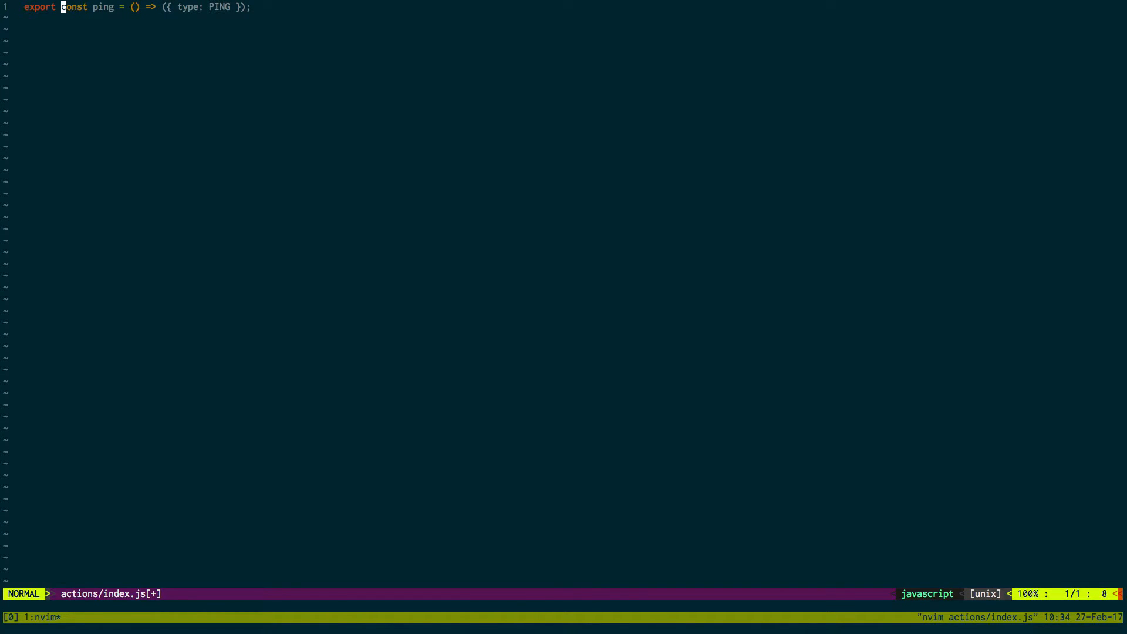
pyautogui.press('w')
pyautogui.write('v')
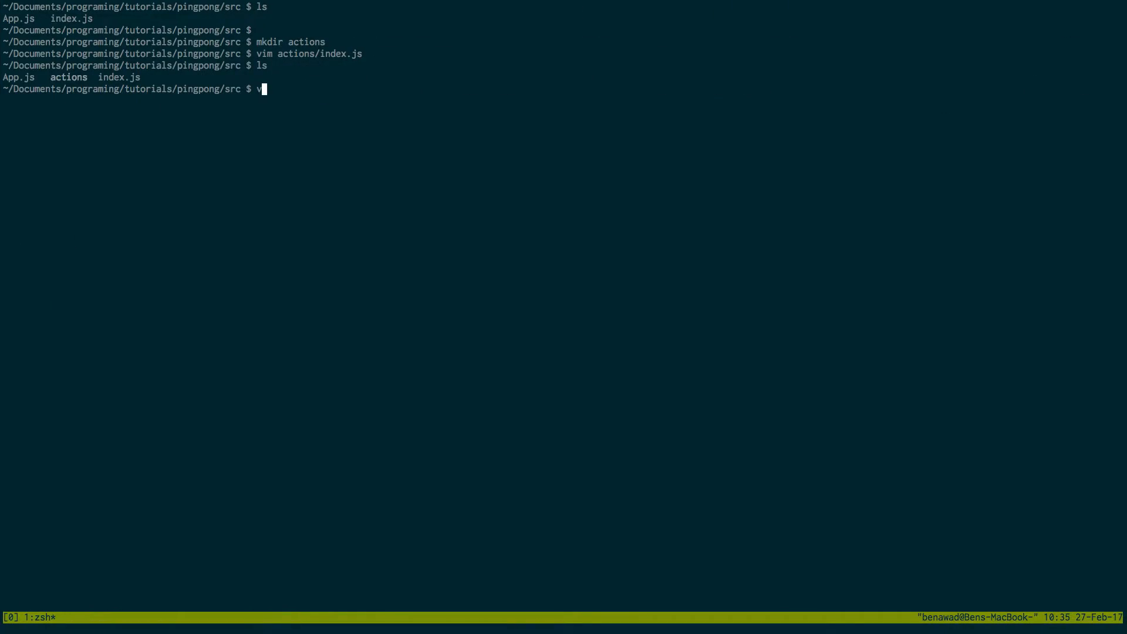
# Step: Create epics/index.js with an exported pingEpic answering PING with PONG after 1000 ms
pyautogui.write('mkdir')
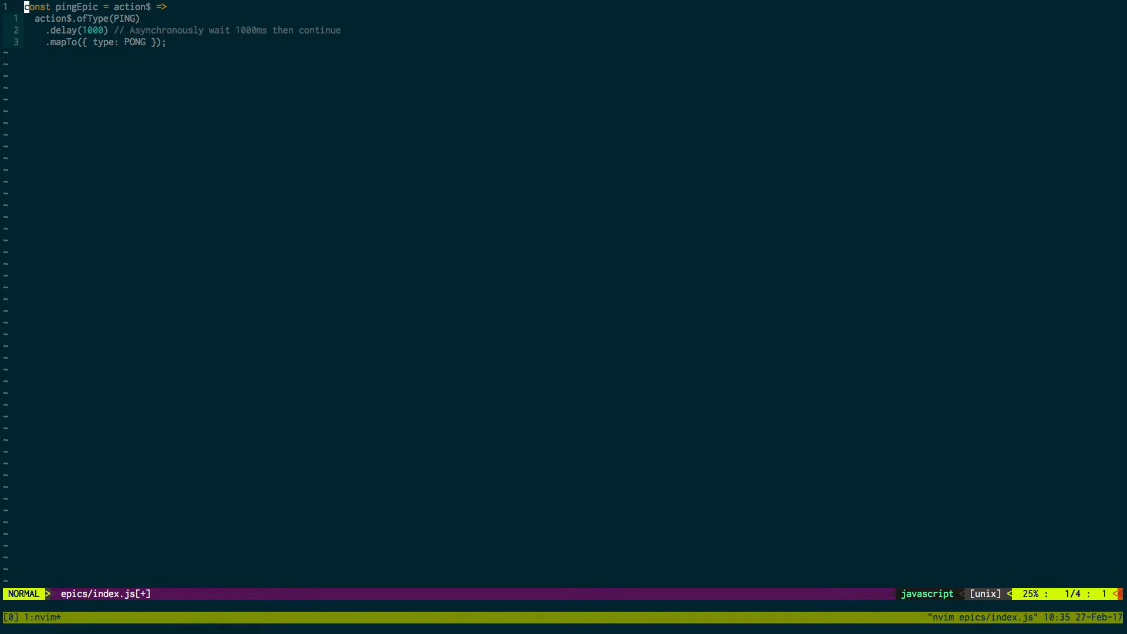
pyautogui.write('export')
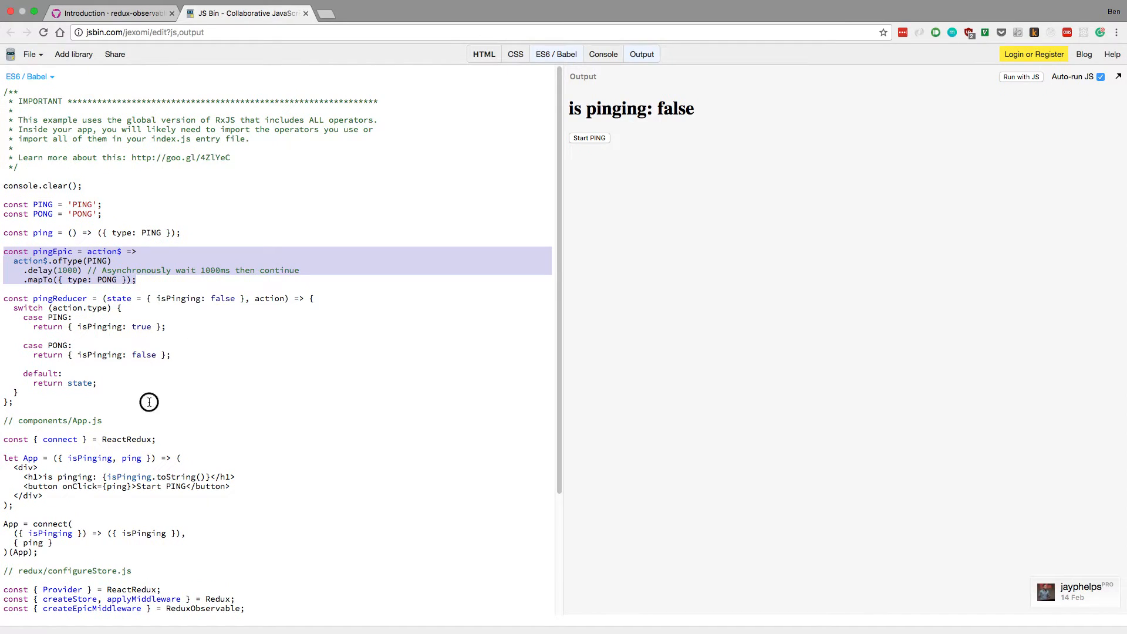
# Step: Write reducers/pingpong.js with a default-exported reducer setting isPinging on 'PING'/'PONG', then save
pyautogui.scroll(-3)
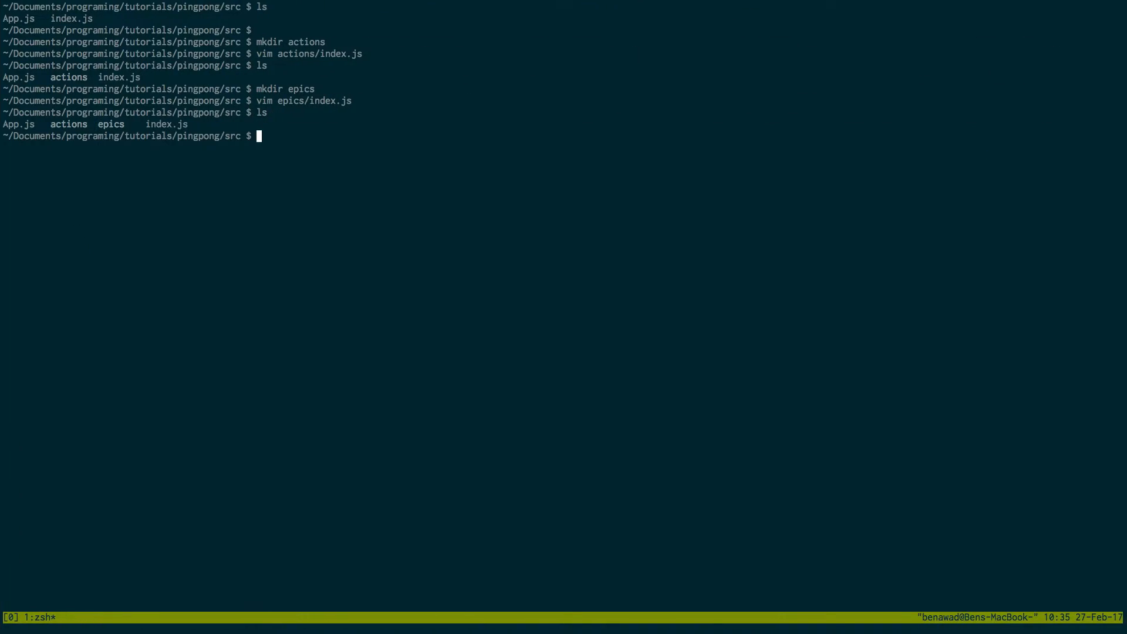
pyautogui.write('mkdir reducers')
pyautogui.write('vim reducers/')
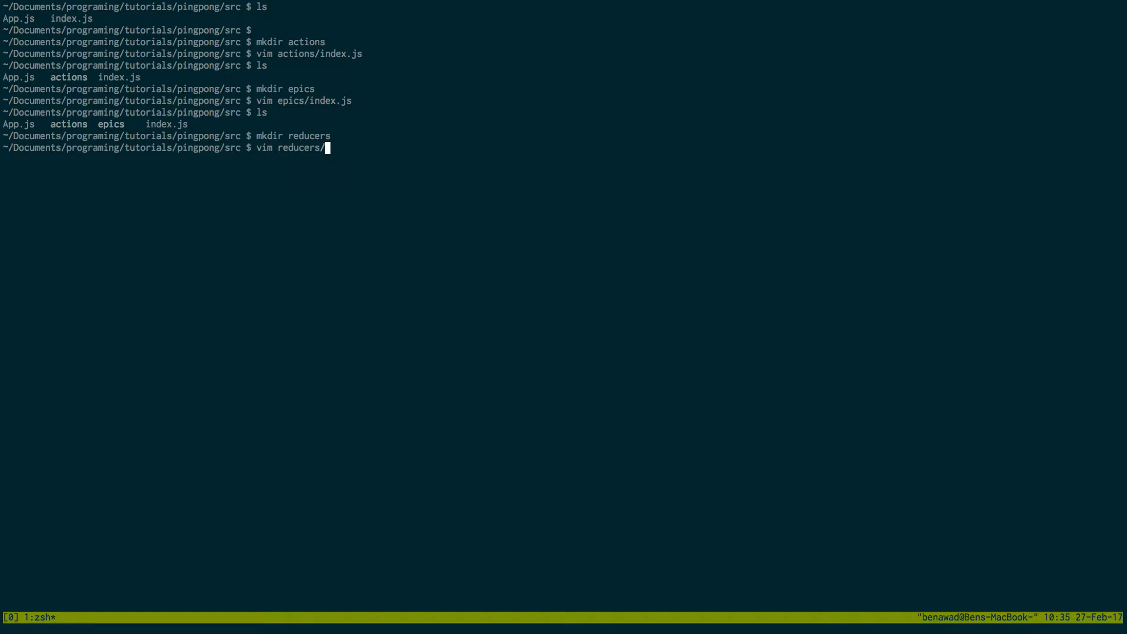
pyautogui.write('pingp')
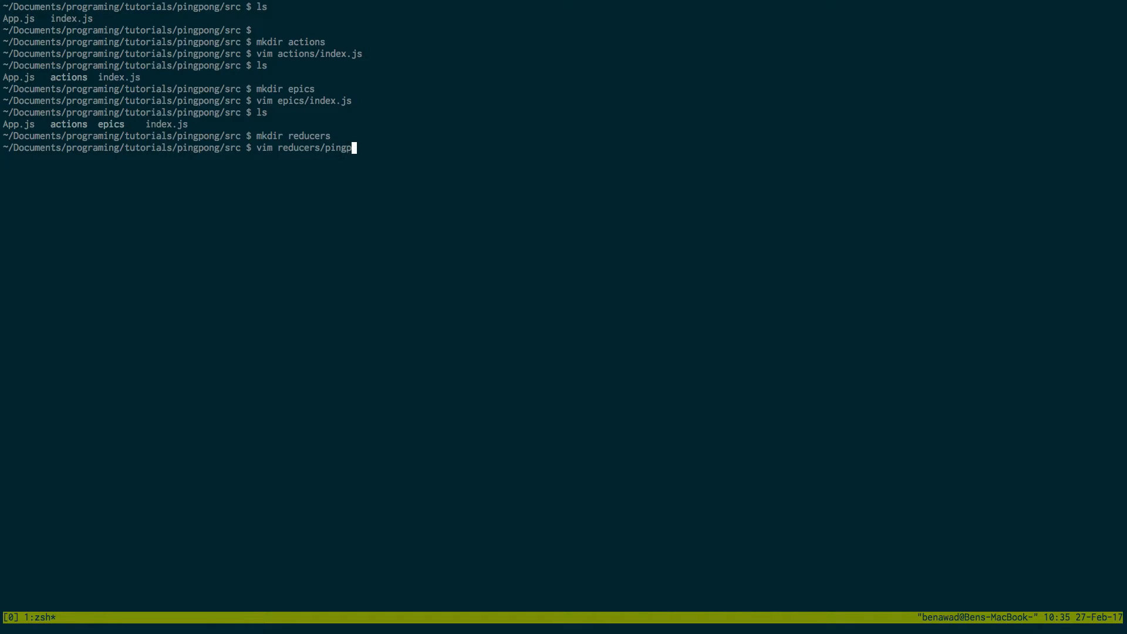
pyautogui.press('Enter')
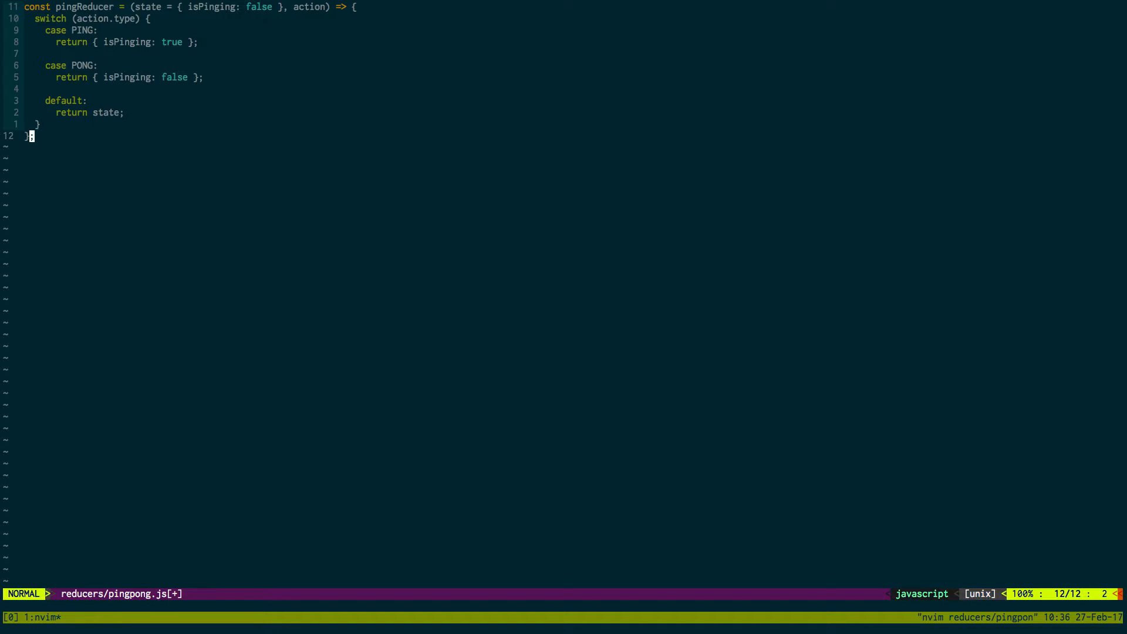
pyautogui.write('export')
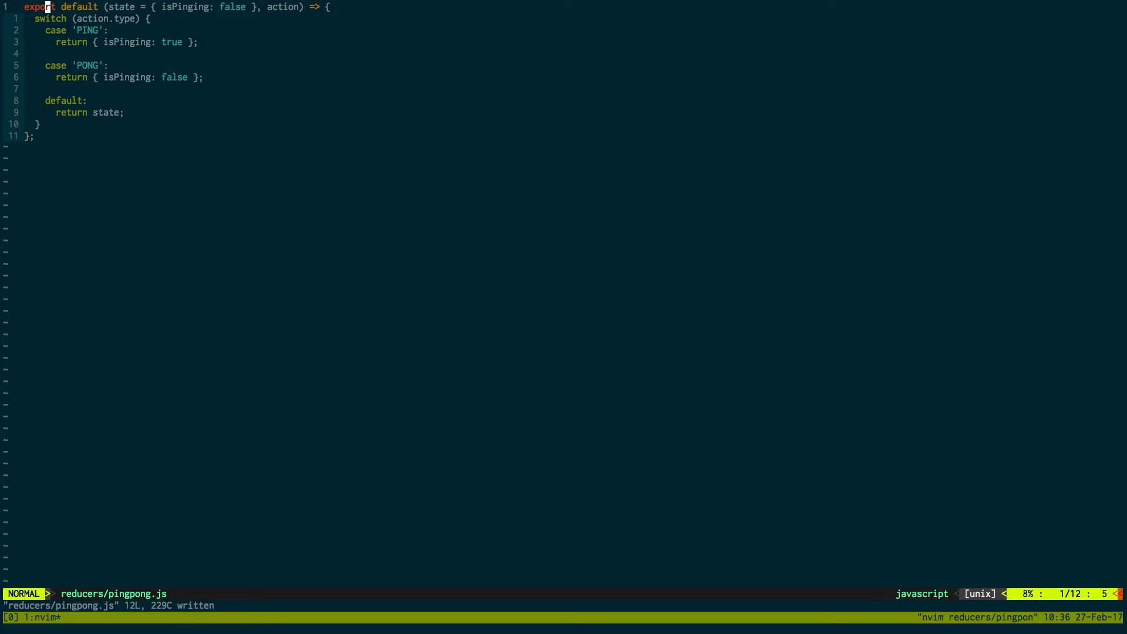
pyautogui.write(':wq')
pyautogui.write('ls')
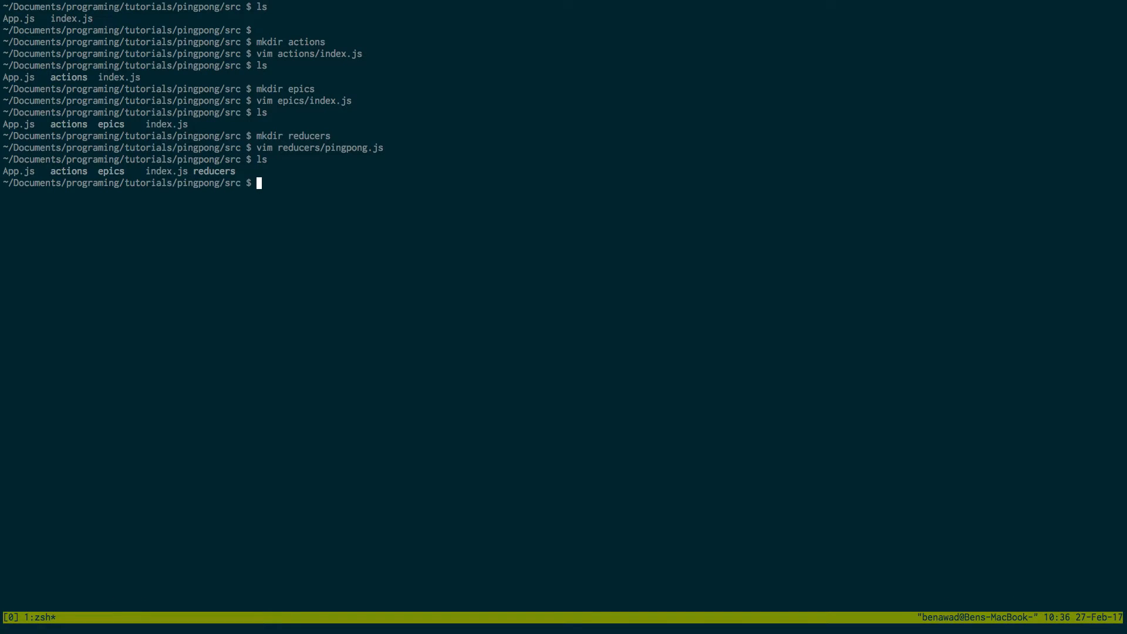
pyautogui.moveTo(94, 182)
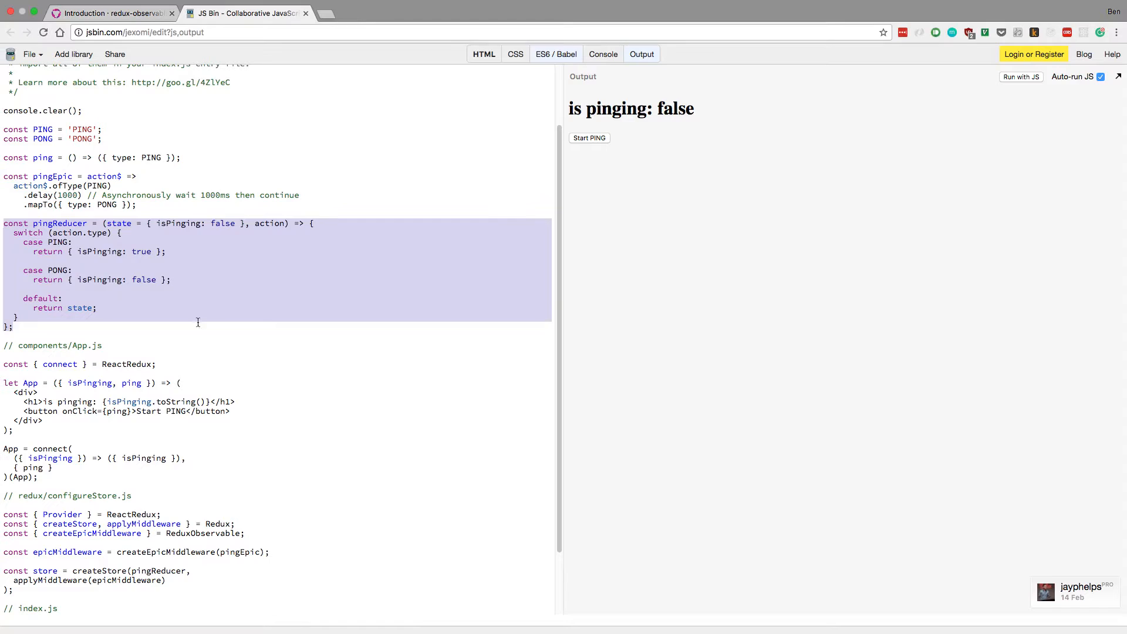
pyautogui.scroll(-3)
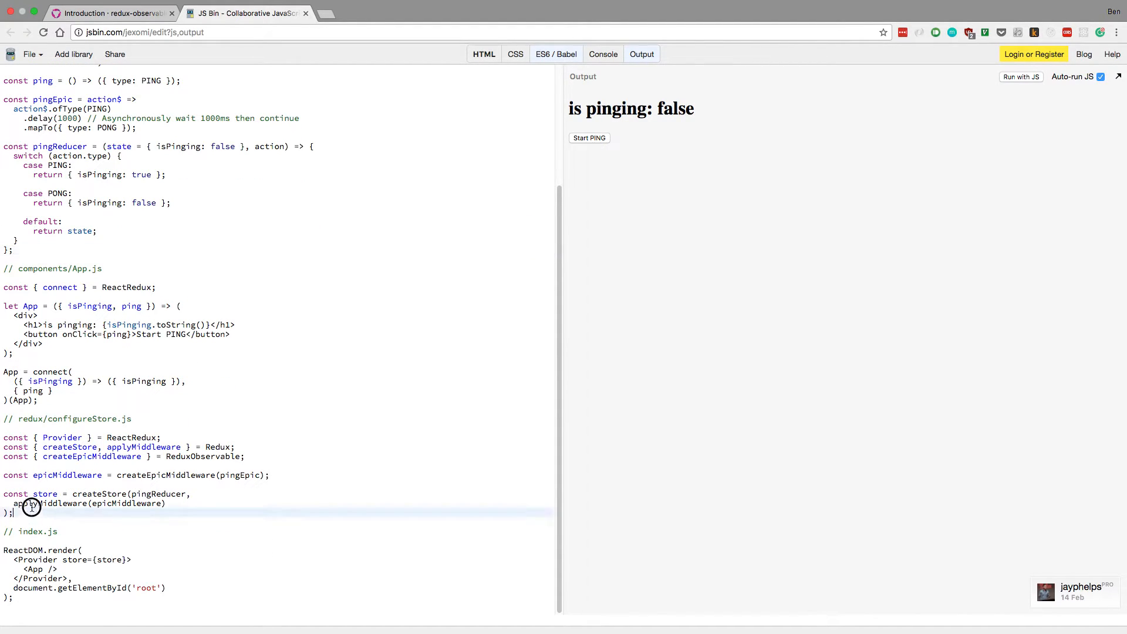
pyautogui.moveTo(31, 503); pyautogui.dragTo(3, 437)
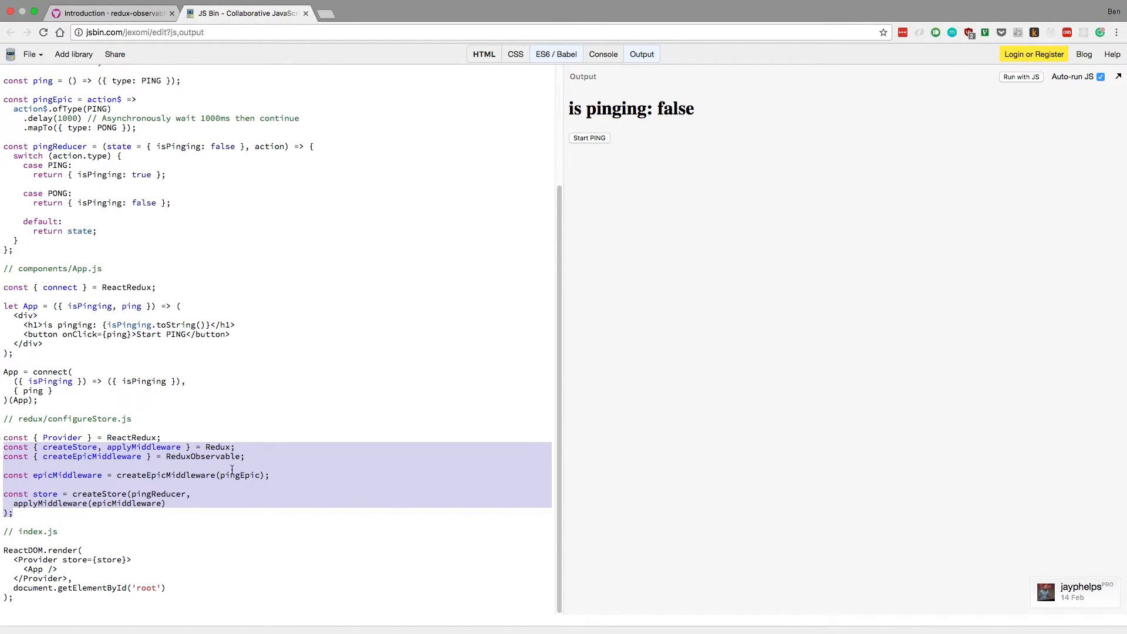
pyautogui.moveTo(225, 446)
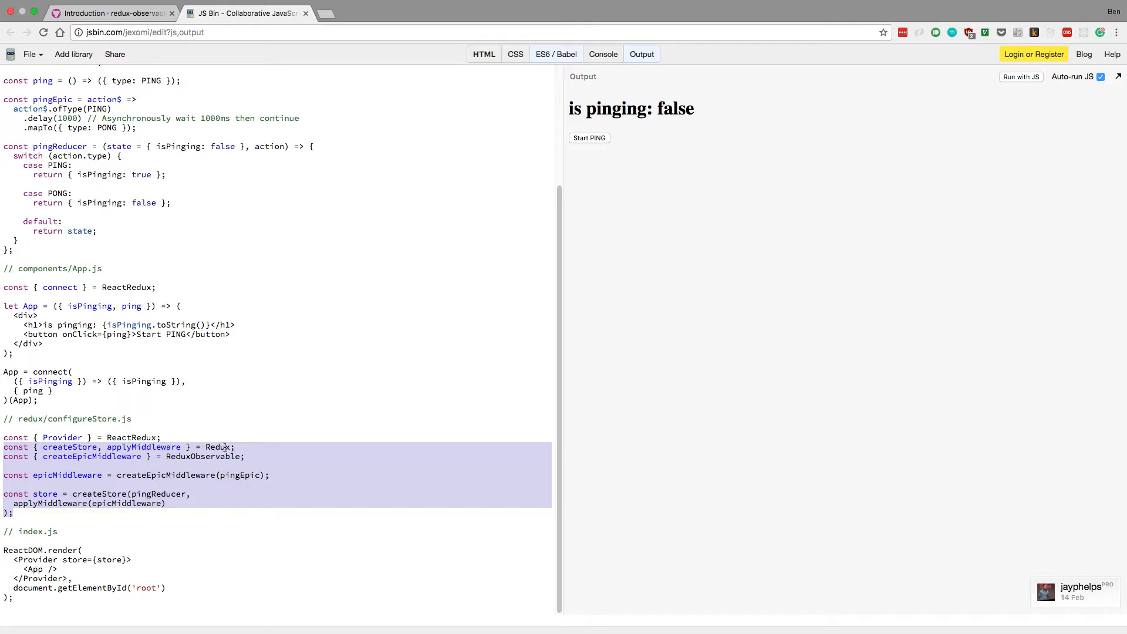
pyautogui.click(234, 446)
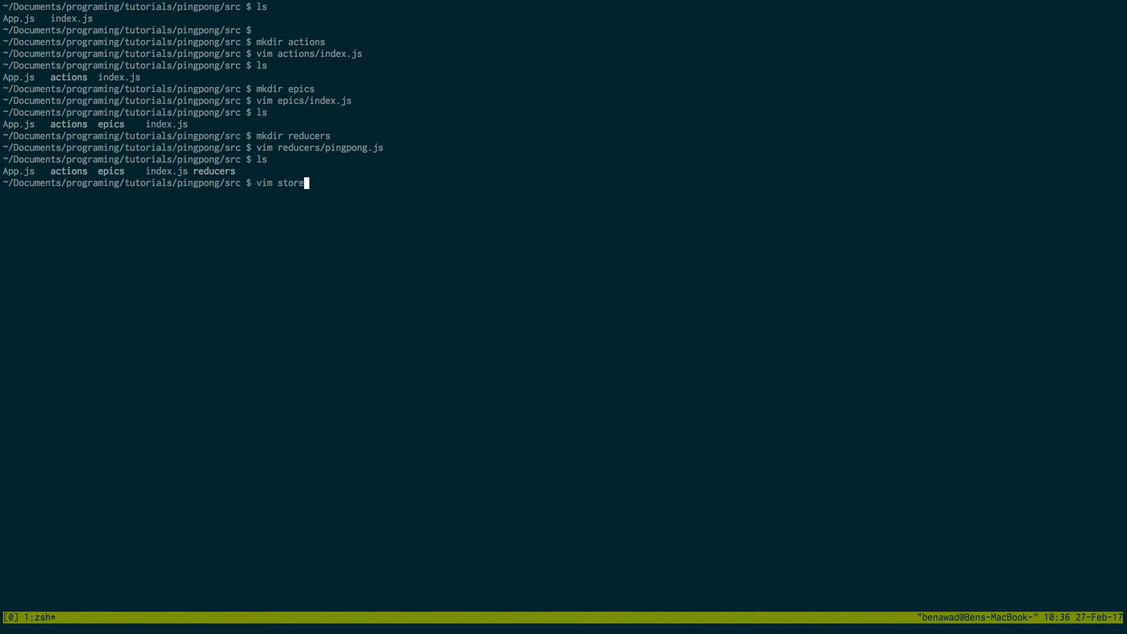
# Step: Rewrite store.js's 'const { … } = Redux' line as an import from 'redux', then start converting the redux-observable line
pyautogui.write('.js')
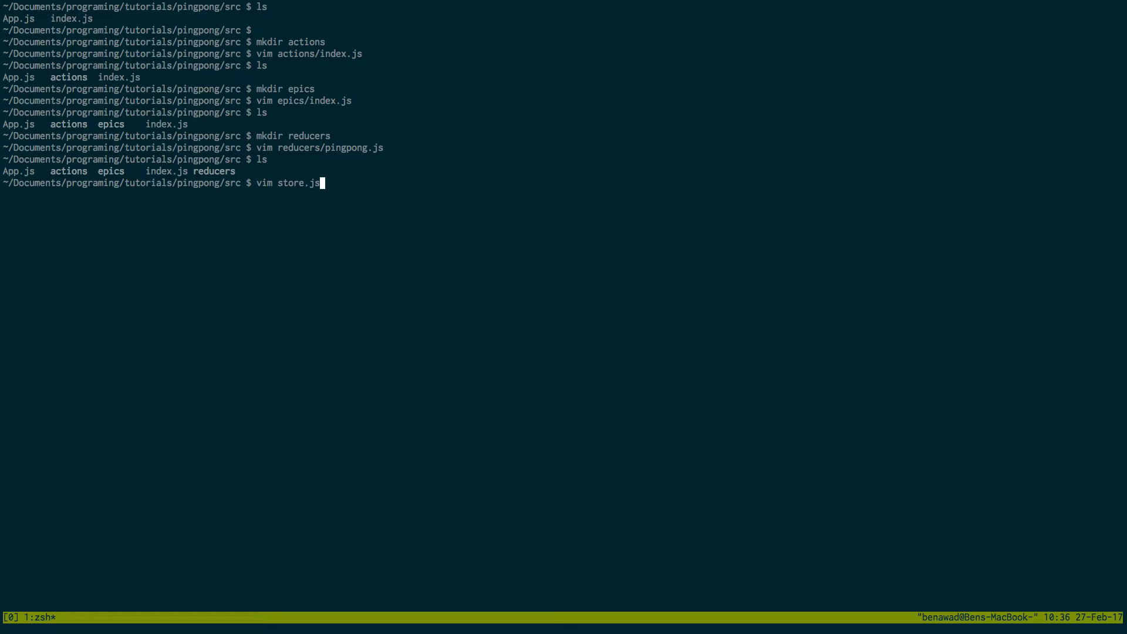
pyautogui.moveTo(169, 171)
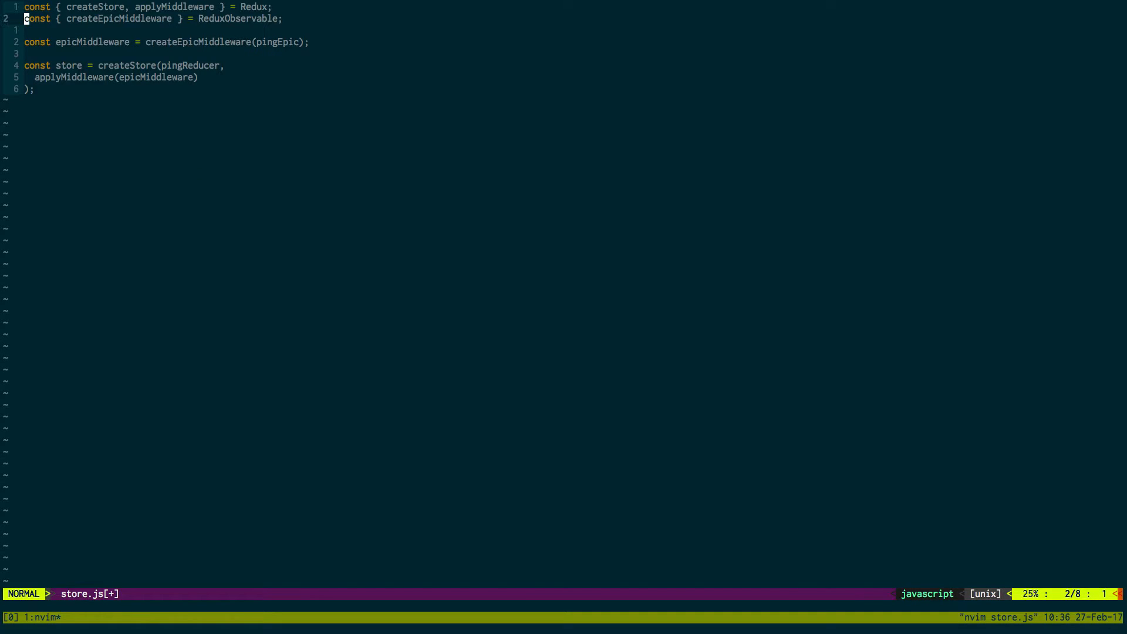
pyautogui.write('impor')
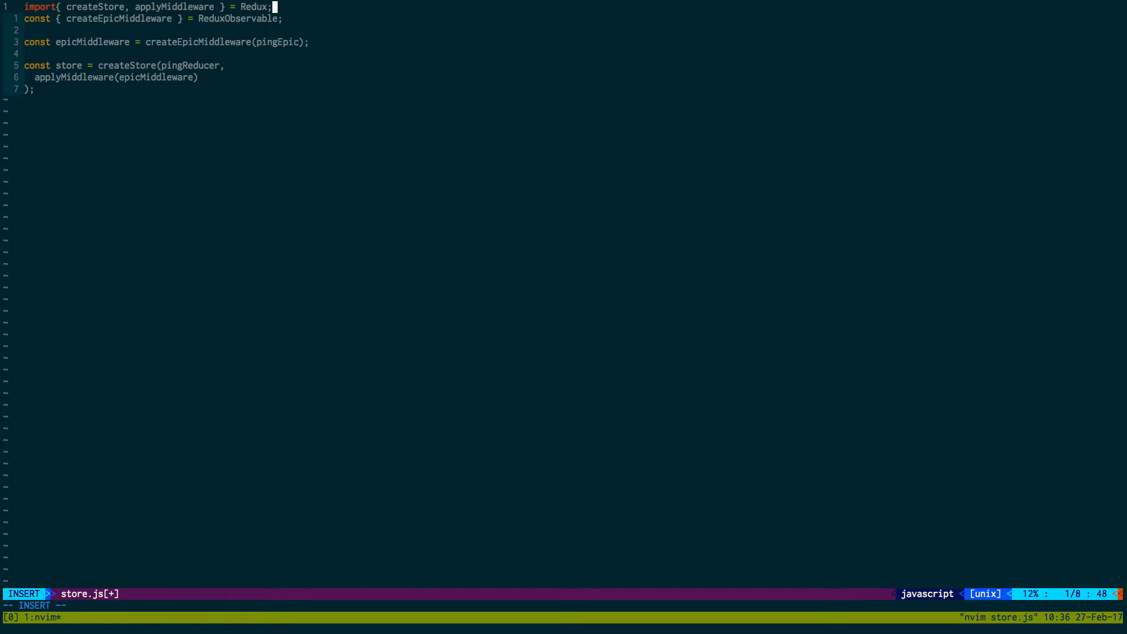
pyautogui.press('Escape')
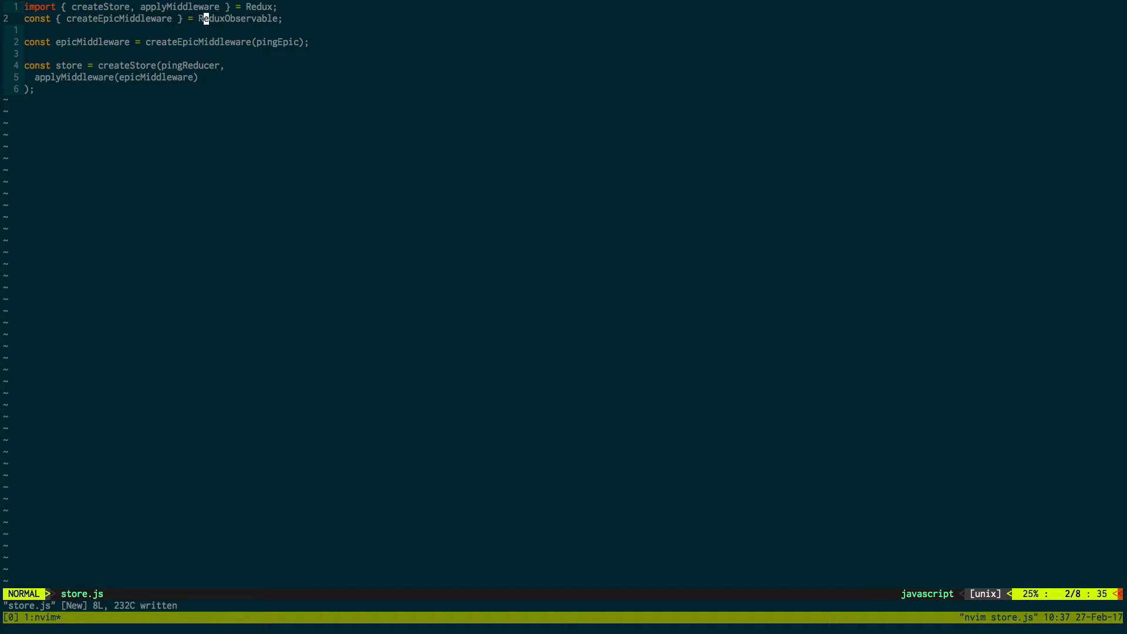
pyautogui.press('k')
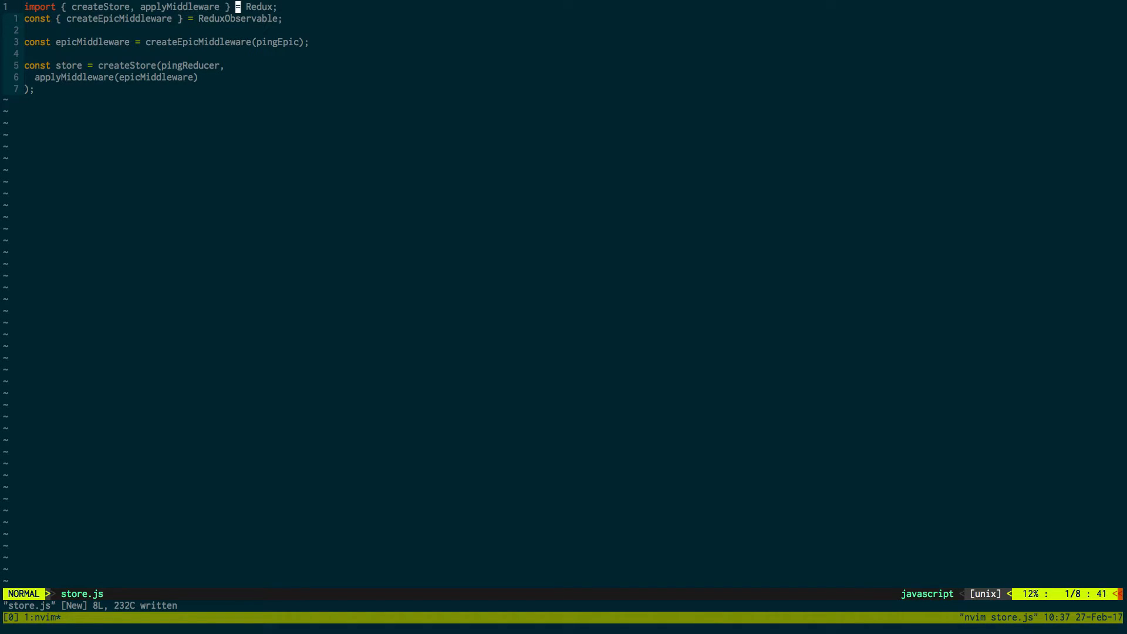
pyautogui.press('i')
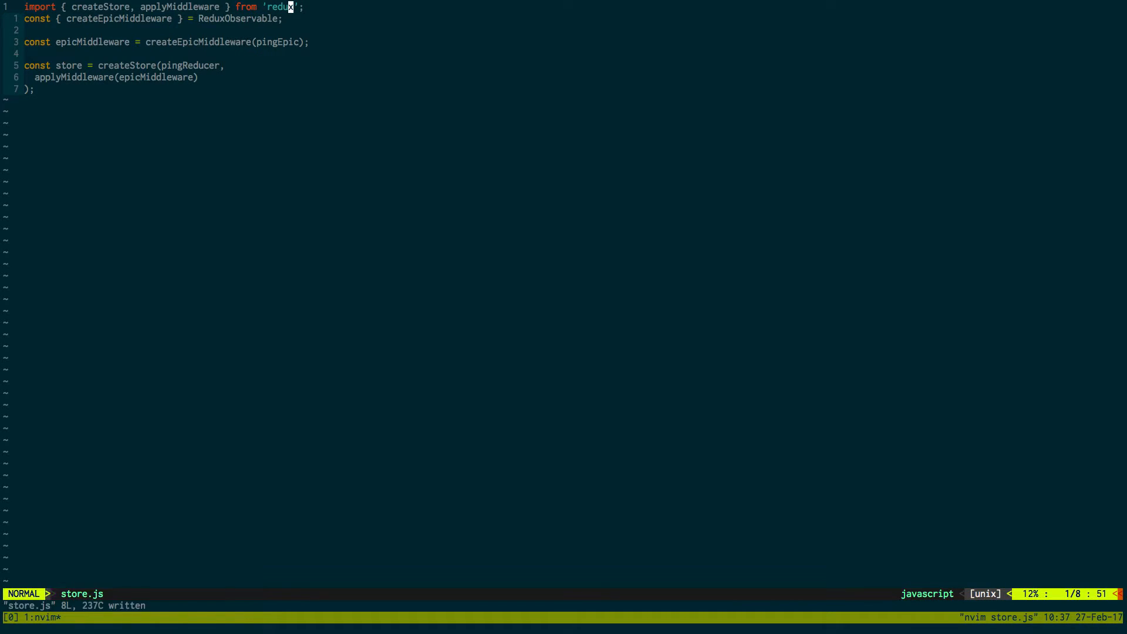
pyautogui.press('o')
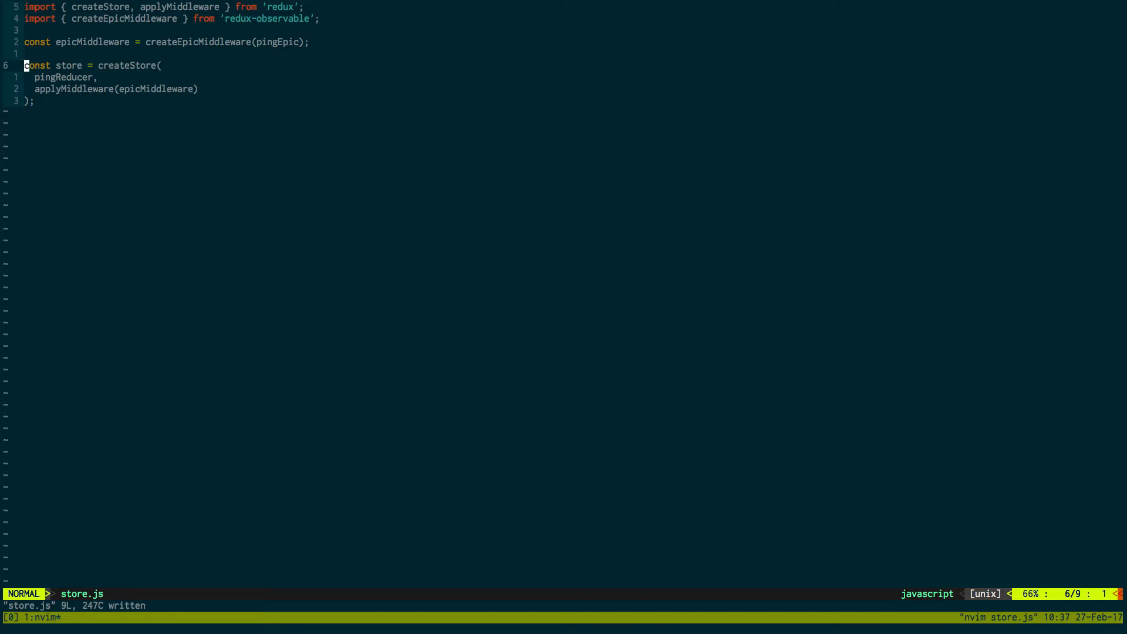
# Step: Default-export the store, import { pingEpic } from './epics', and list src in a split pane
pyautogui.write('ep')
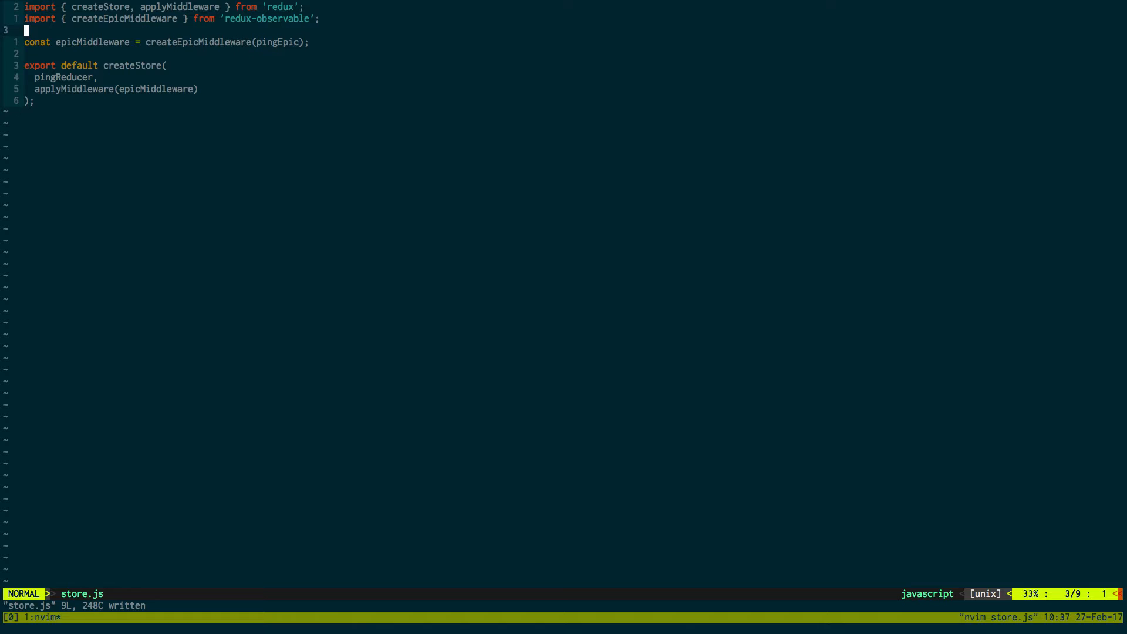
pyautogui.write('impo')
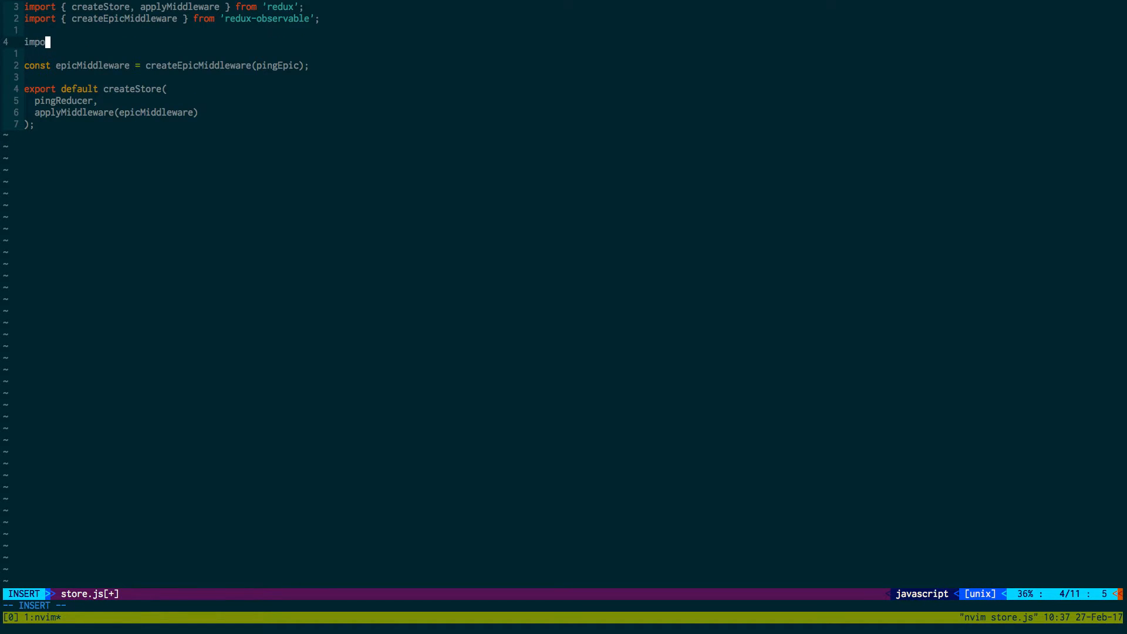
pyautogui.write('rt { }')
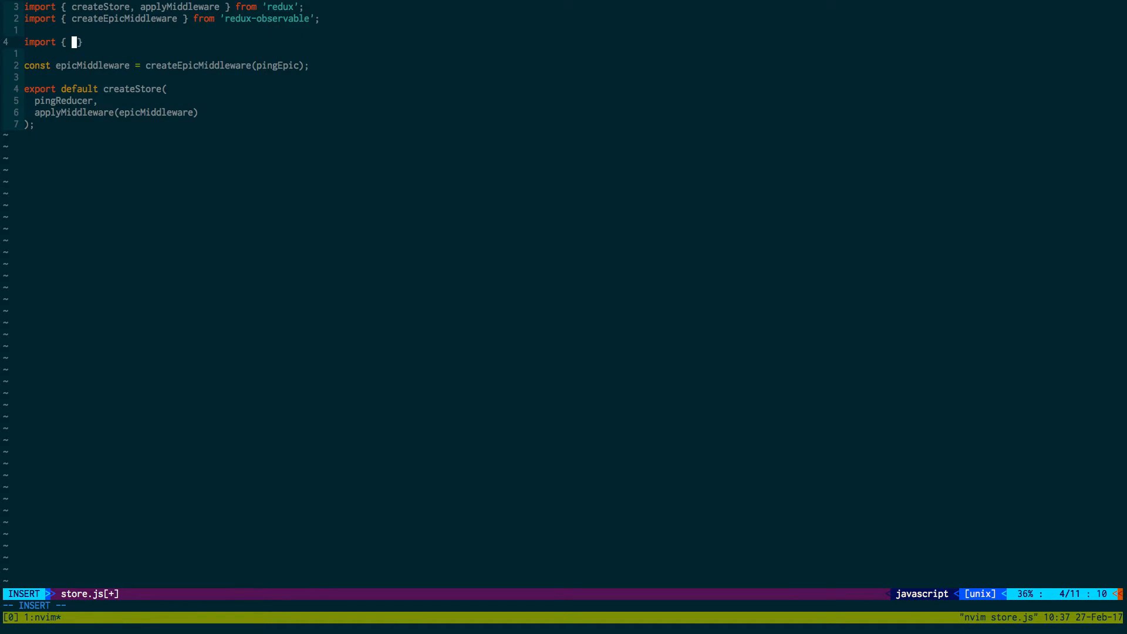
pyautogui.write('pingEpic } fro')
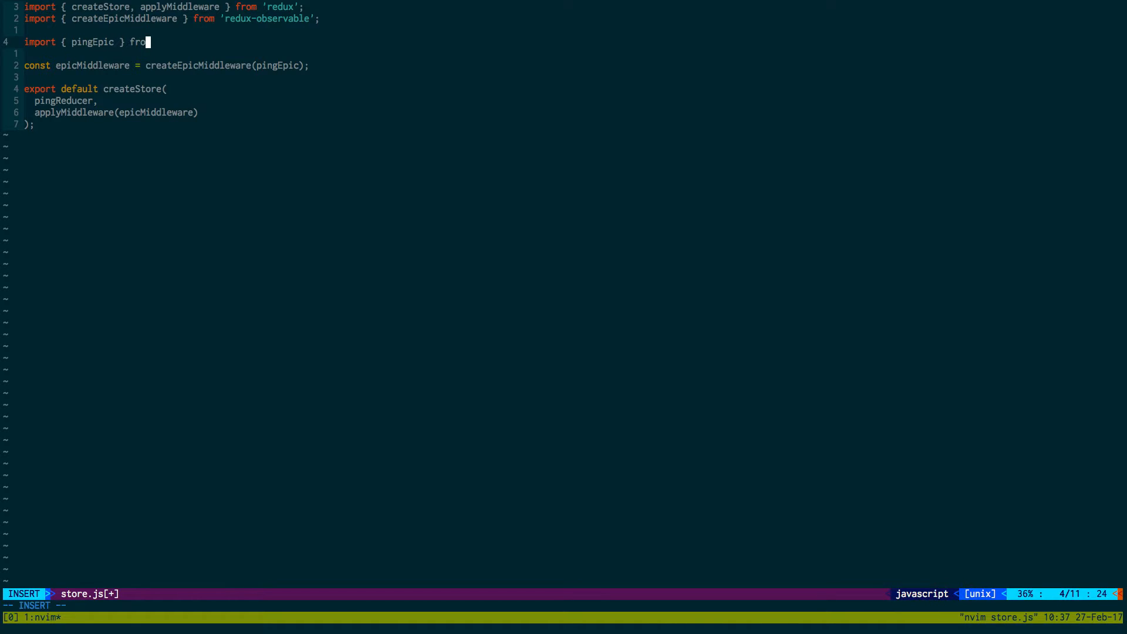
pyautogui.write("'./epics';")
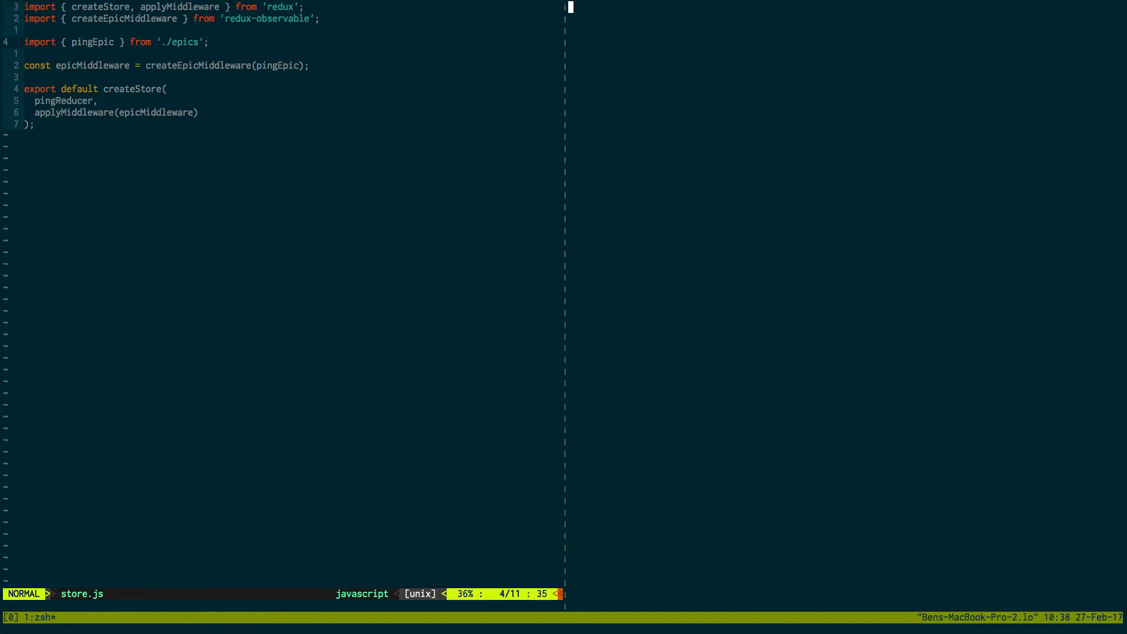
pyautogui.write('ls')
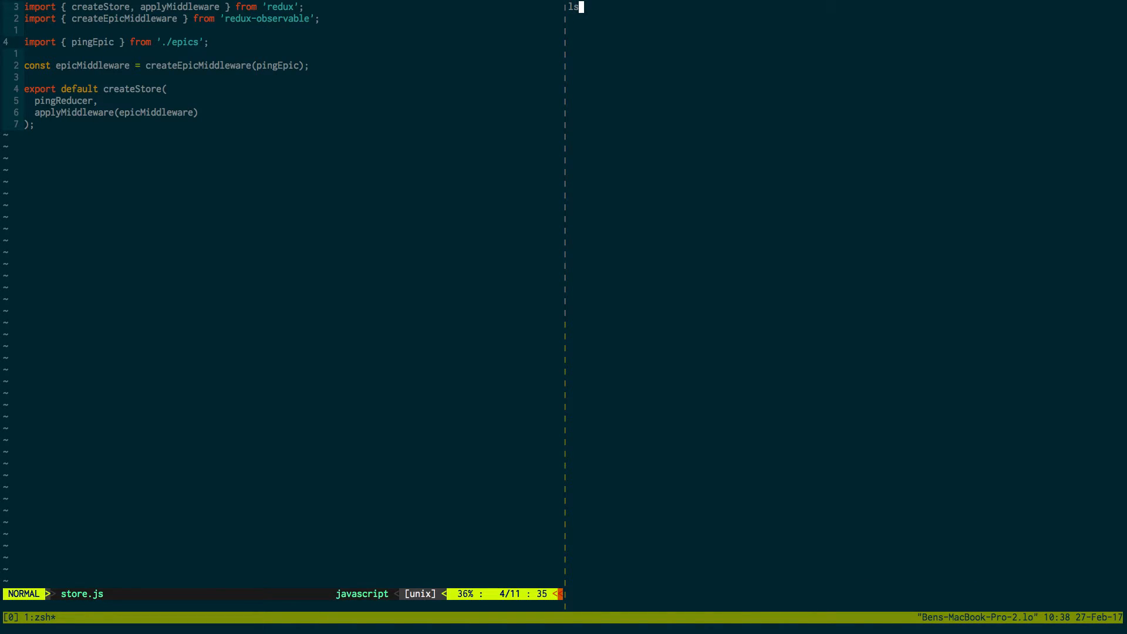
pyautogui.press('Enter')
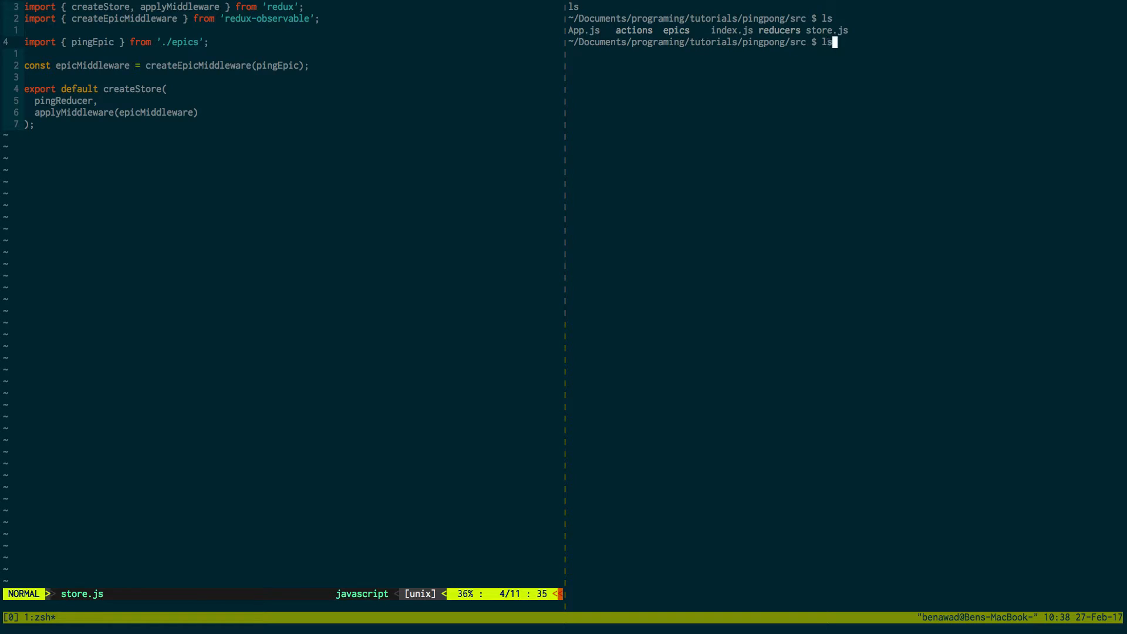
# Step: List the epics folder to confirm index.js, keeping the import path as './epics'
pyautogui.write('cs')
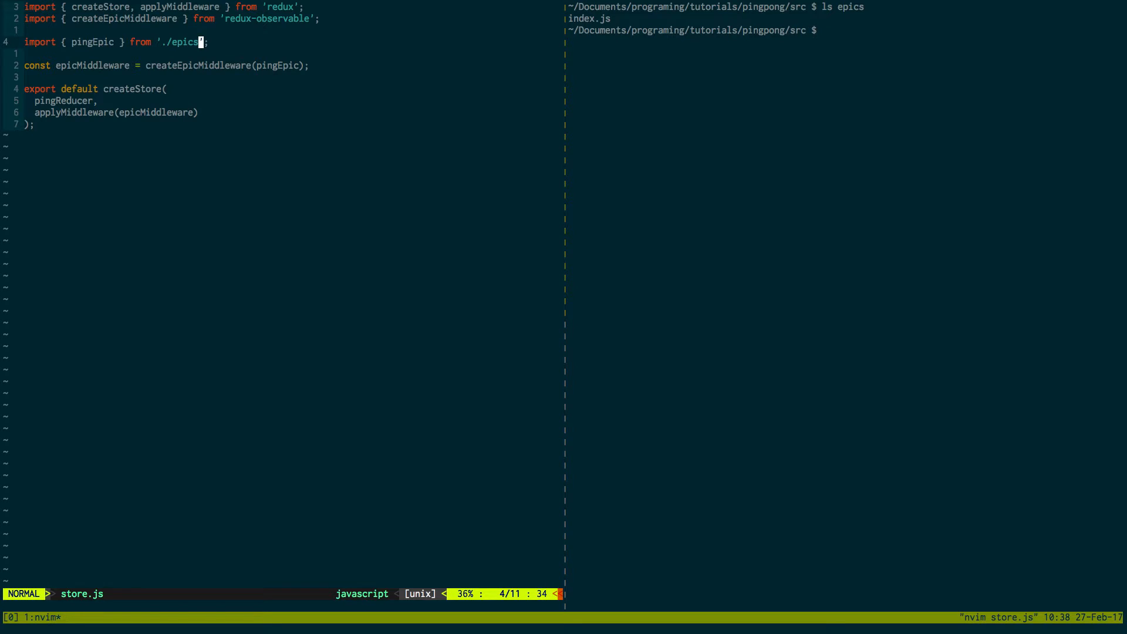
pyautogui.write('/')
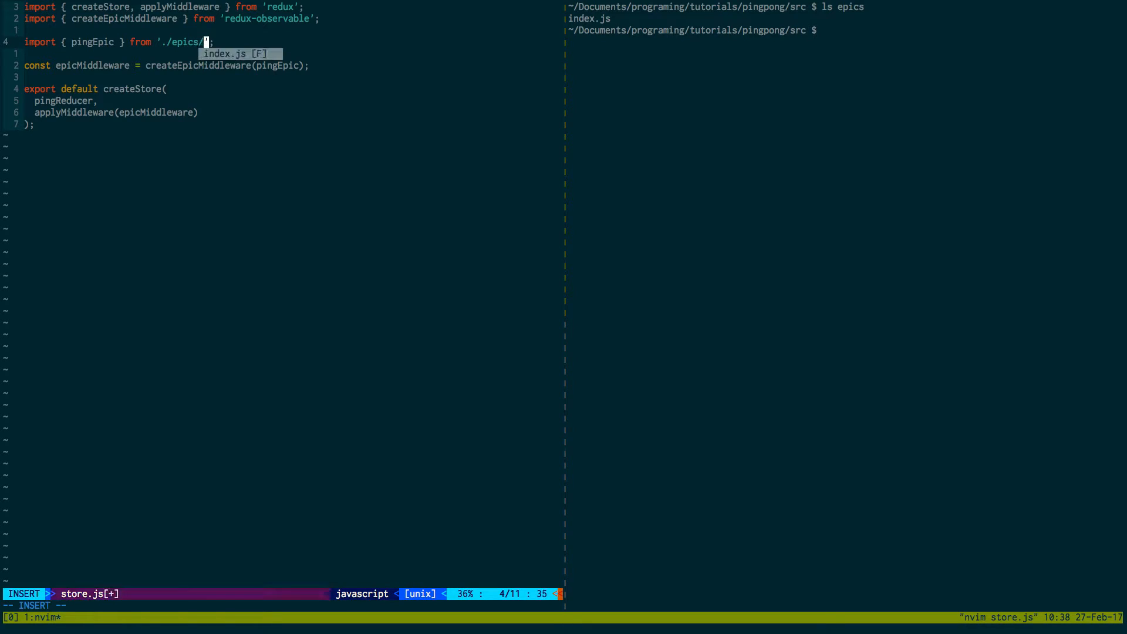
pyautogui.press('Escape')
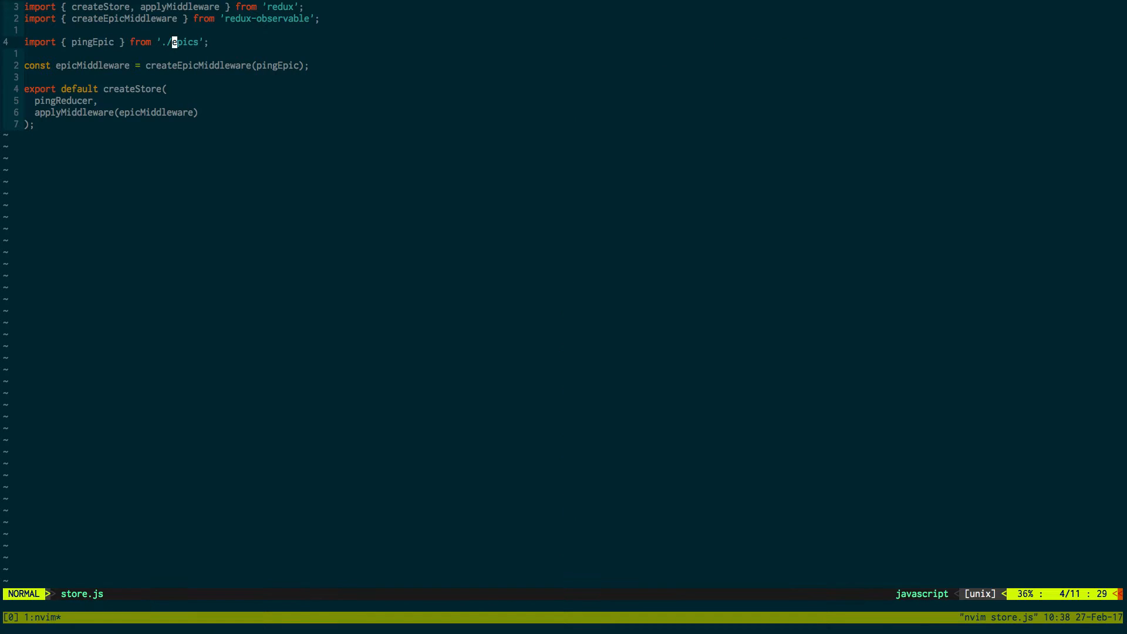
# Step: Begin an import of pingReducer from './reducers/' in store.js and exit nvim
pyautogui.write('import {')
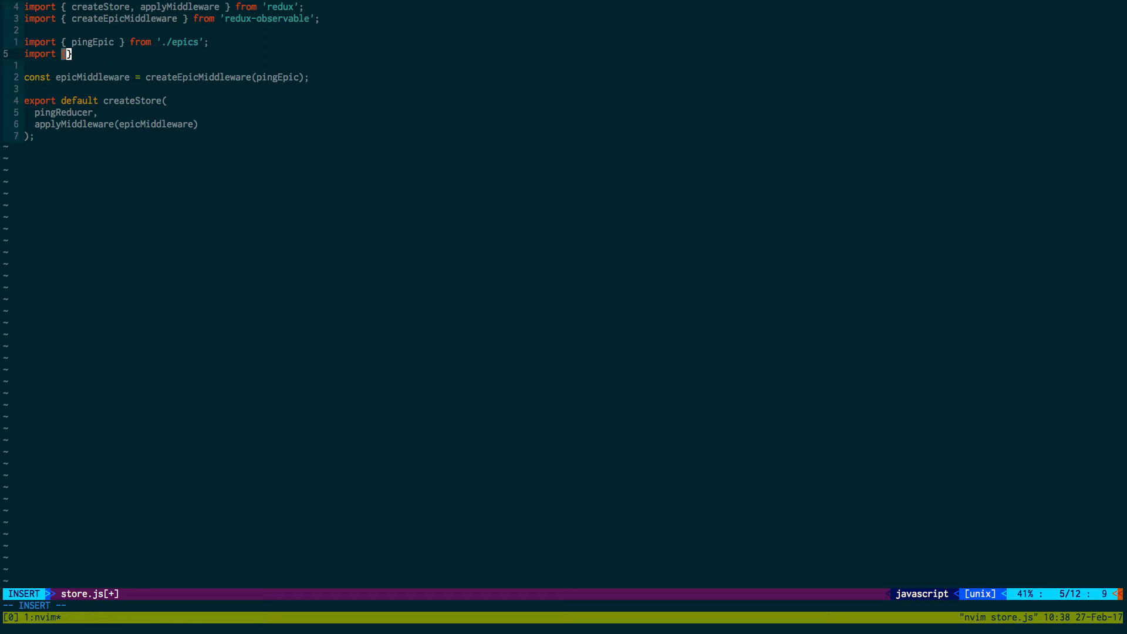
pyautogui.write('ping')
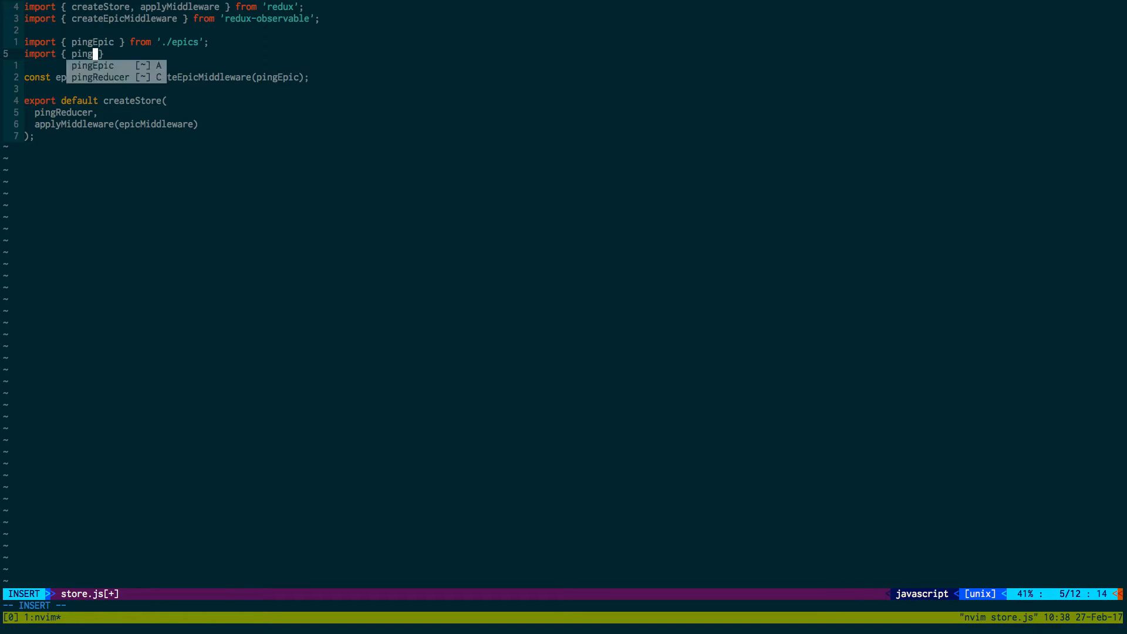
pyautogui.press('BackSpace')
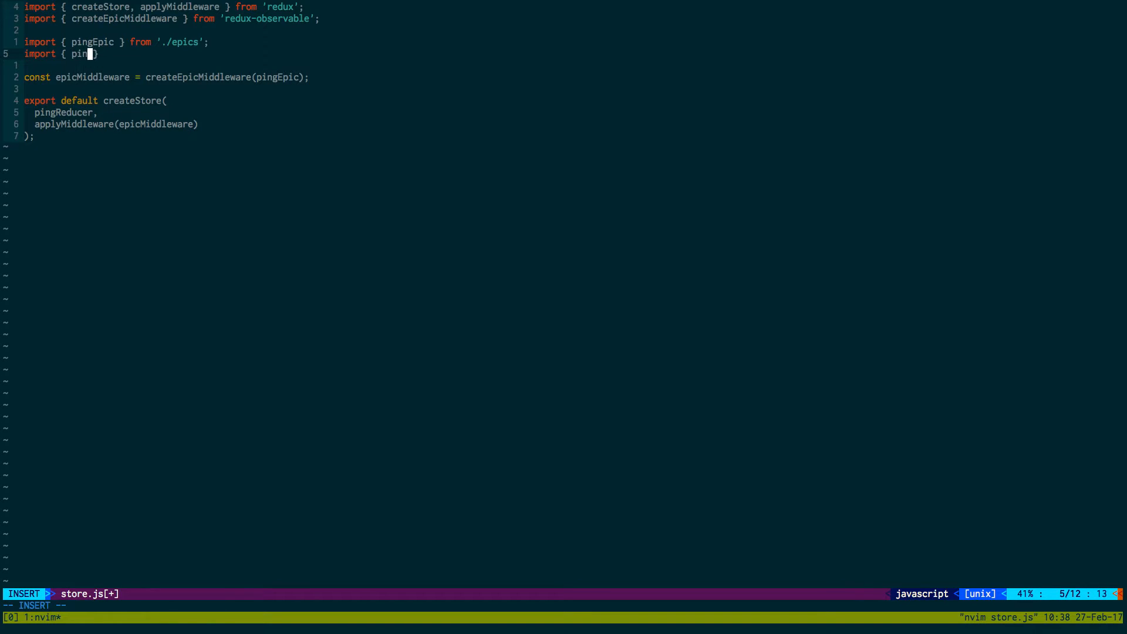
pyautogui.press('Escape')
pyautogui.write('gReducer')
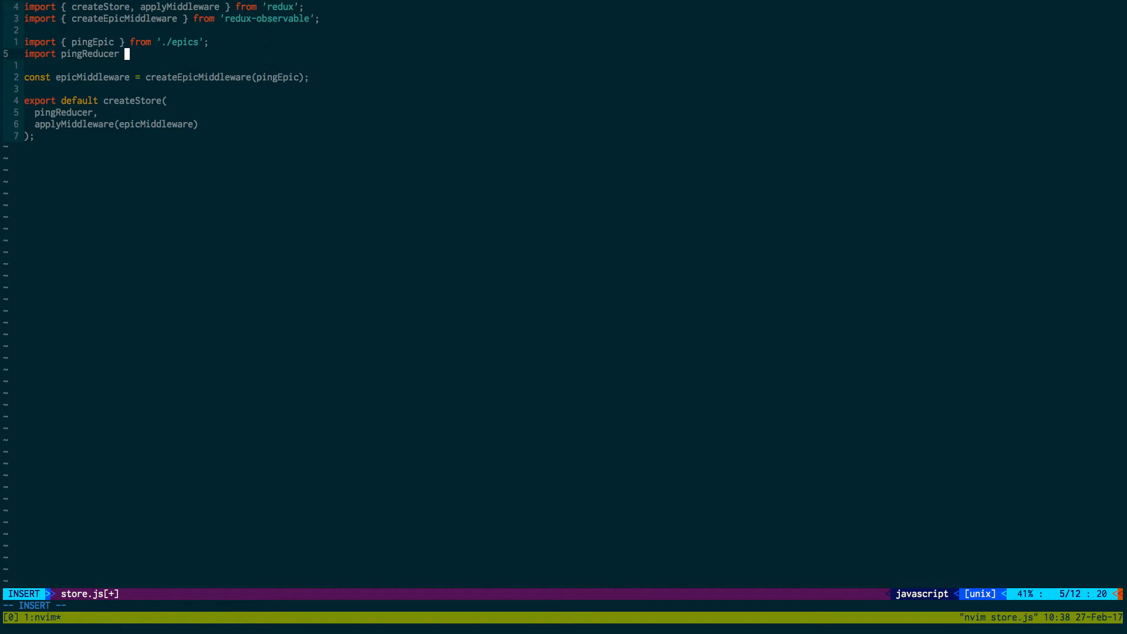
pyautogui.write('from')
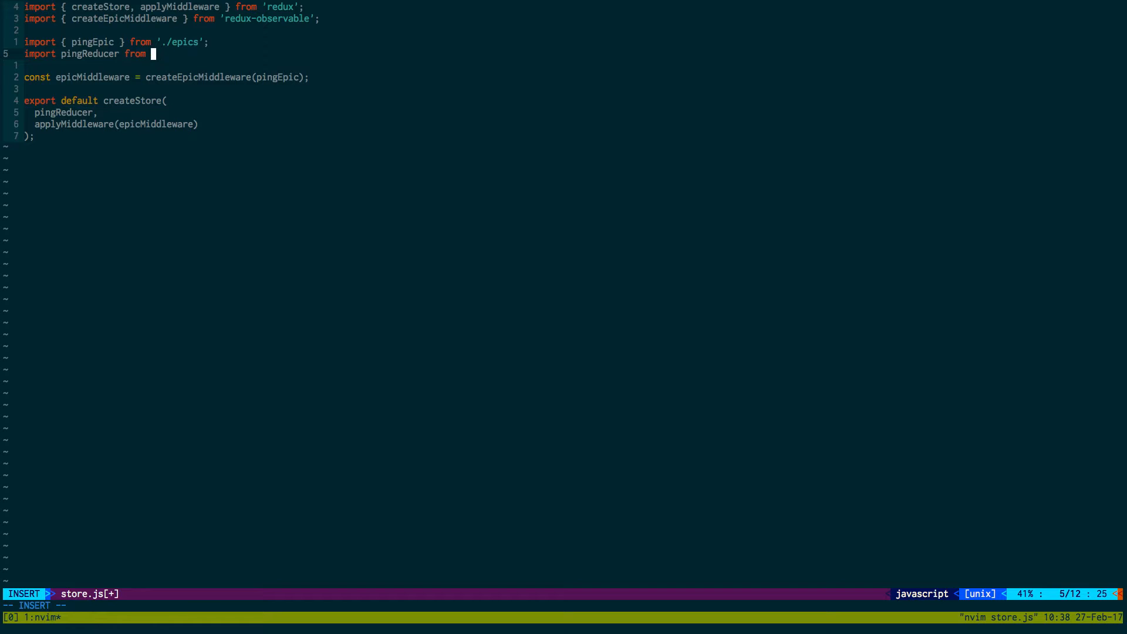
pyautogui.write("'./reducers/")
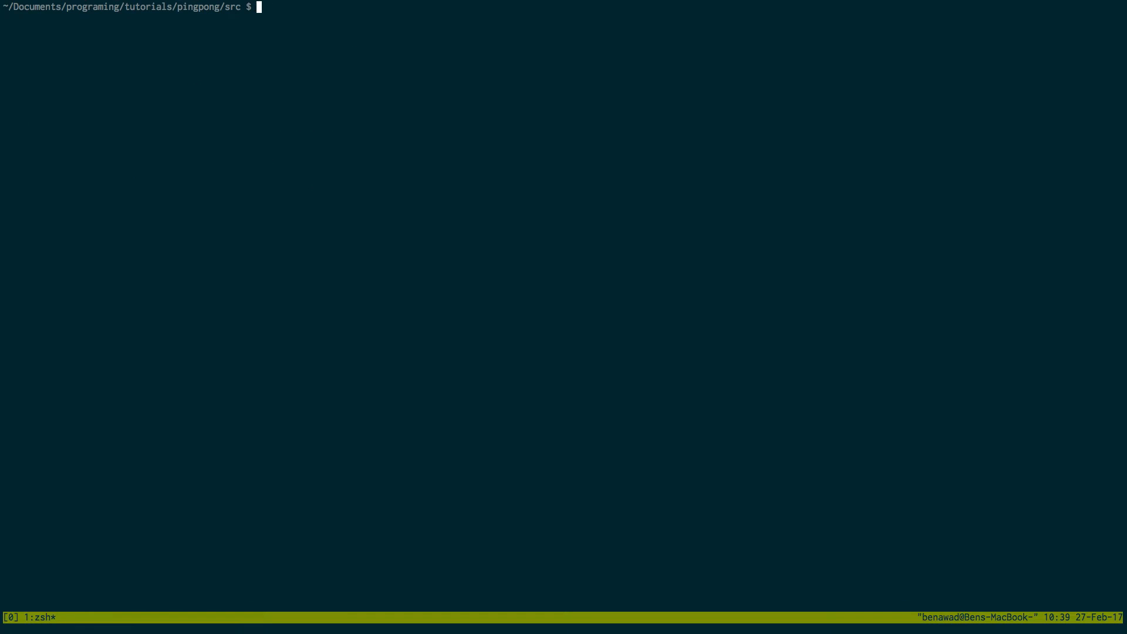
# Step: Create a components directory in src and move App.js into it
pyautogui.write('mkdir components')
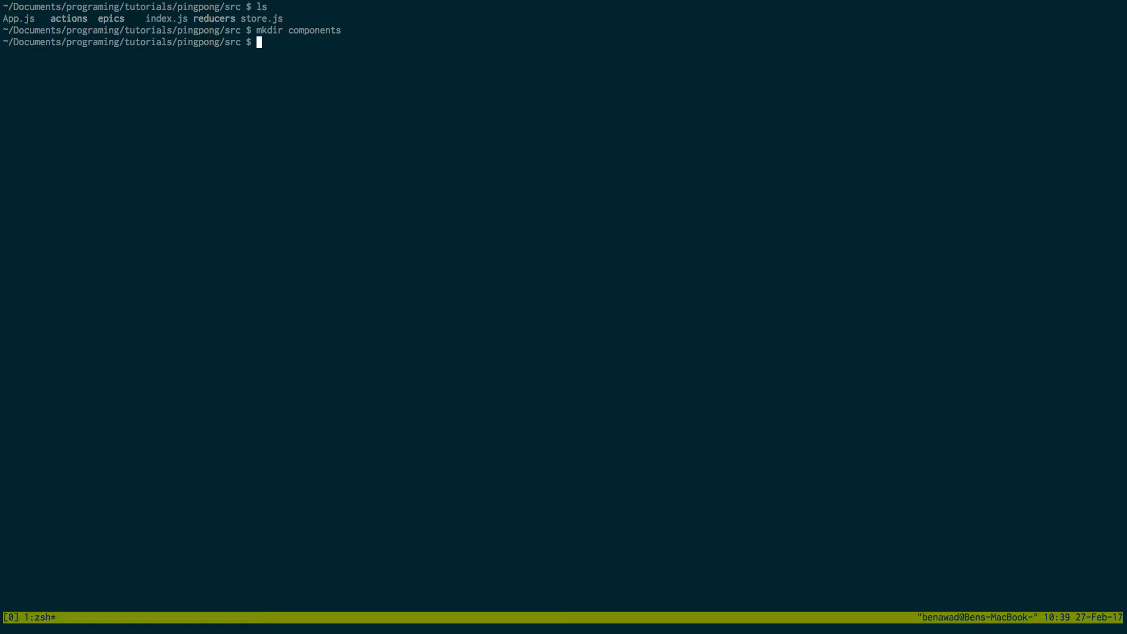
pyautogui.write('mv App.js')
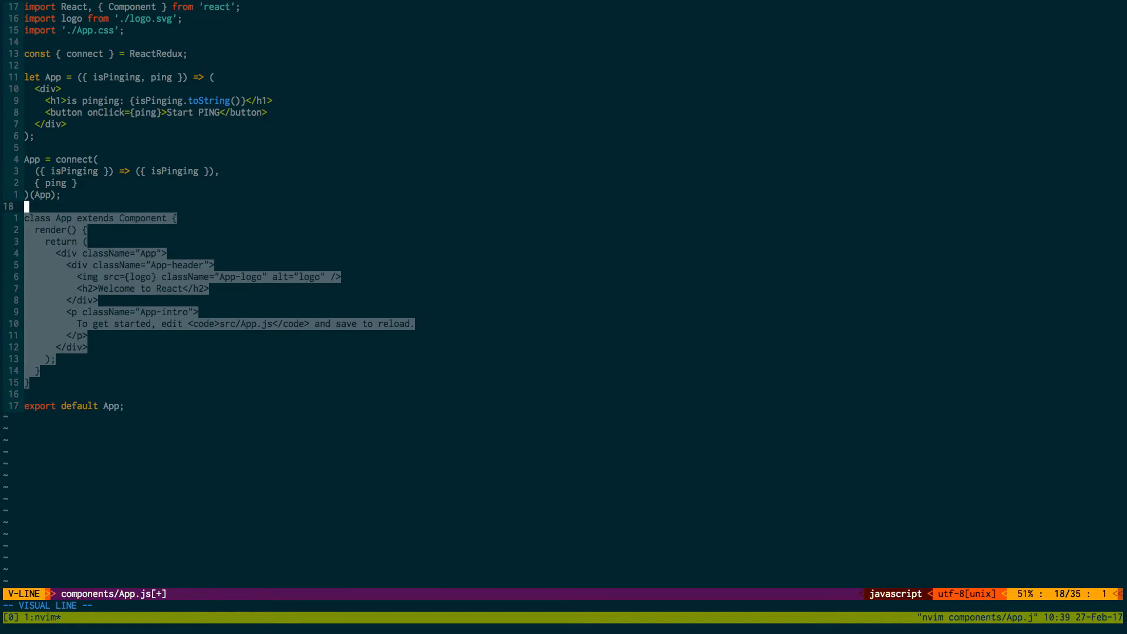
# Step: Delete the old App class and import connect from 'react-redux' instead of ReactRedux
pyautogui.press('d')
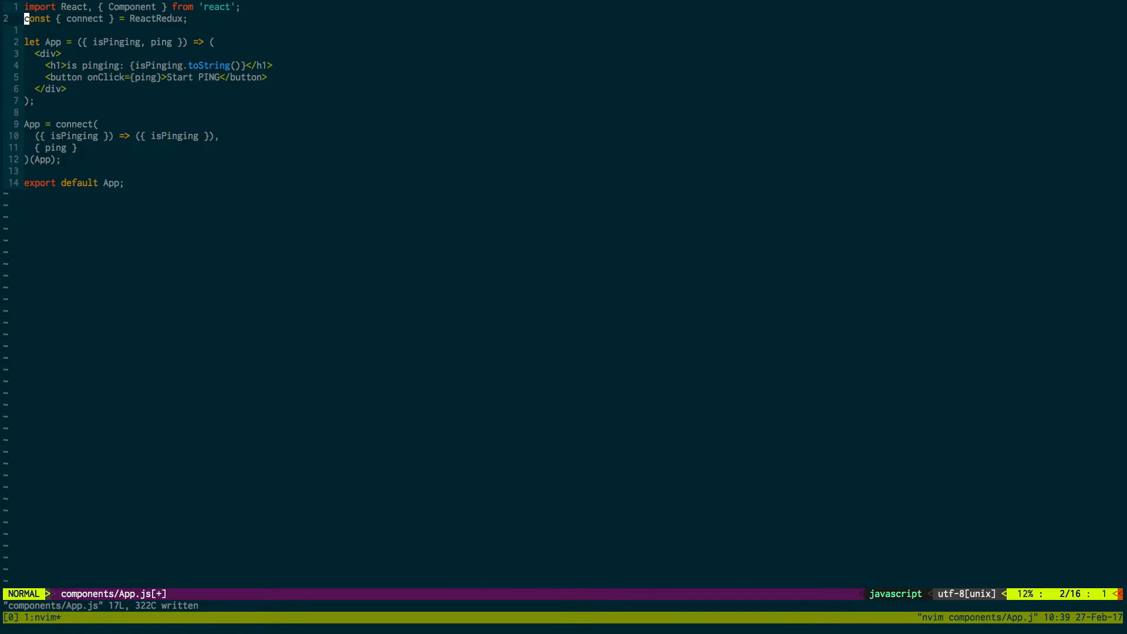
pyautogui.write('import')
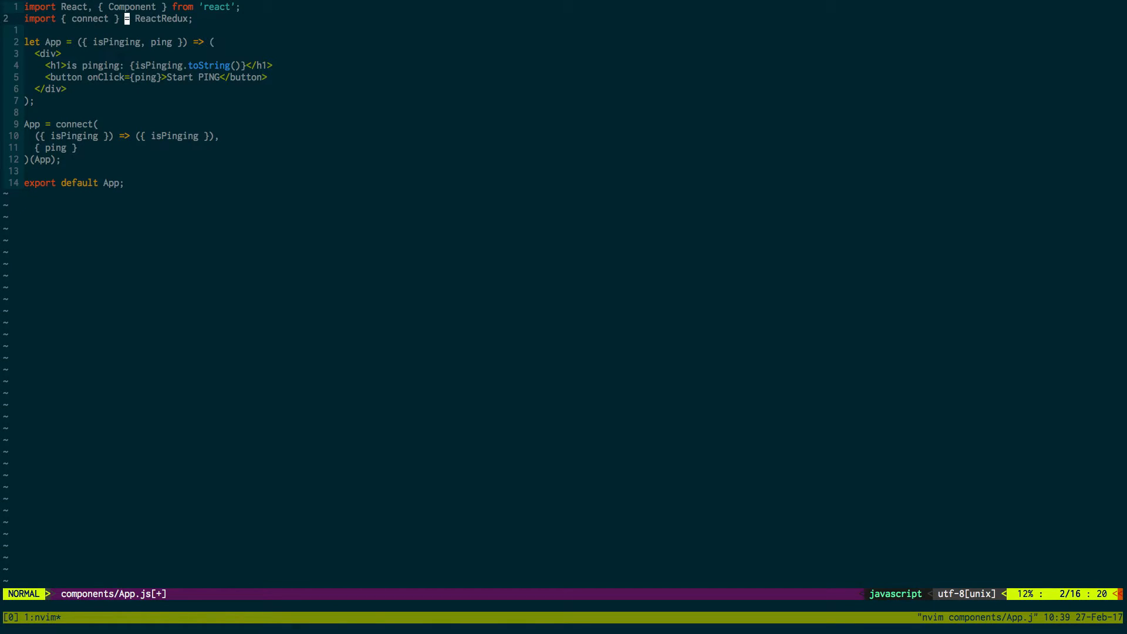
pyautogui.press('i')
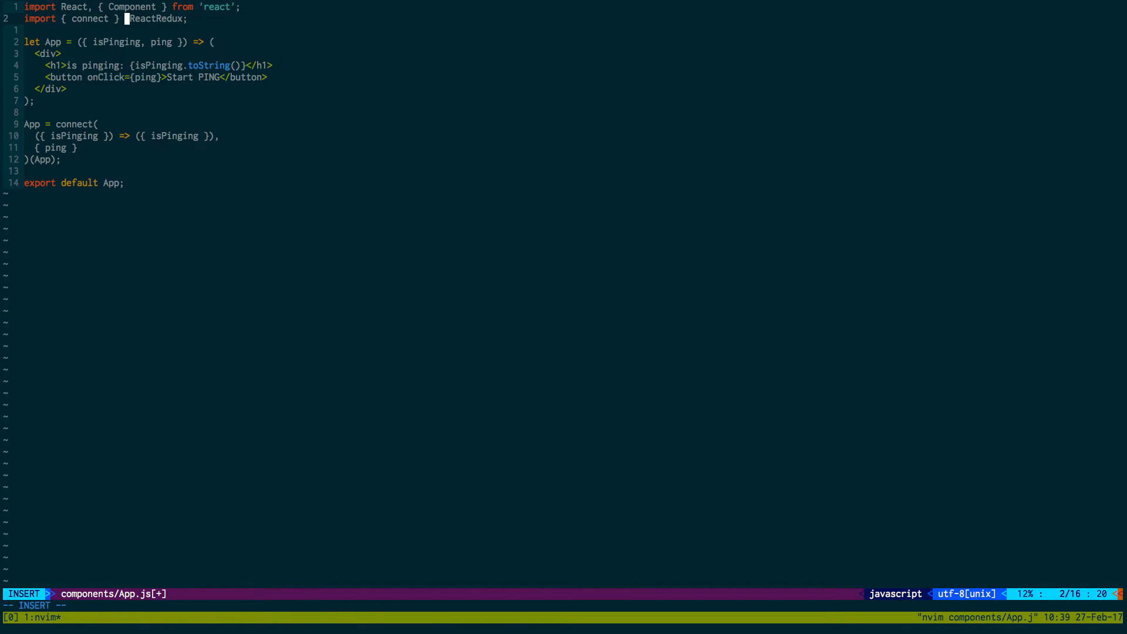
pyautogui.press('Escape')
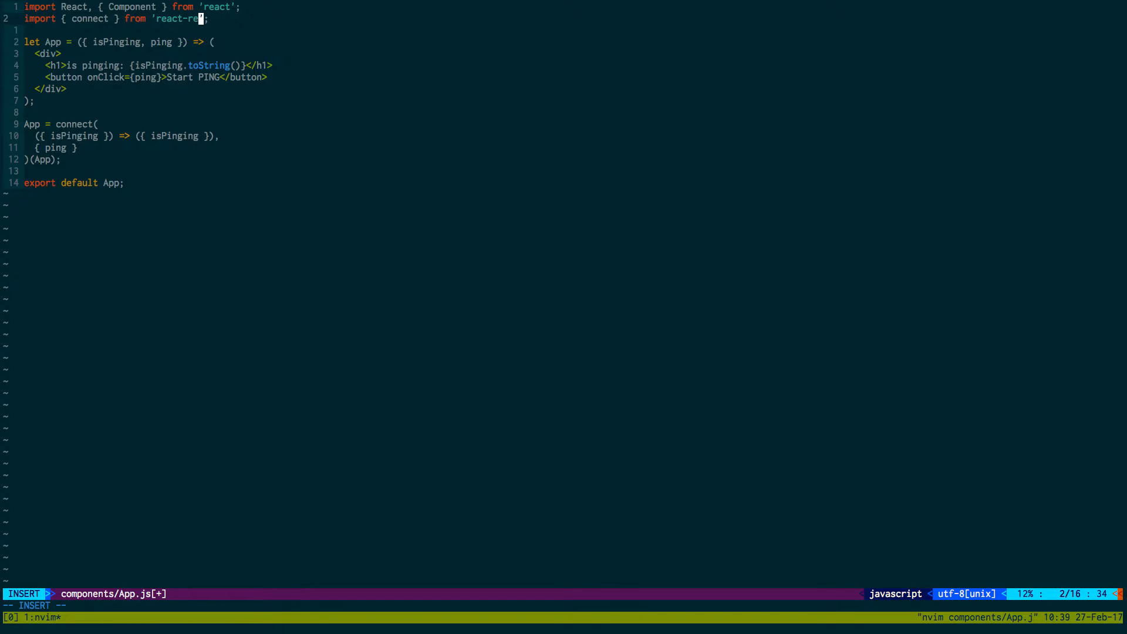
pyautogui.press('Escape')
pyautogui.write('v')
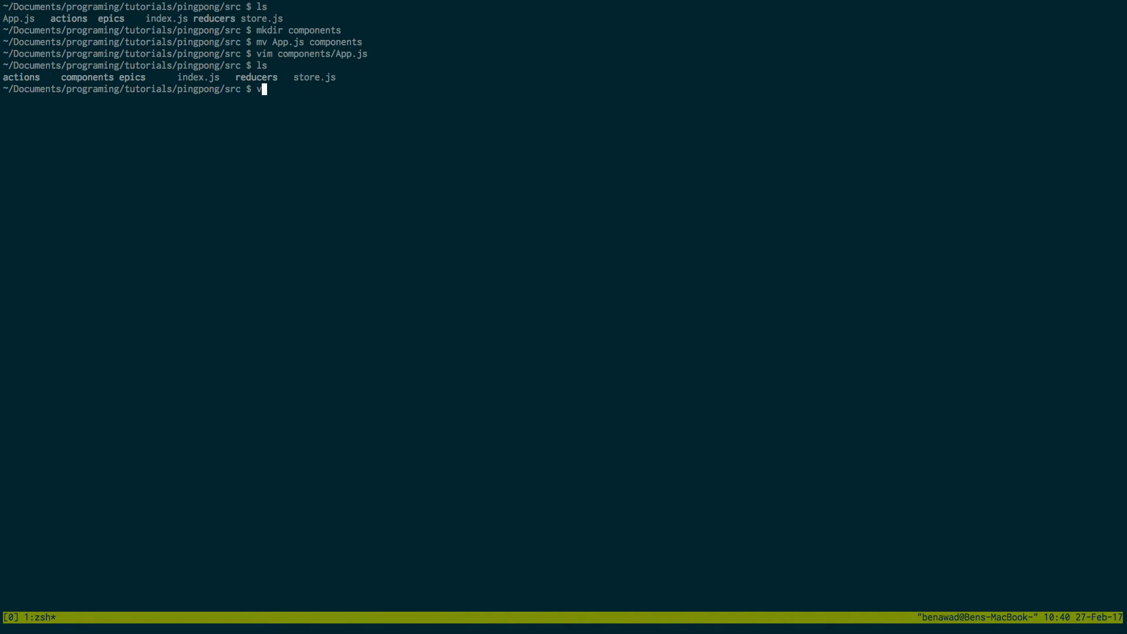
# Step: Open index.js in vim and delete the old ReactDOM.render block
pyautogui.write('im')
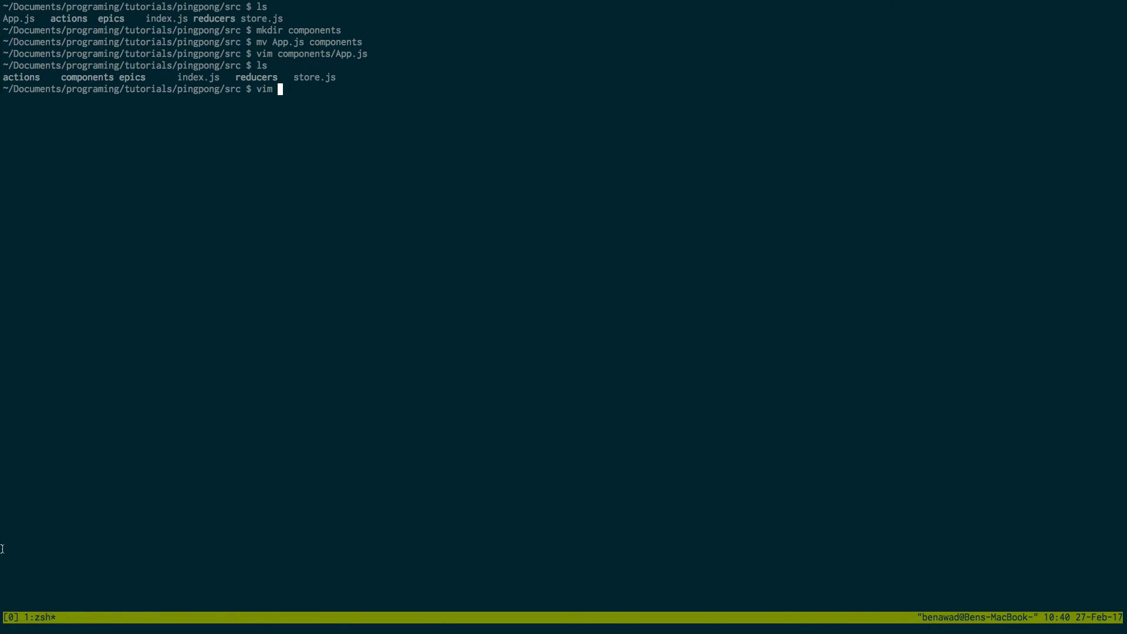
pyautogui.write('index.js')
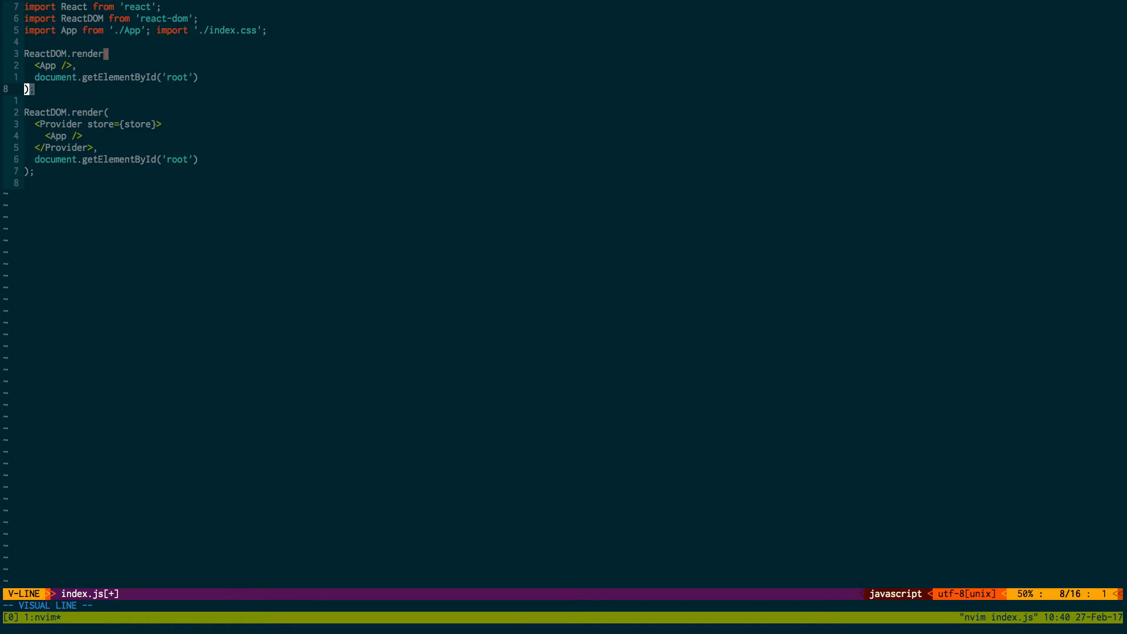
pyautogui.press('d')
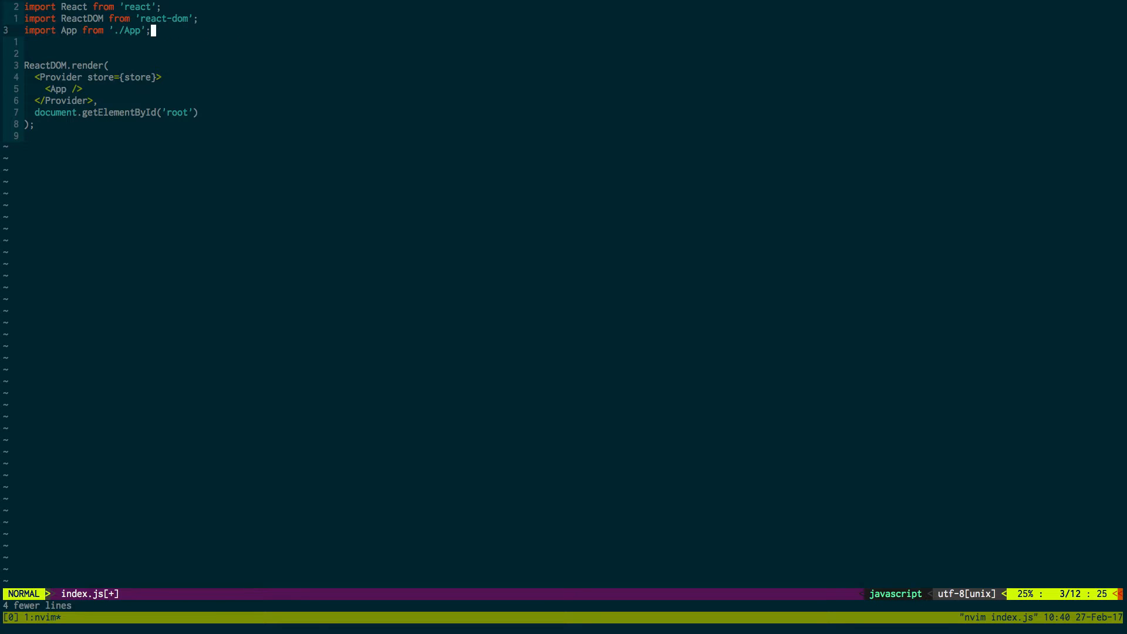
# Step: Import App from './components/App' and store from './store', then open a new tmux window
pyautogui.write('components/')
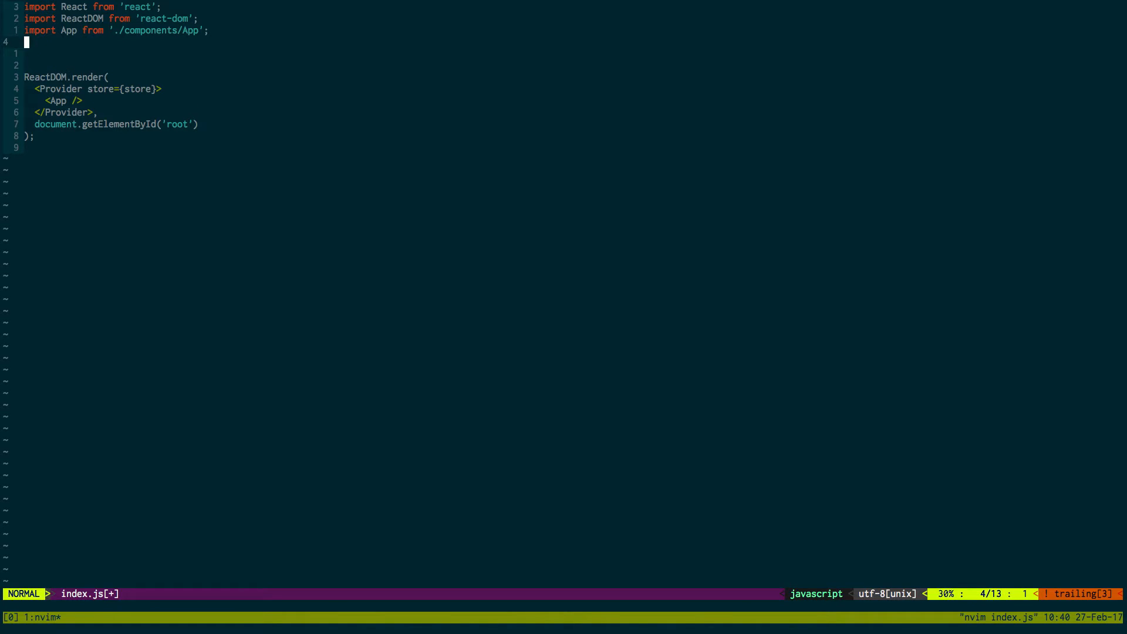
pyautogui.write('import')
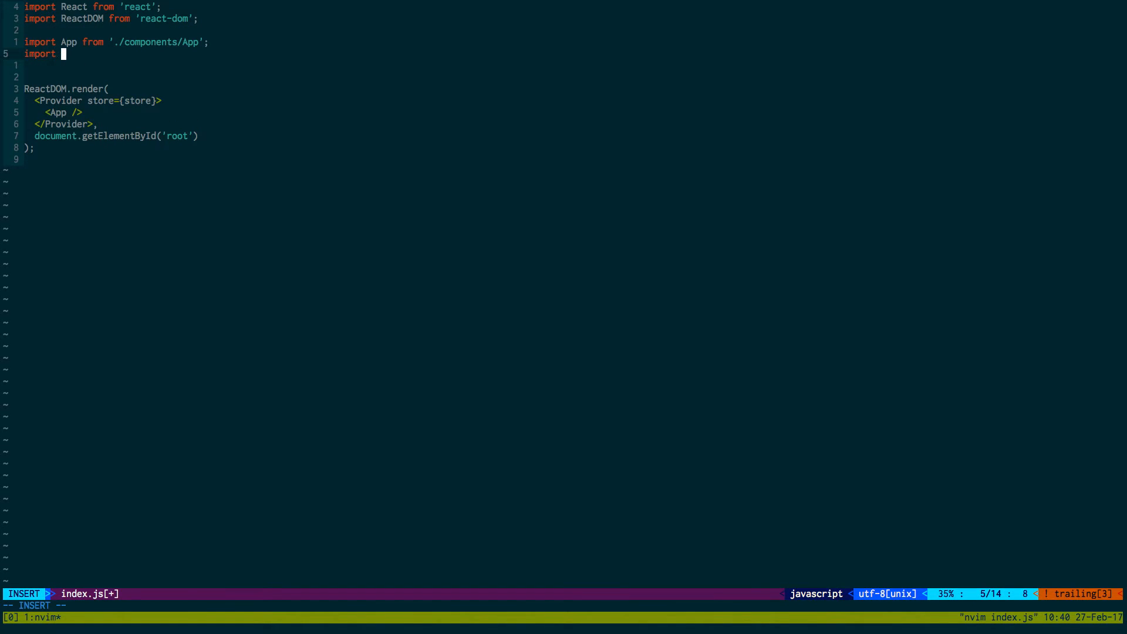
pyautogui.write("store from '")
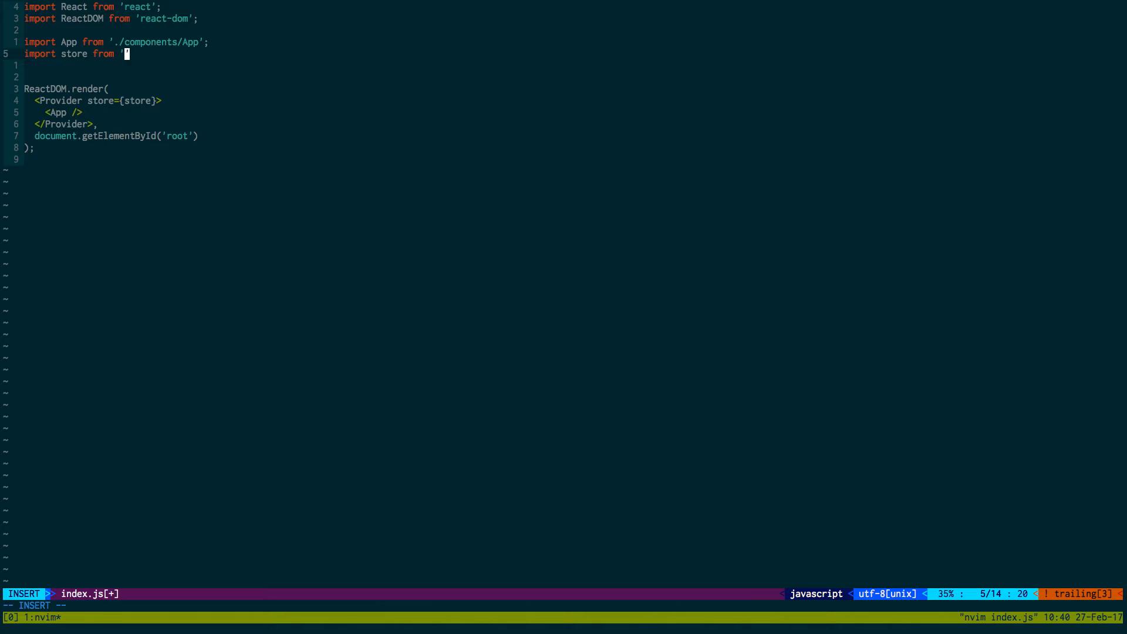
pyautogui.write("./store':")
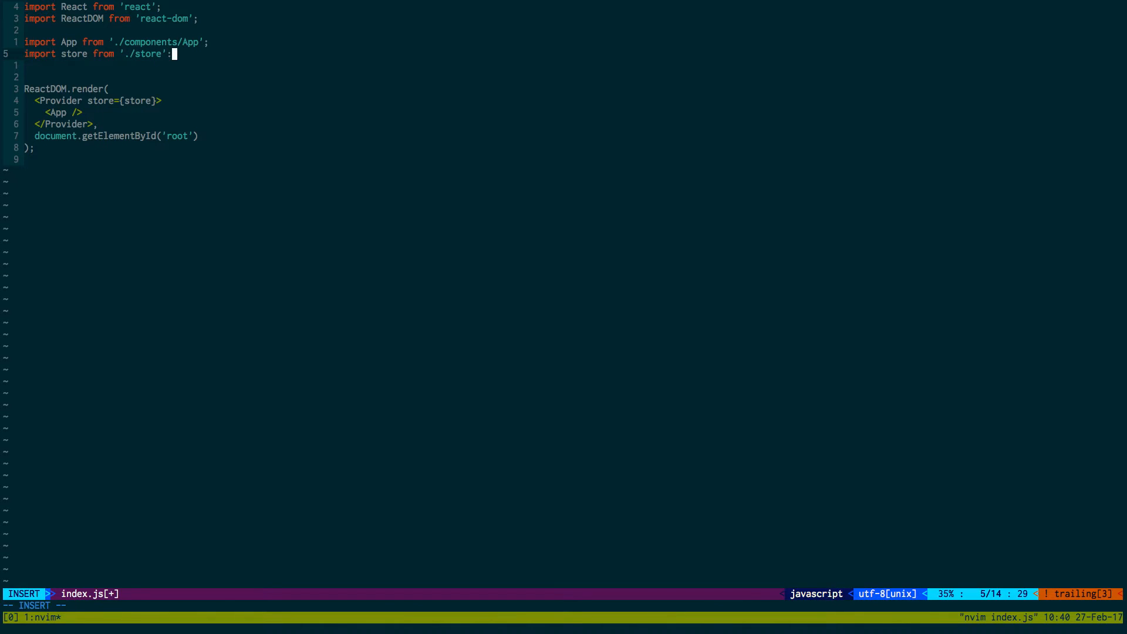
pyautogui.press('Escape')
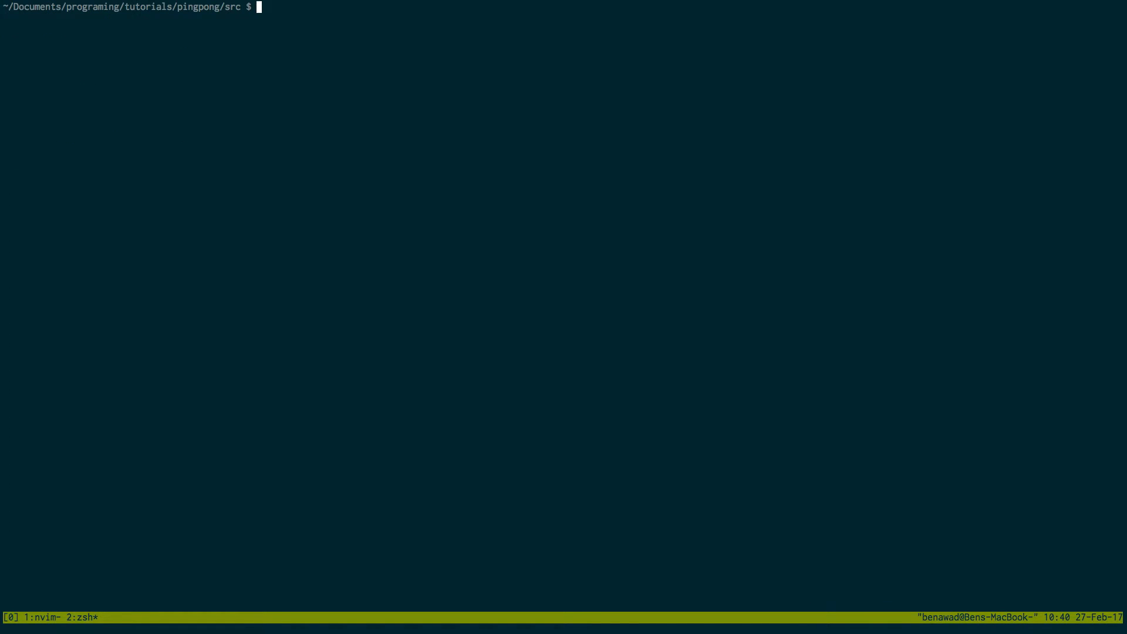
pyautogui.write('npm sta')
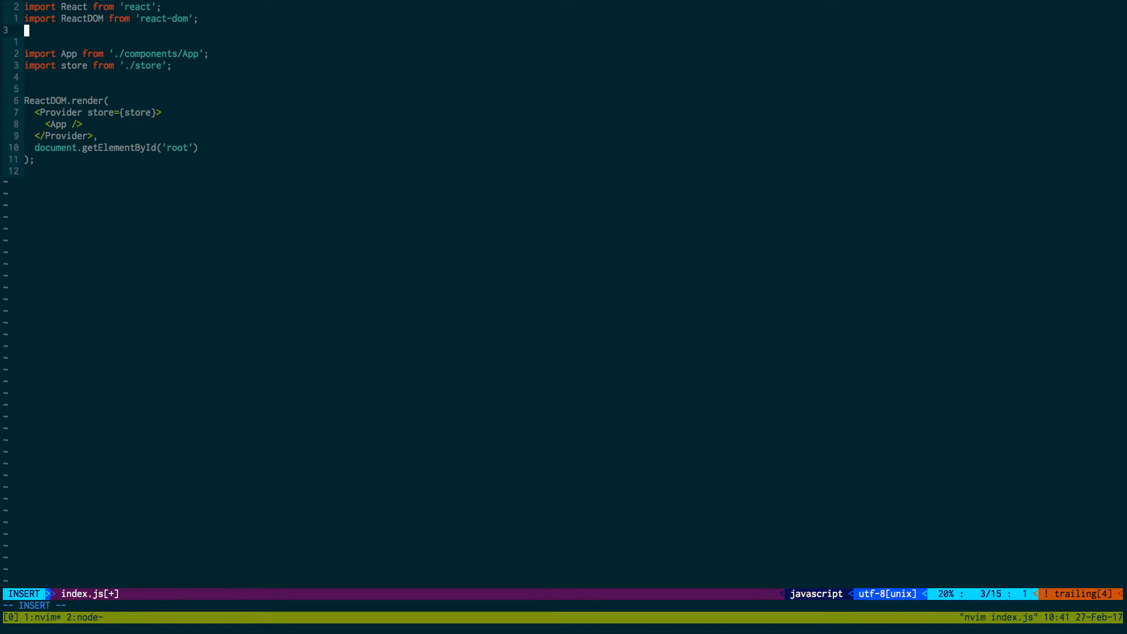
# Step: Add import { Provider } from 'redux' on line 3 of index.js, save, and quit
pyautogui.write('import')
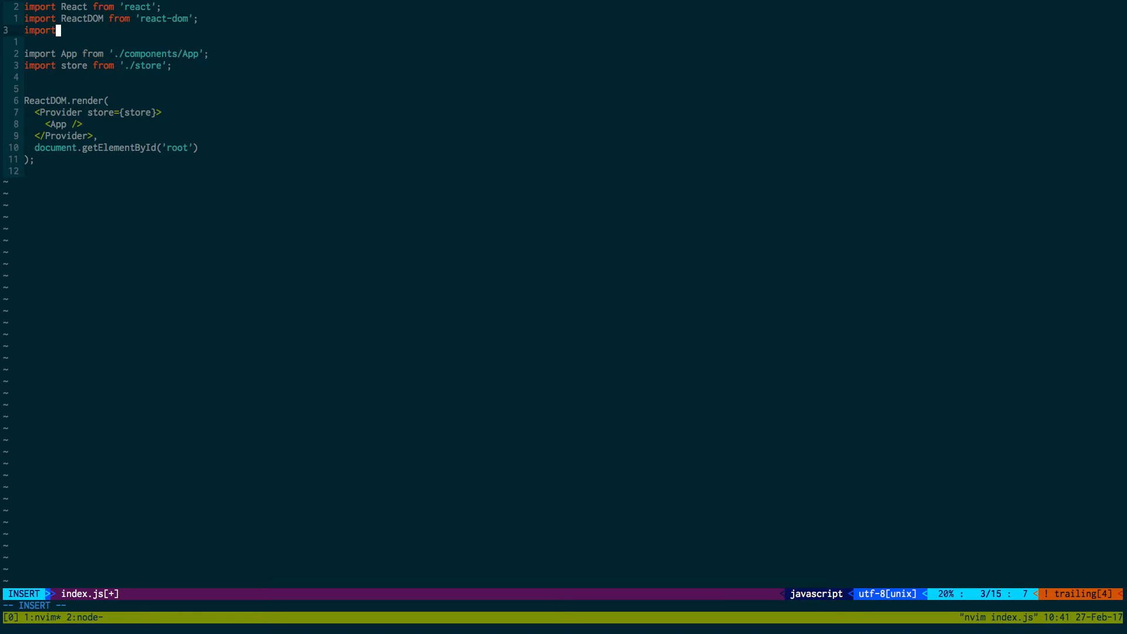
pyautogui.write('{ Provider }')
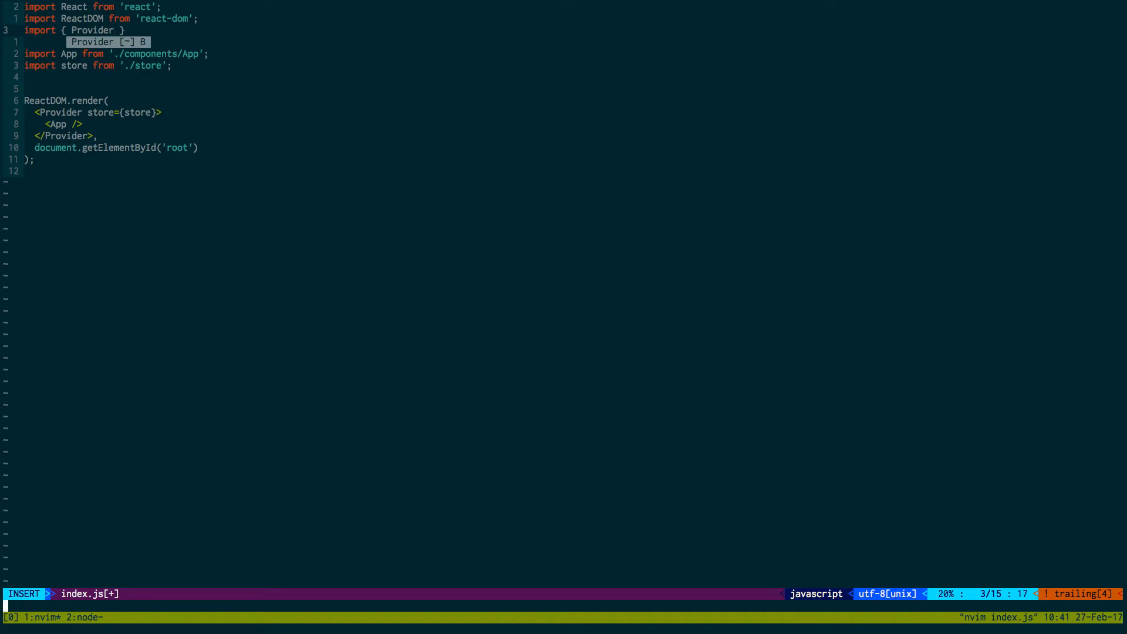
pyautogui.write("from 'redux';")
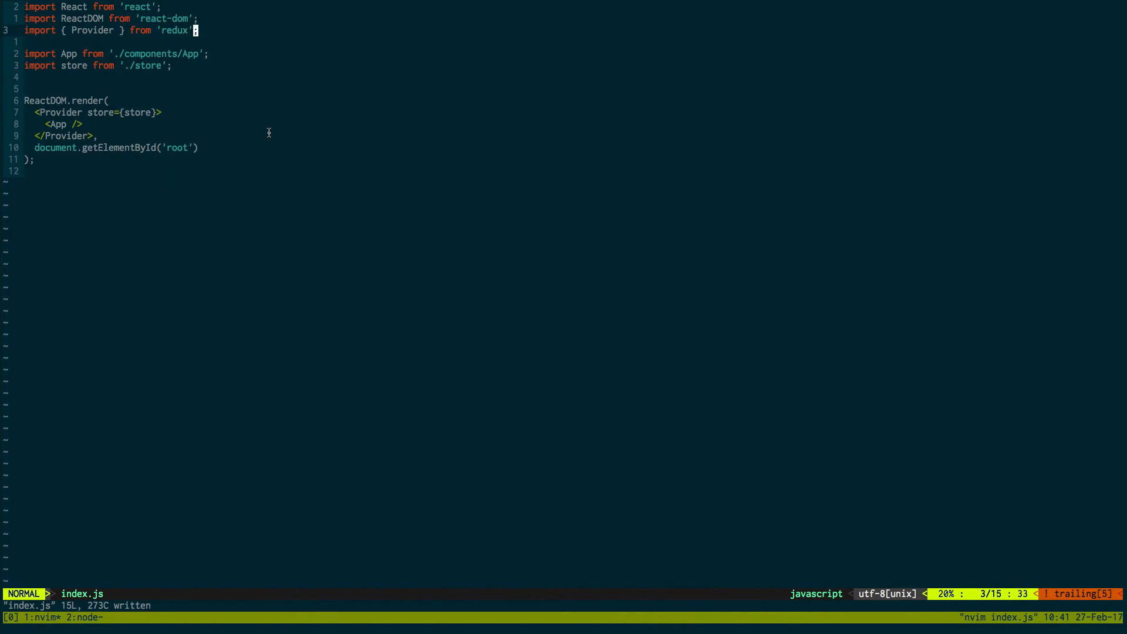
pyautogui.press('h')
pyautogui.write('vim')
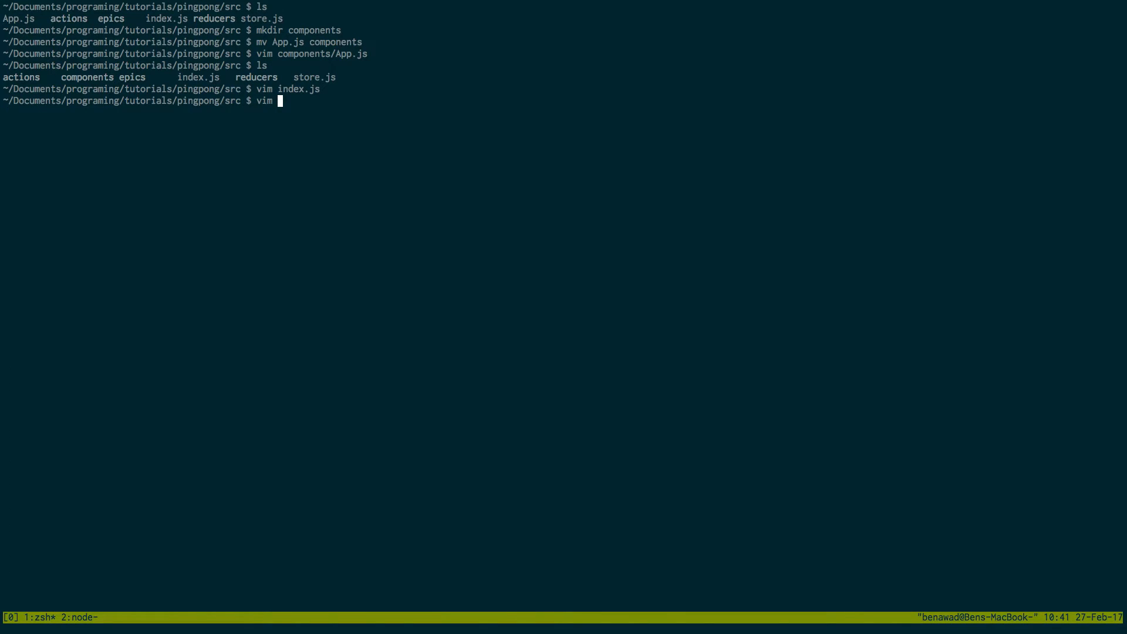
# Step: Open components/App.js and add import { ping } from '../actions'
pyautogui.write('co')
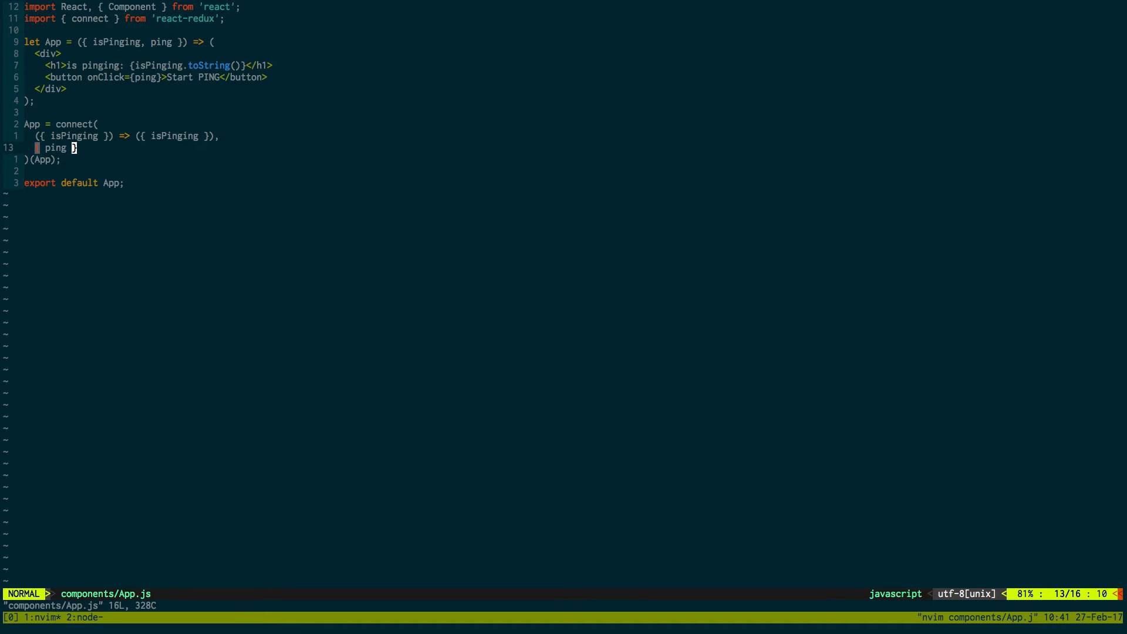
pyautogui.write('imp')
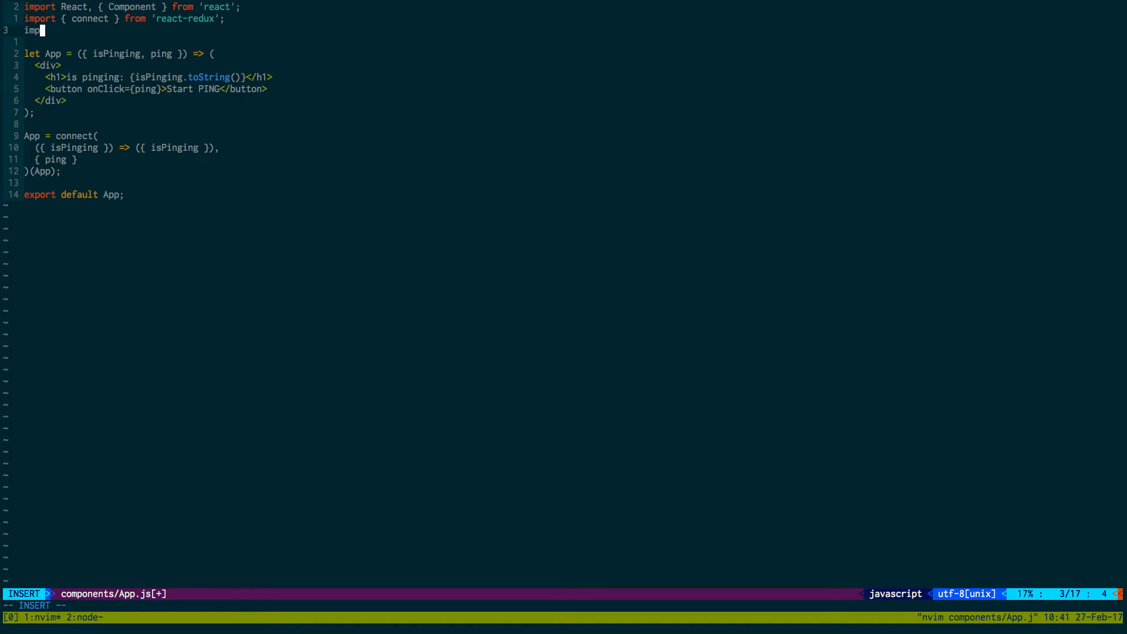
pyautogui.write('ort')
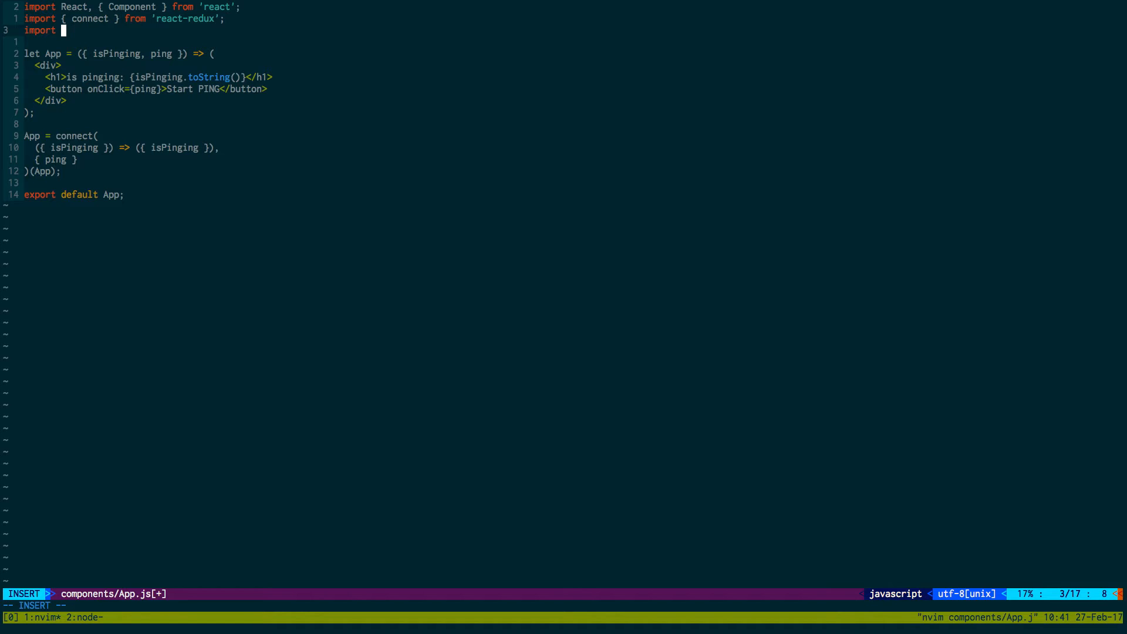
pyautogui.write('p')
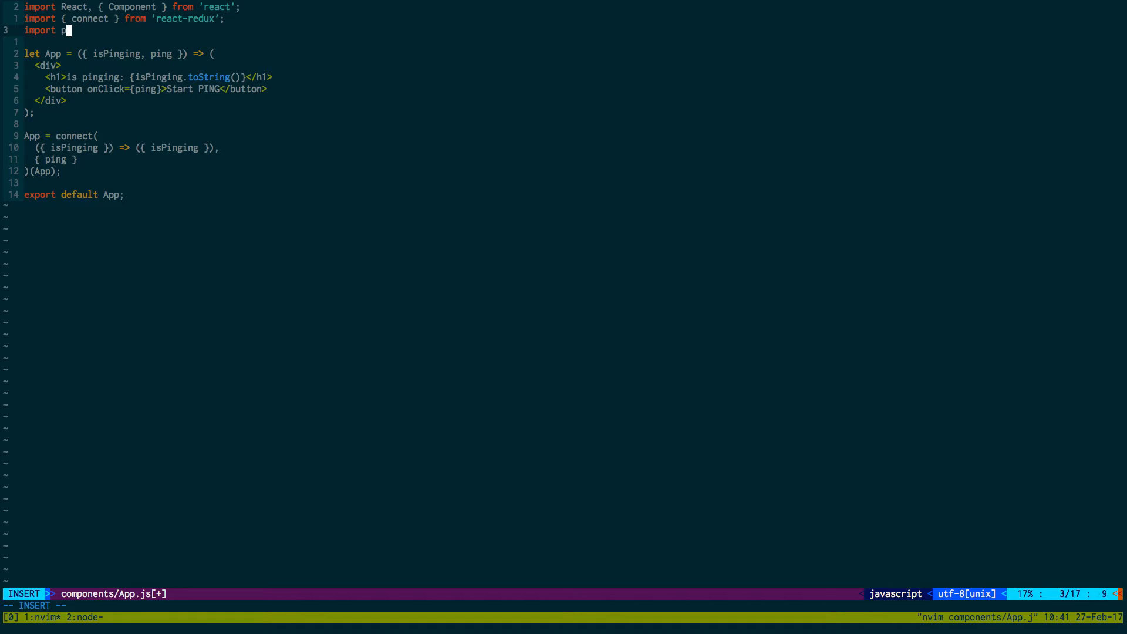
pyautogui.write('{ ping } f')
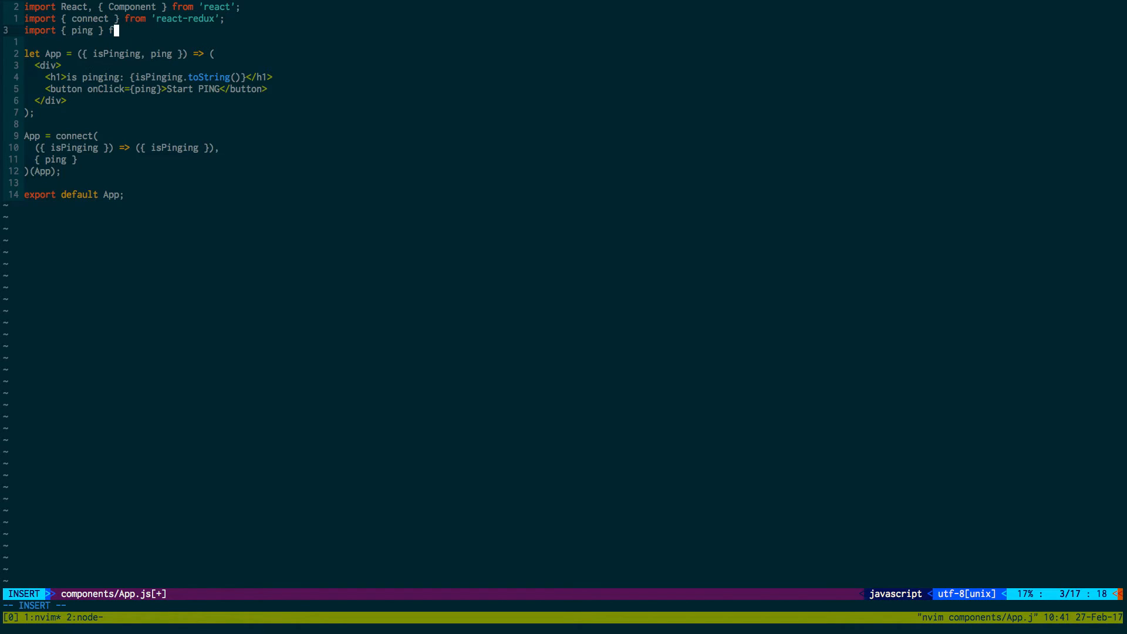
pyautogui.write("rom '..")
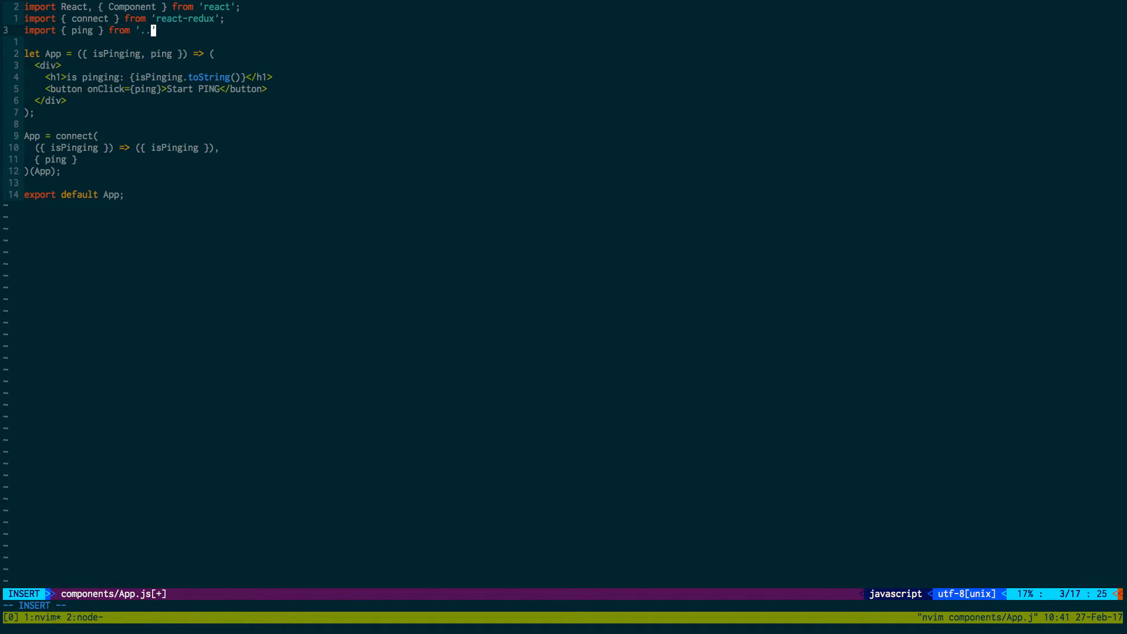
pyautogui.write('/actions')
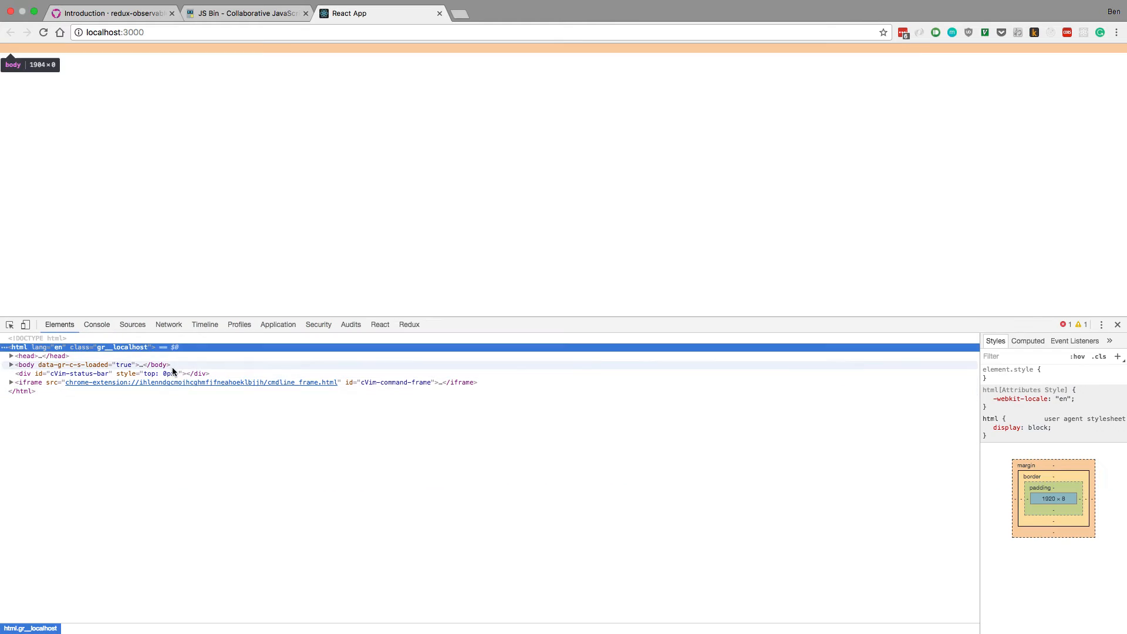
# Step: Inspect the blank localhost:3000 page in Chrome DevTools' Elements panel
pyautogui.click(96, 323)
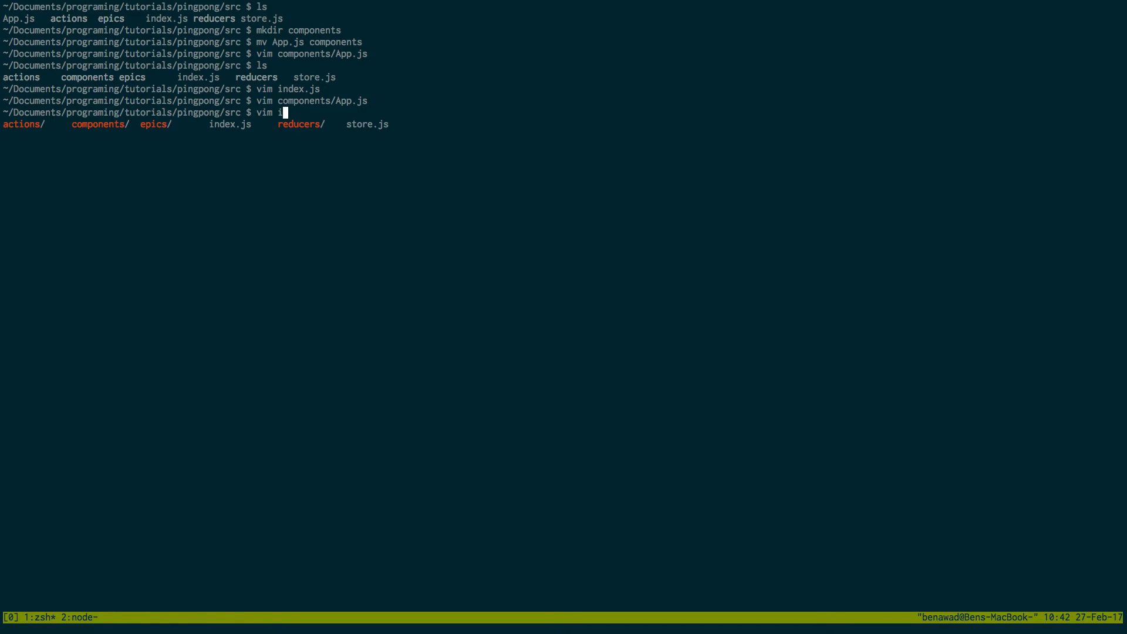
# Step: Reopen index.js and begin an 'rxjs' import line below the ReactDOM import
pyautogui.press('enter')
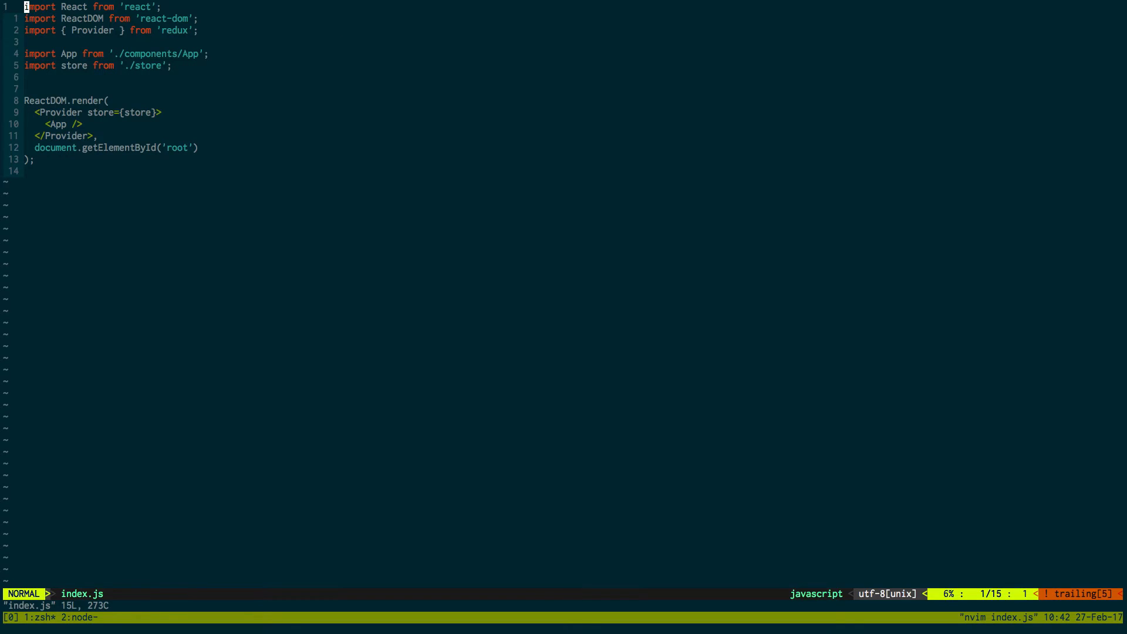
pyautogui.press('j')
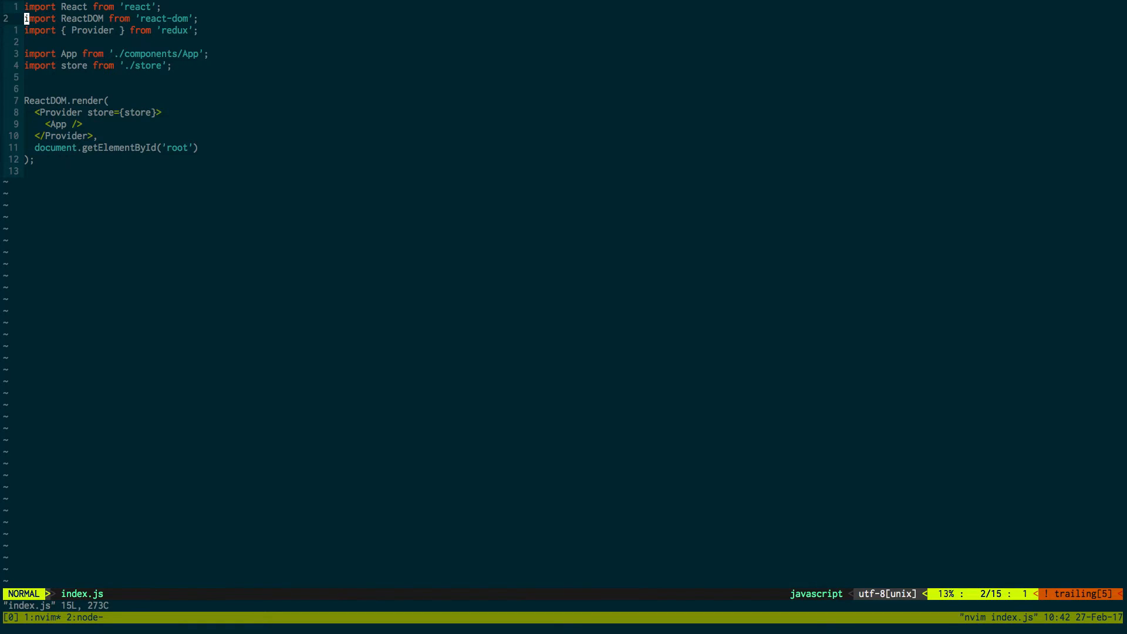
pyautogui.write("import 'rx")
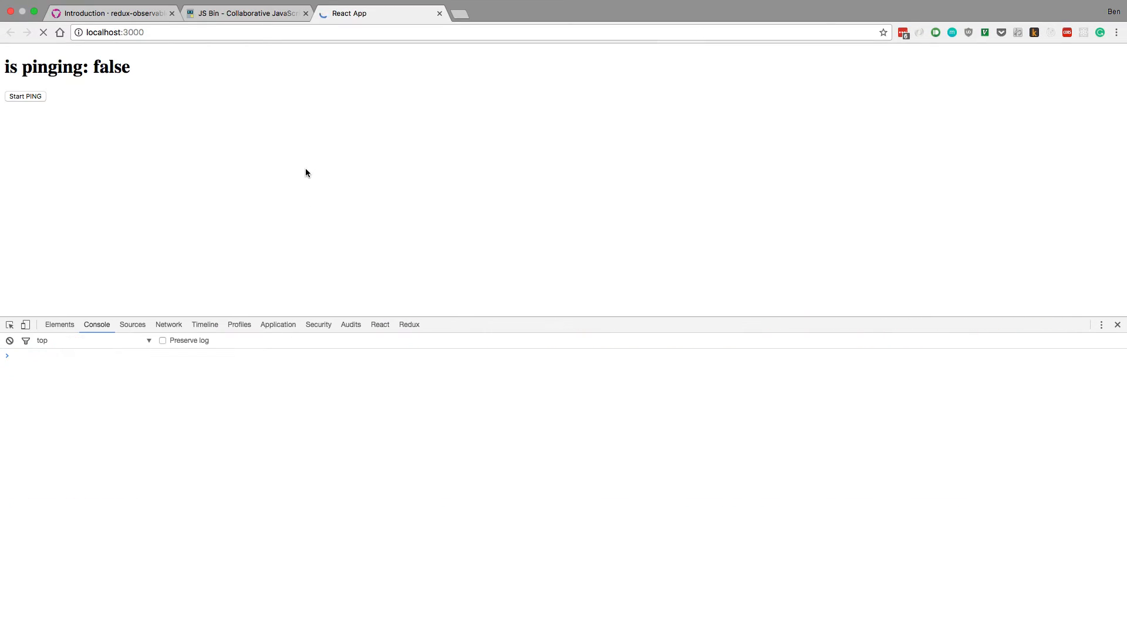
# Step: View the reloaded localhost:3000 page and its unused 'Component' console warning
pyautogui.click(43, 32)
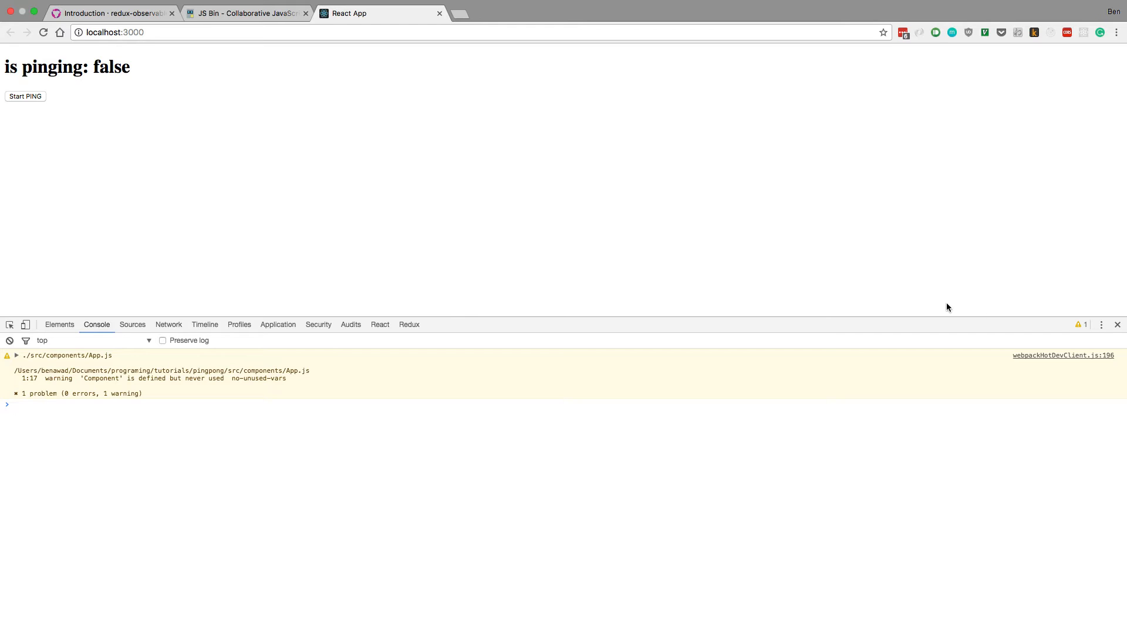
pyautogui.click(25, 95)
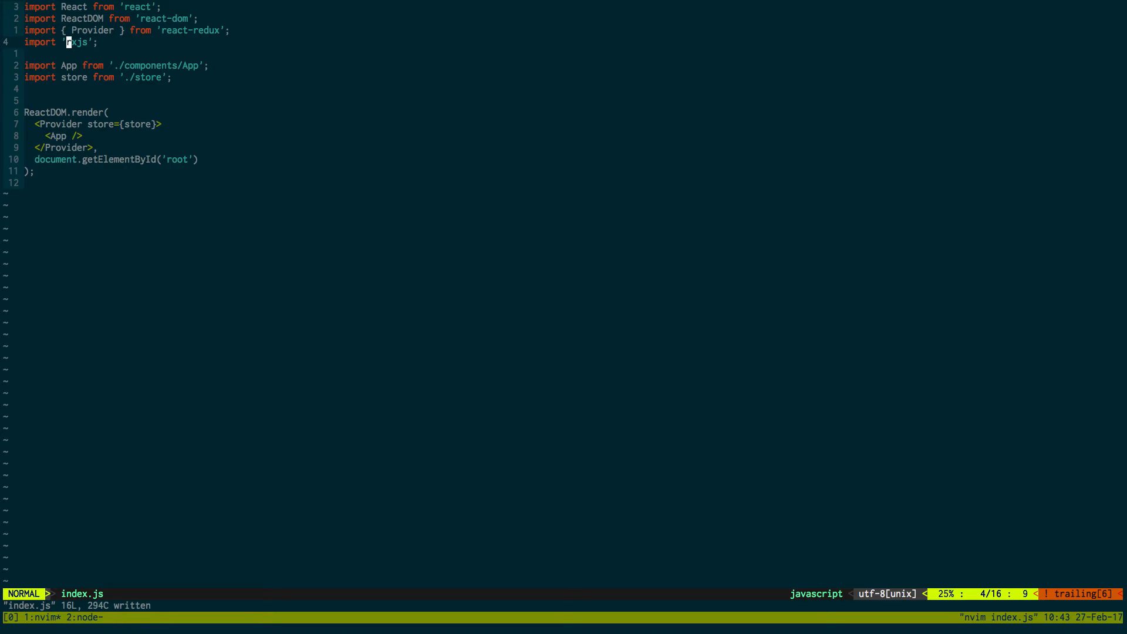
# Step: Open store.js and components/App.js in panes beside the src shell
pyautogui.press('j')
pyautogui.write('ls')
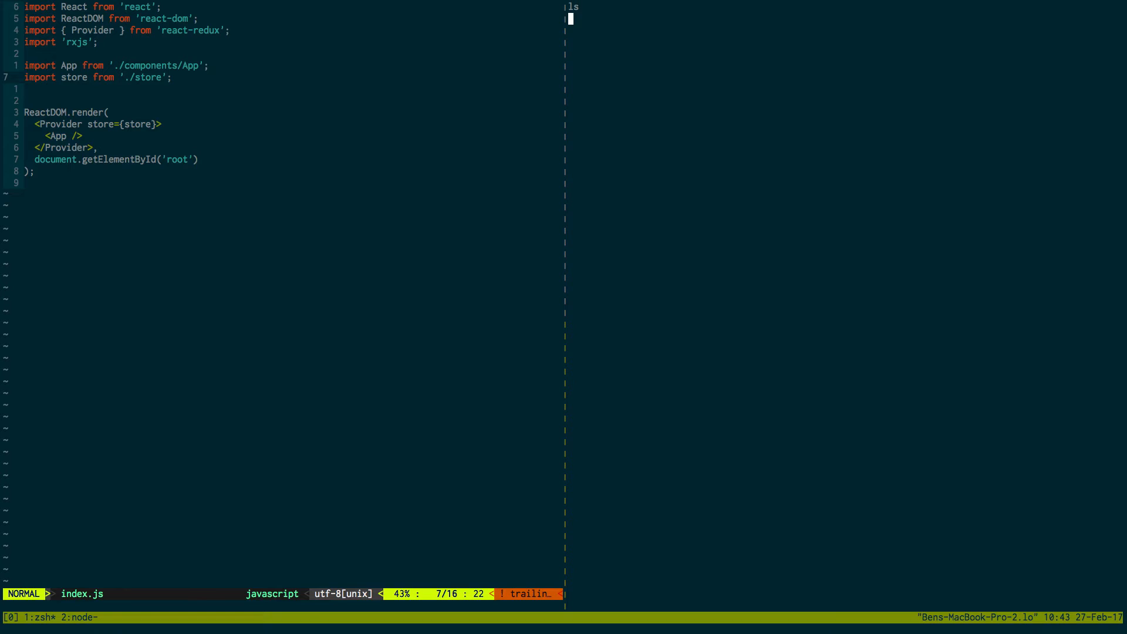
pyautogui.write('vim store.js')
pyautogui.write('vim a')
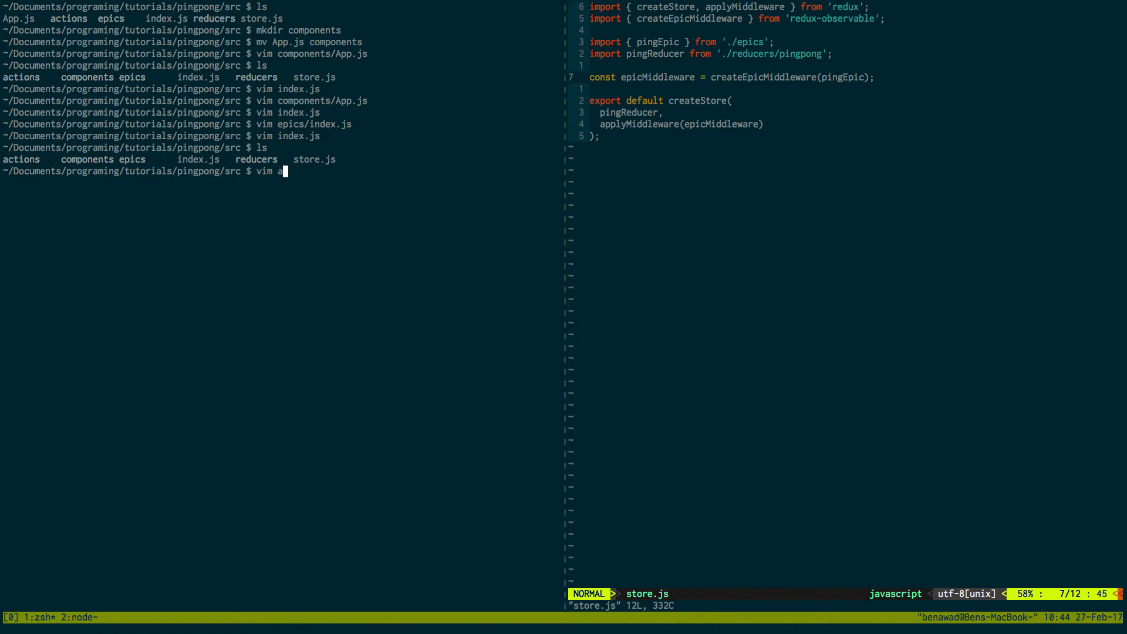
pyautogui.write('components/App.js')
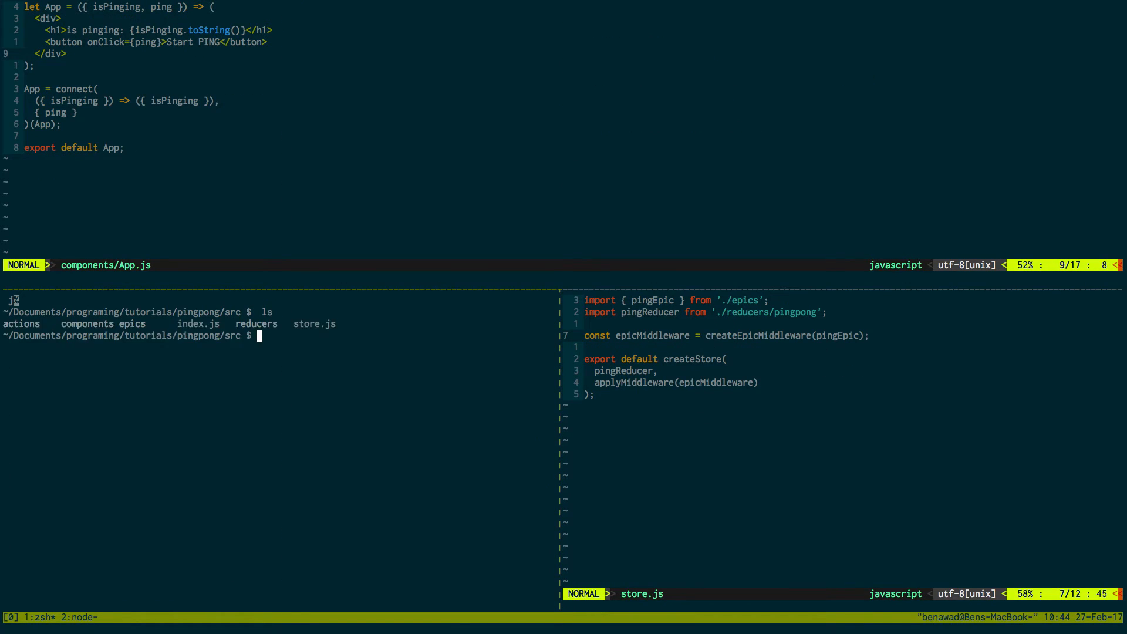
# Step: Open actions/index.js under App.js and right-click the Chrome page for its context menu
pyautogui.write('nvim actions/index.js')
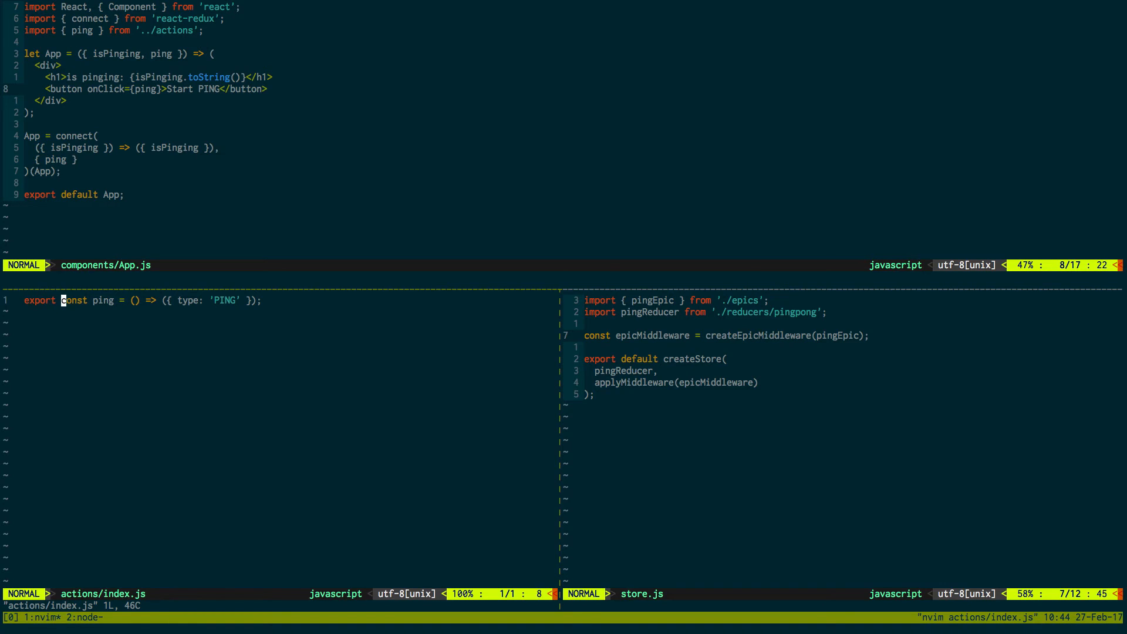
pyautogui.moveTo(189, 300)
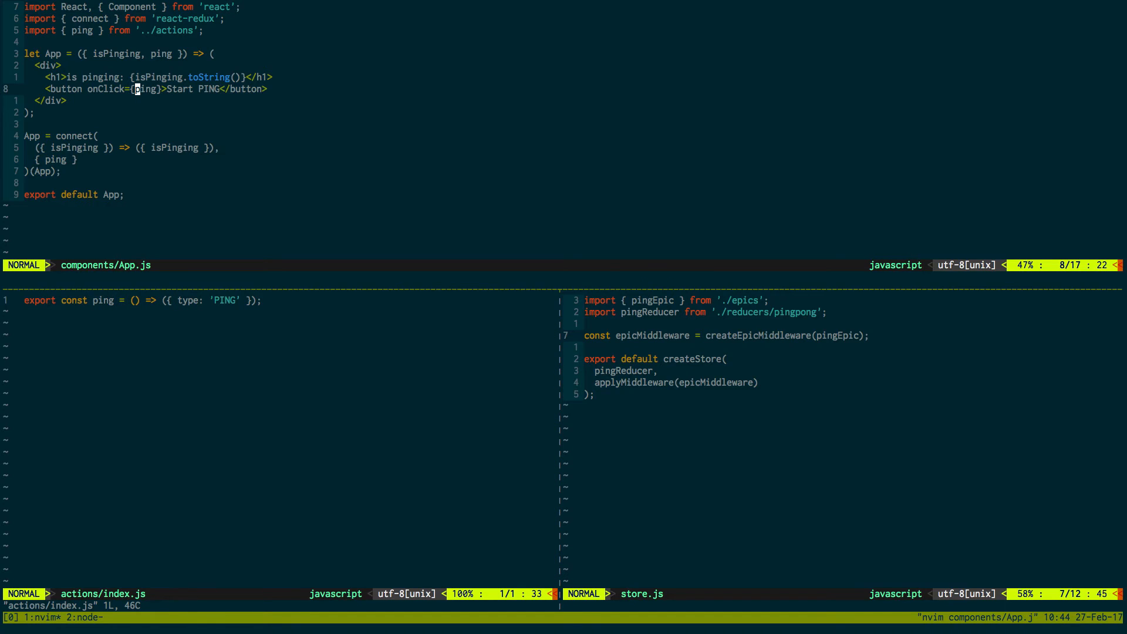
pyautogui.click(189, 300)
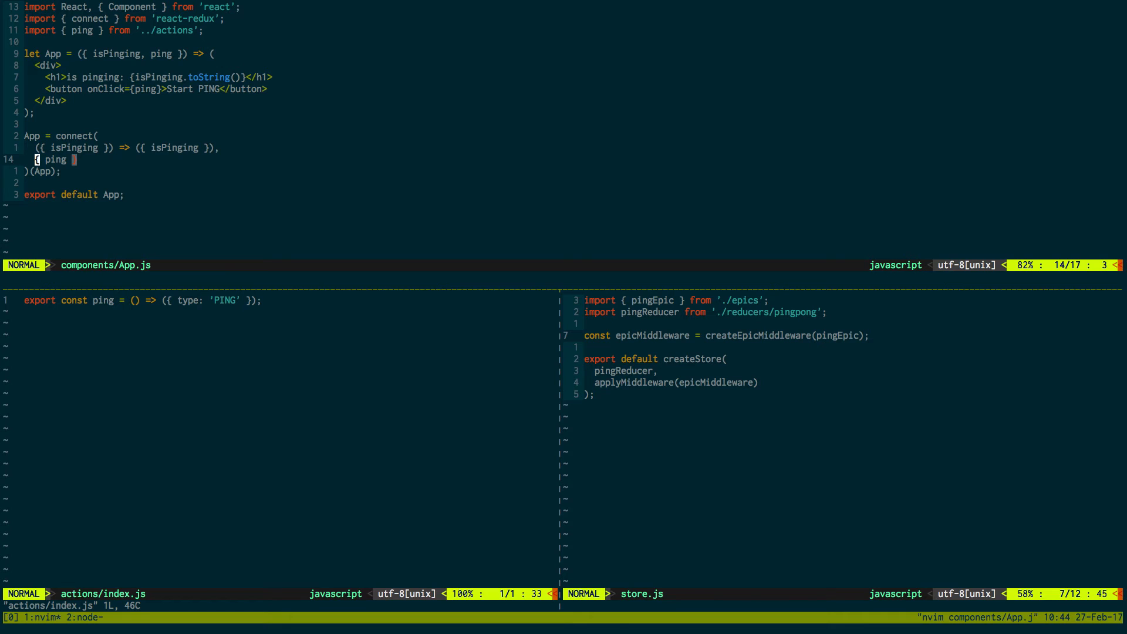
pyautogui.rightClick(220, 376)
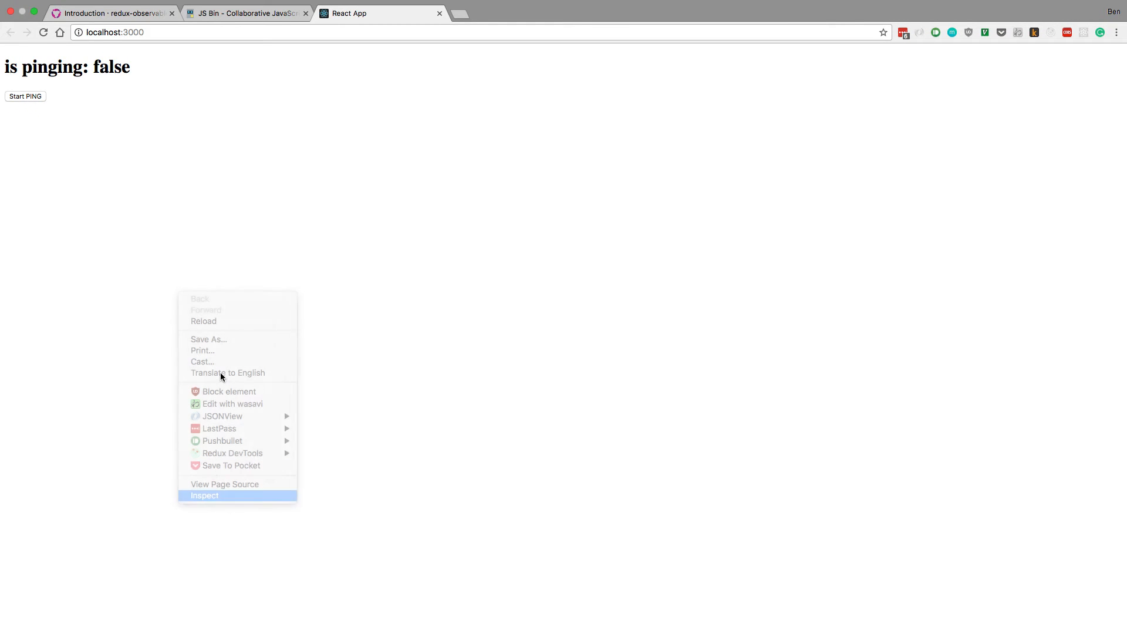
# Step: Inspect the pingpong page and switch DevTools to the React component tree
pyautogui.click(204, 496)
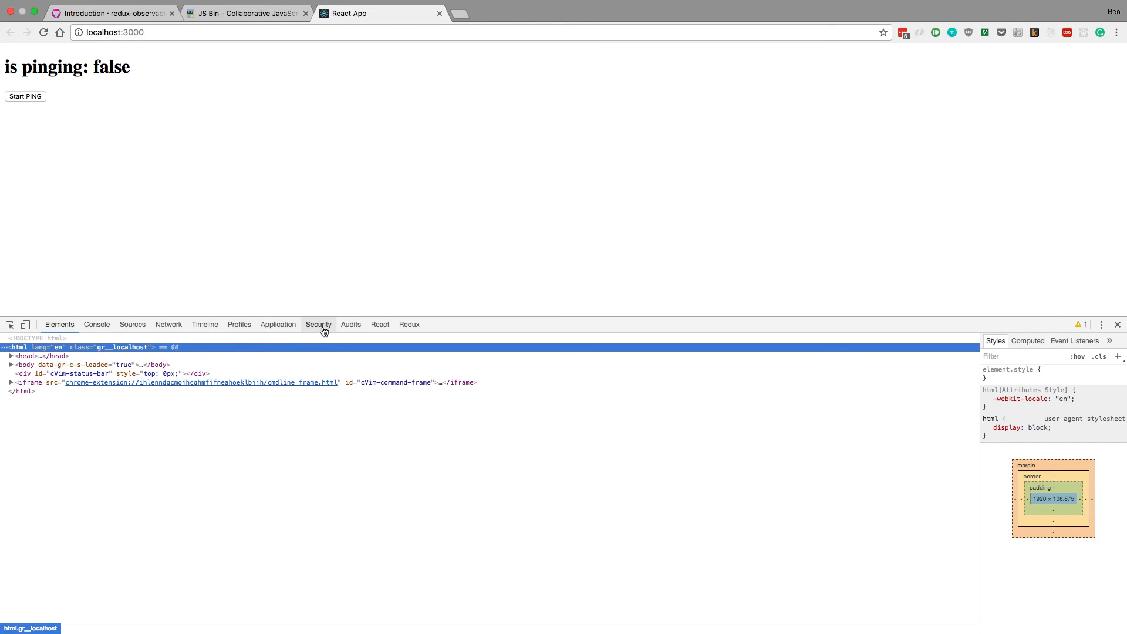
pyautogui.click(379, 324)
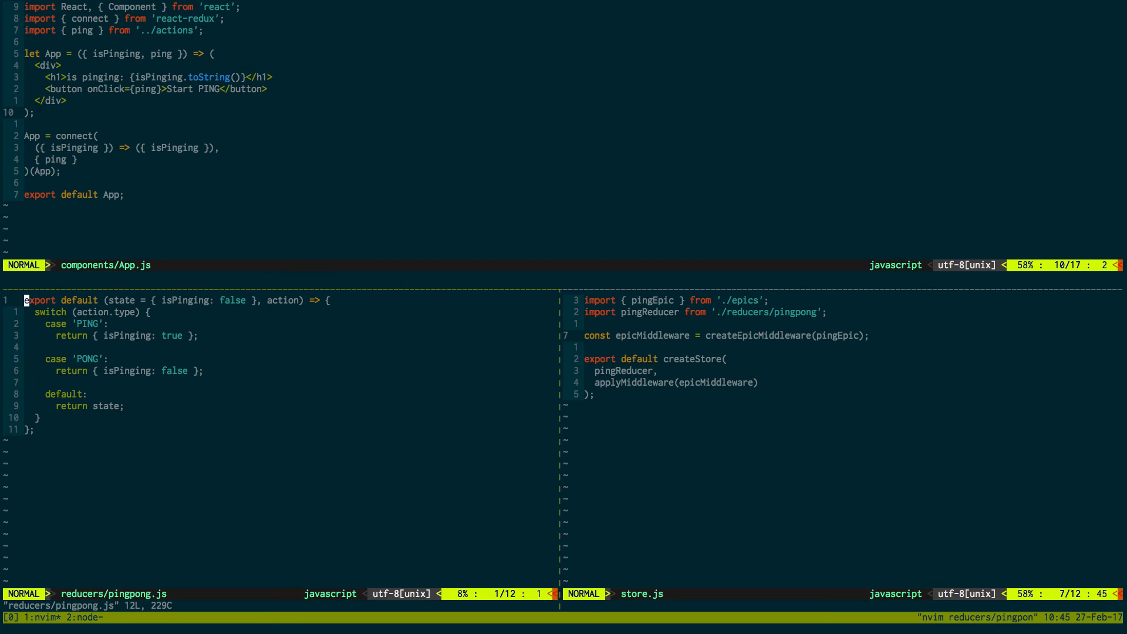
# Step: Review reducers/pingpong.js toggling isPinging on PING and PONG, then return to the shell
pyautogui.press('j')
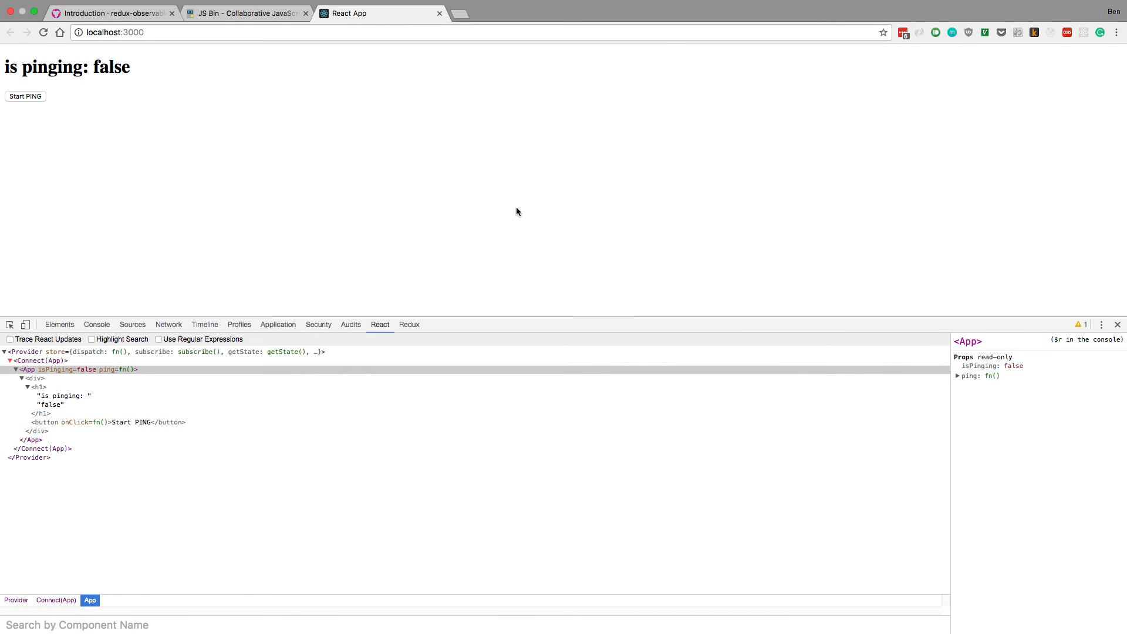
pyautogui.click(25, 96)
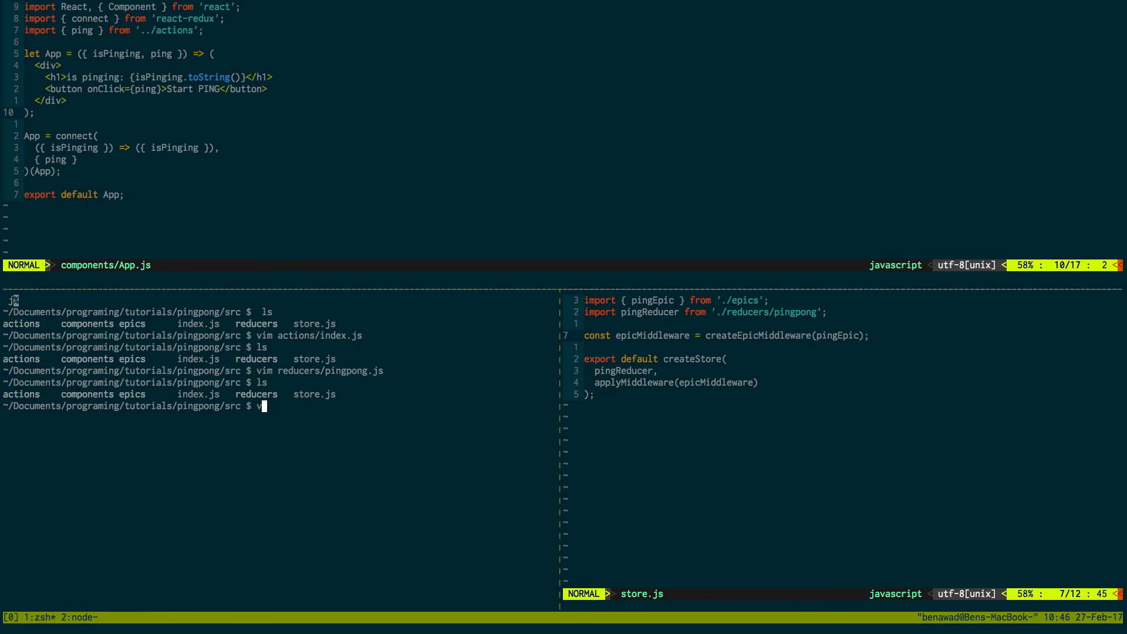
pyautogui.write('im')
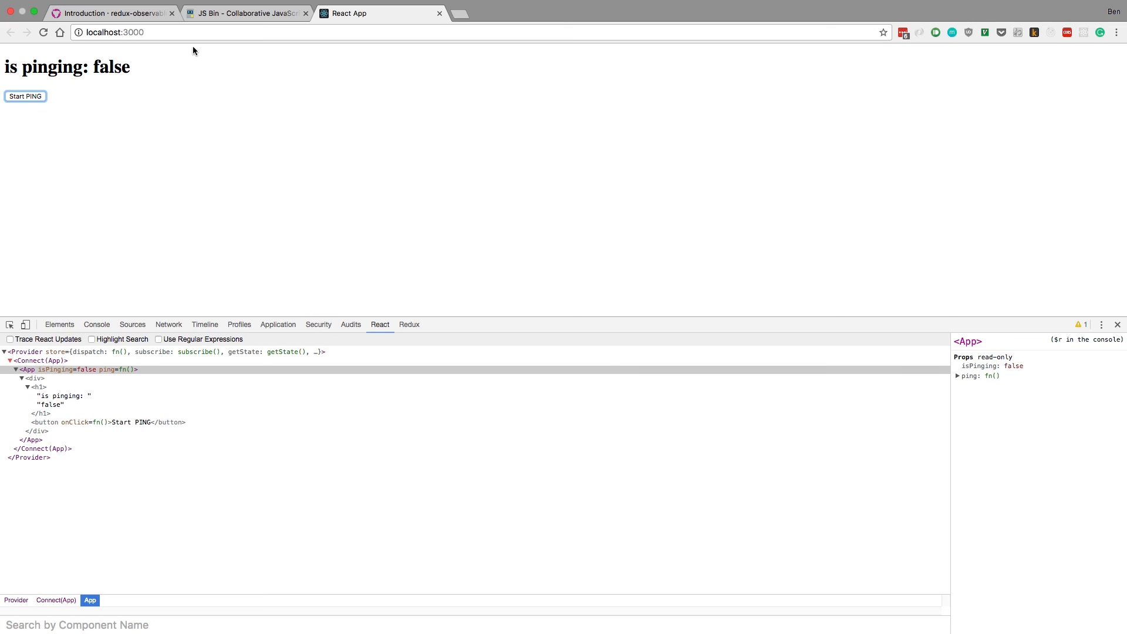
pyautogui.moveTo(111, 67)
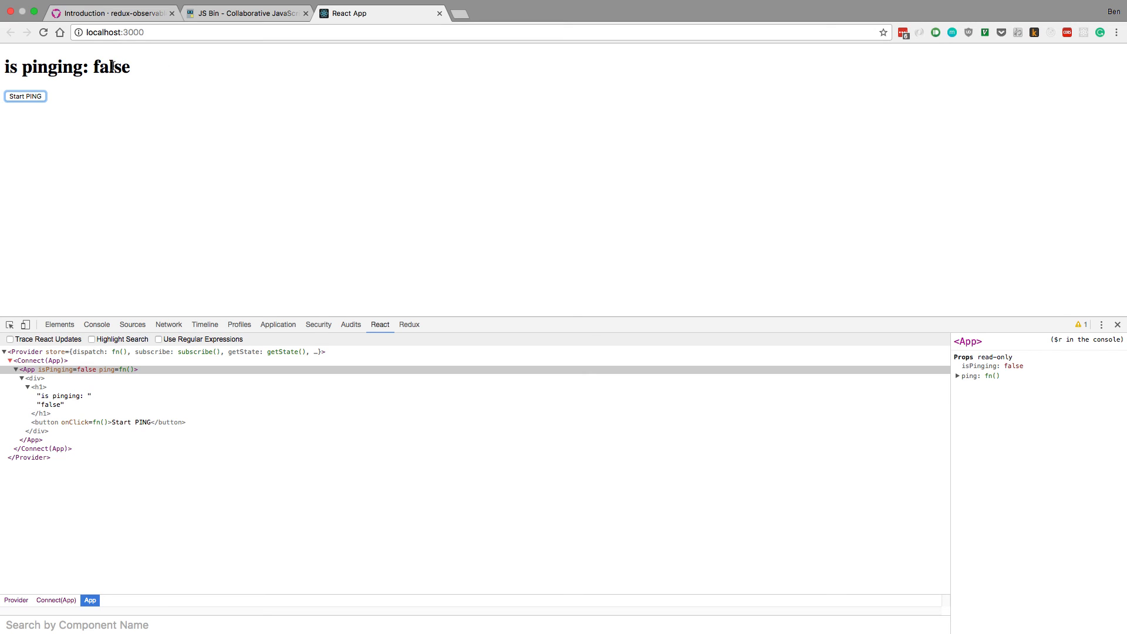
pyautogui.click(24, 97)
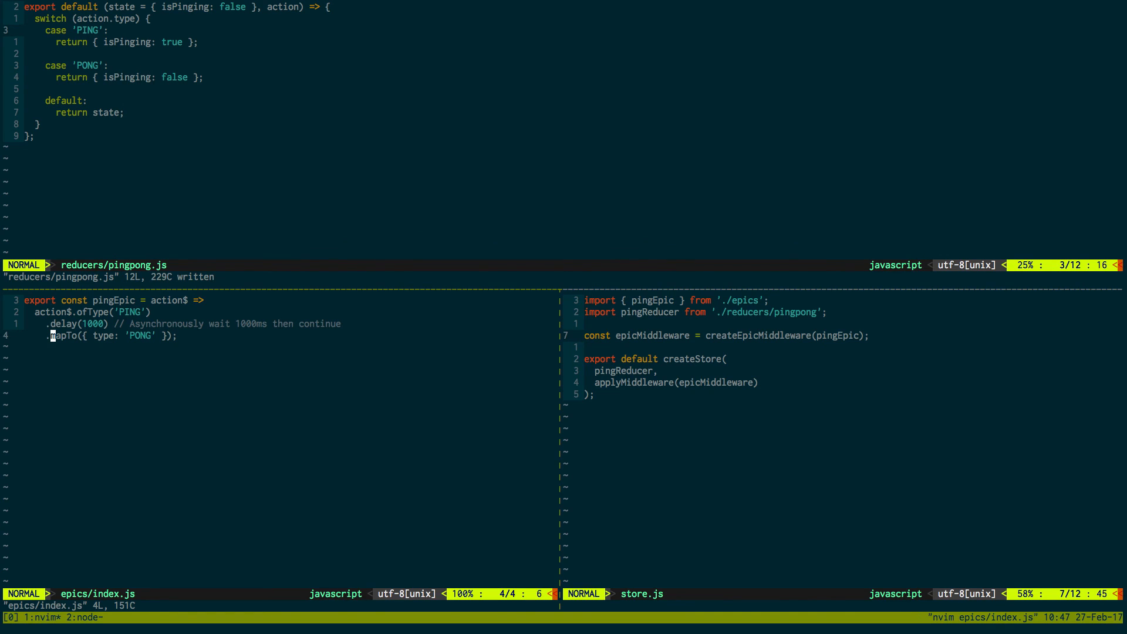
# Step: Open epics/index.js to review pingEpic's ofType, 1000 ms delay and mapTo PONG
pyautogui.click(817, 335)
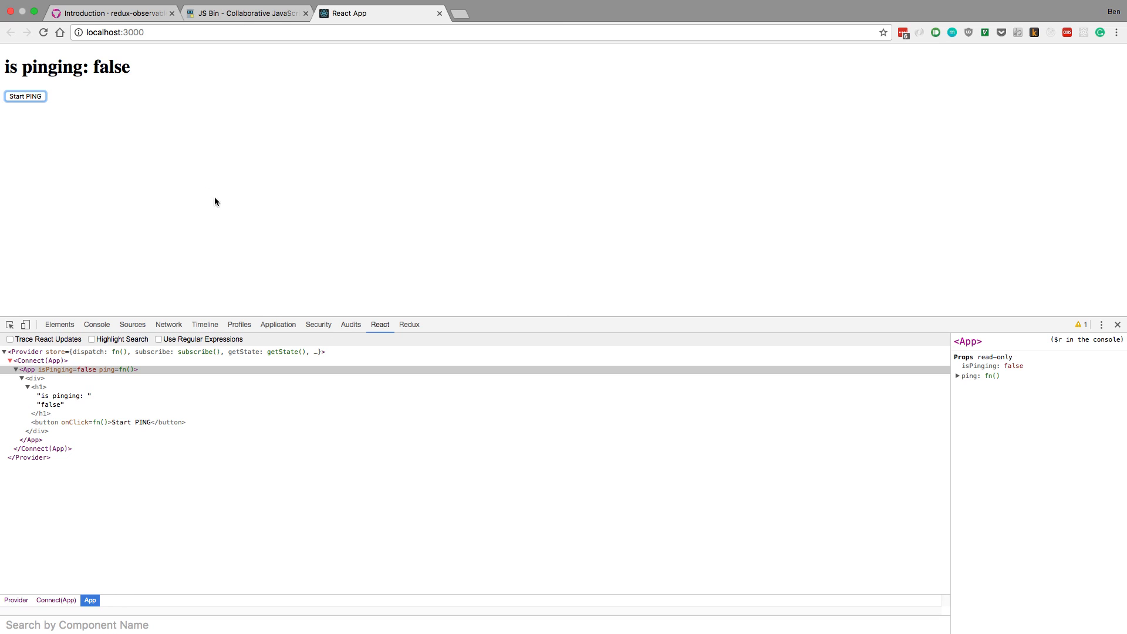
pyautogui.moveTo(187, 147)
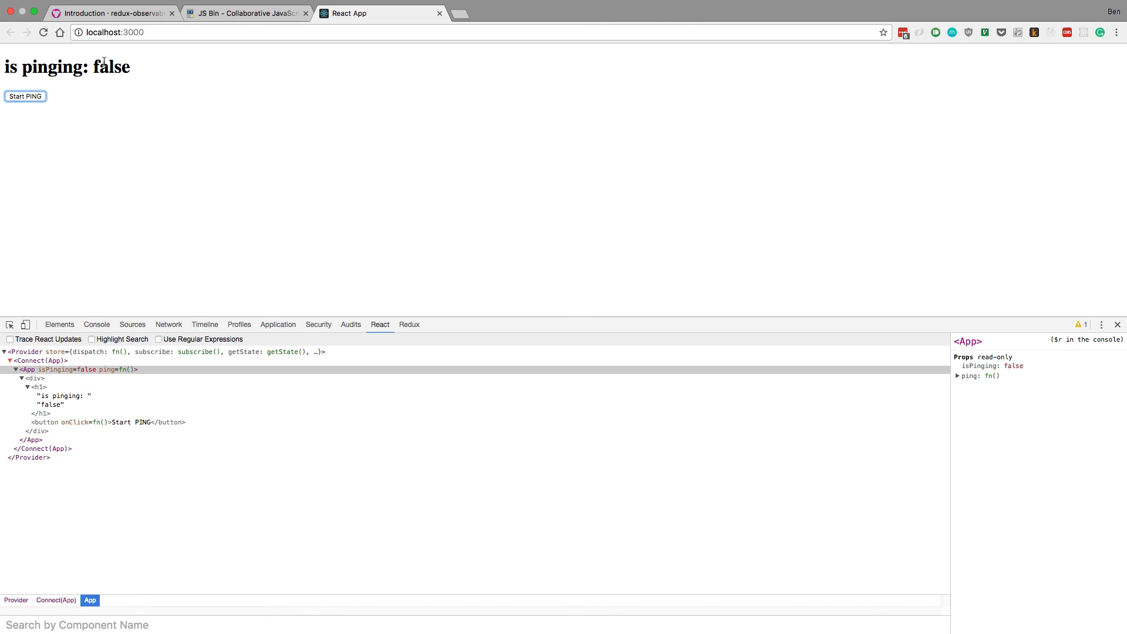
pyautogui.moveTo(310, 131)
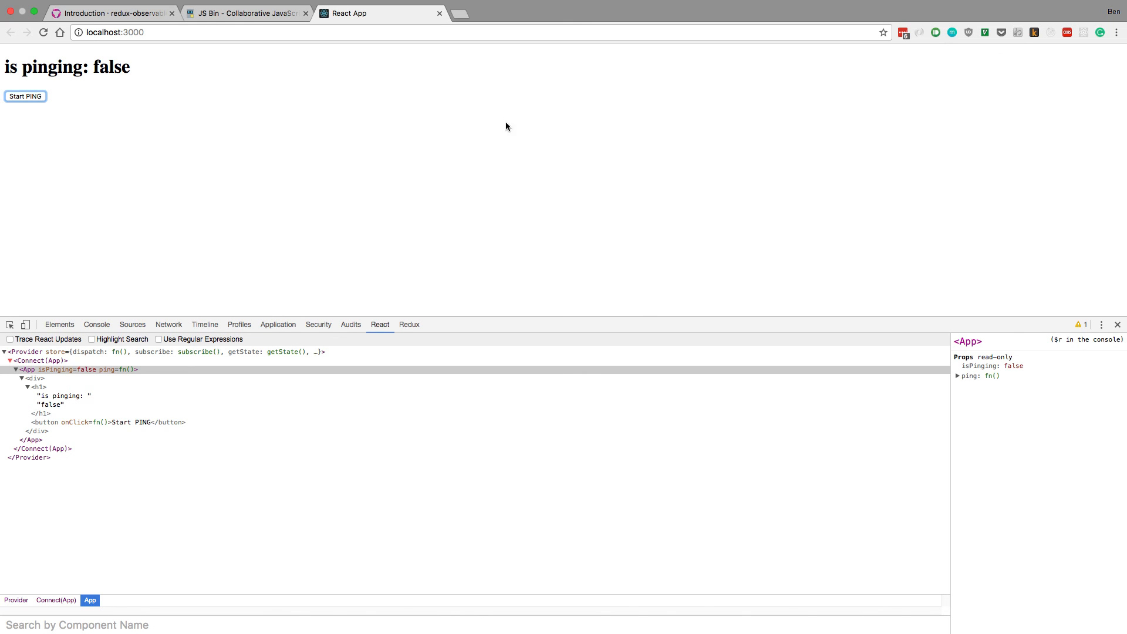
pyautogui.moveTo(592, 120)
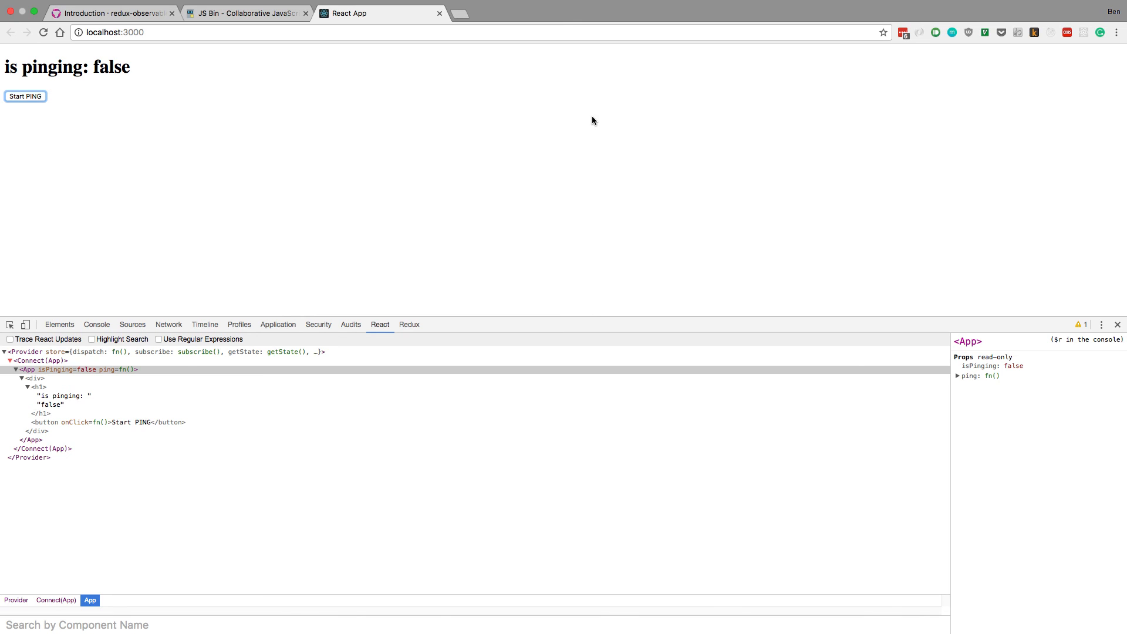
pyautogui.moveTo(963, 89)
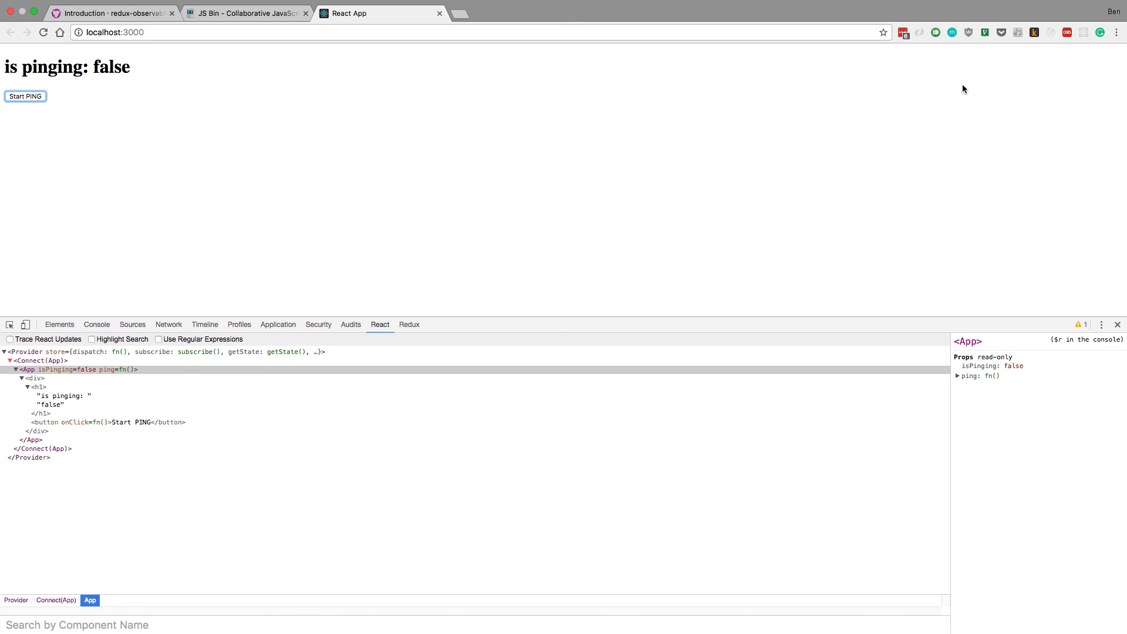